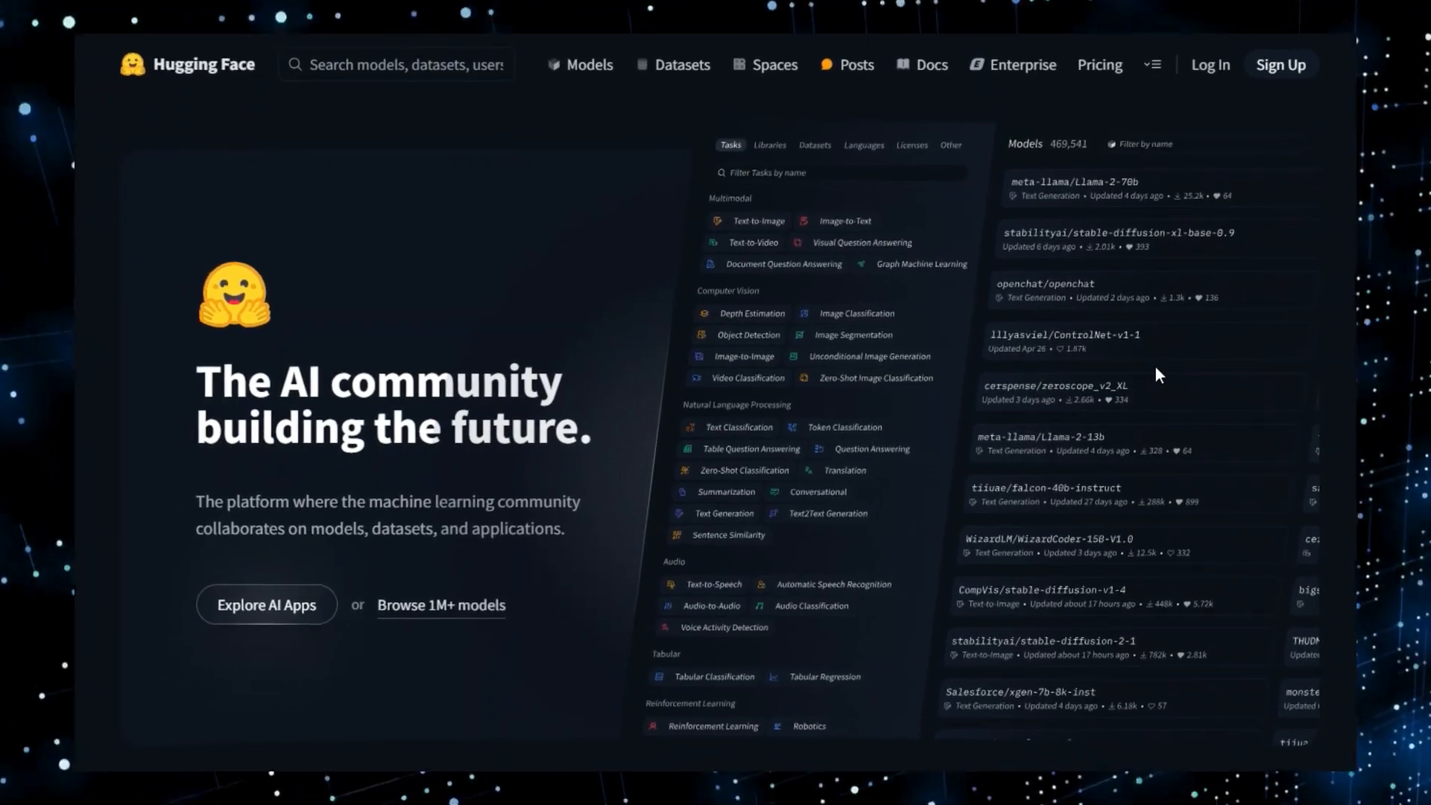
- Review the forest, lake and mountain region prompts in the Panorama X3 Image Space
scroll(down, 3)
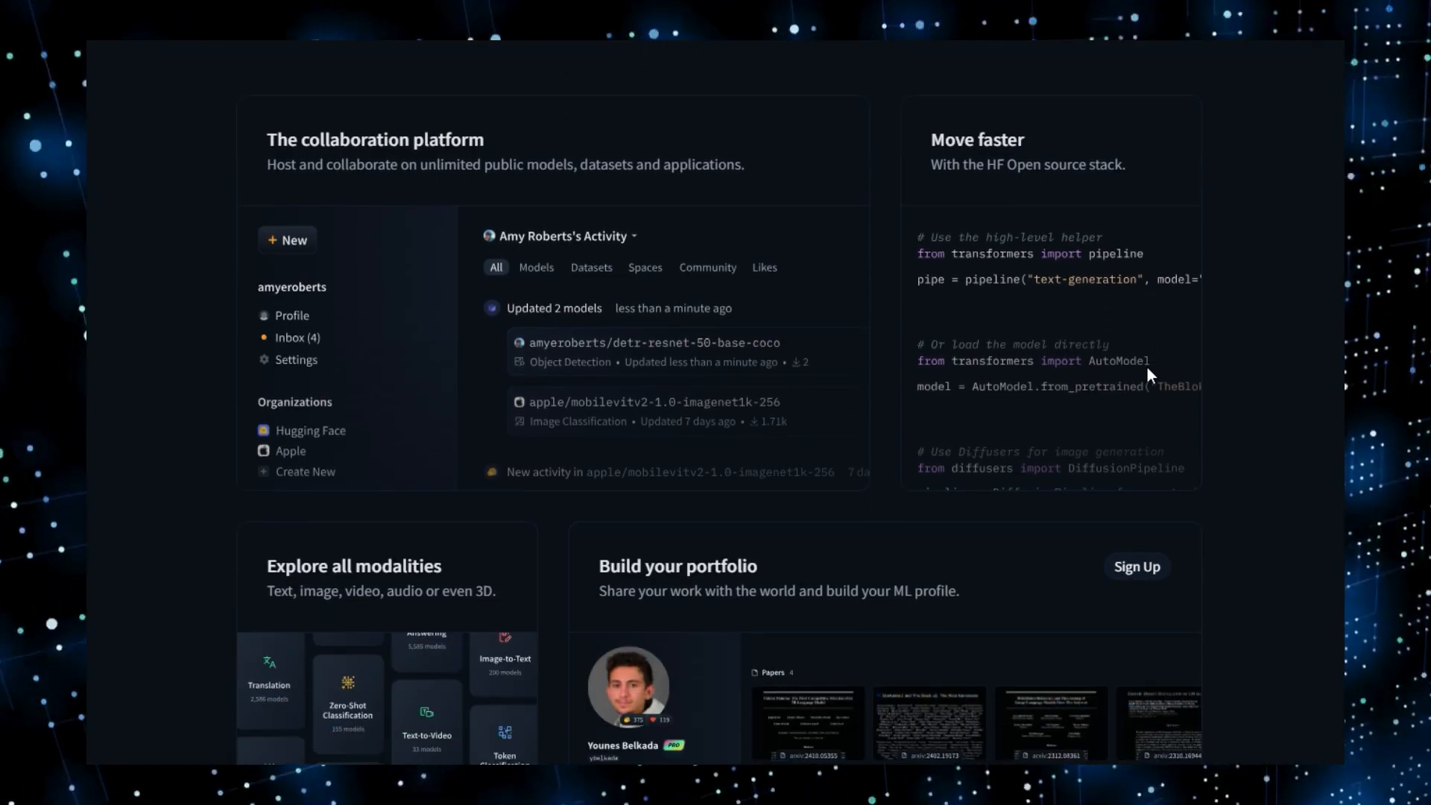
scroll(down, 3)
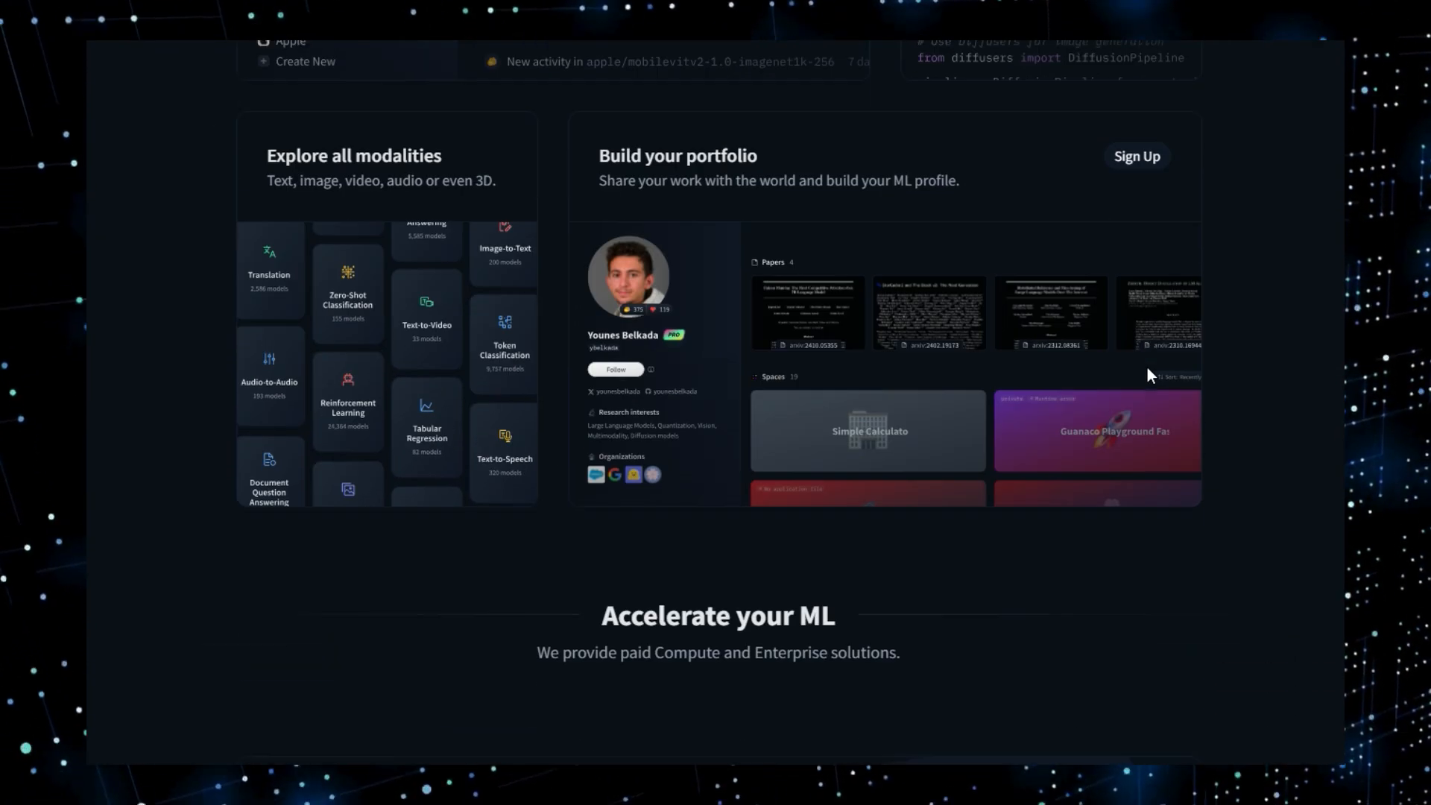
scroll(down, 3)
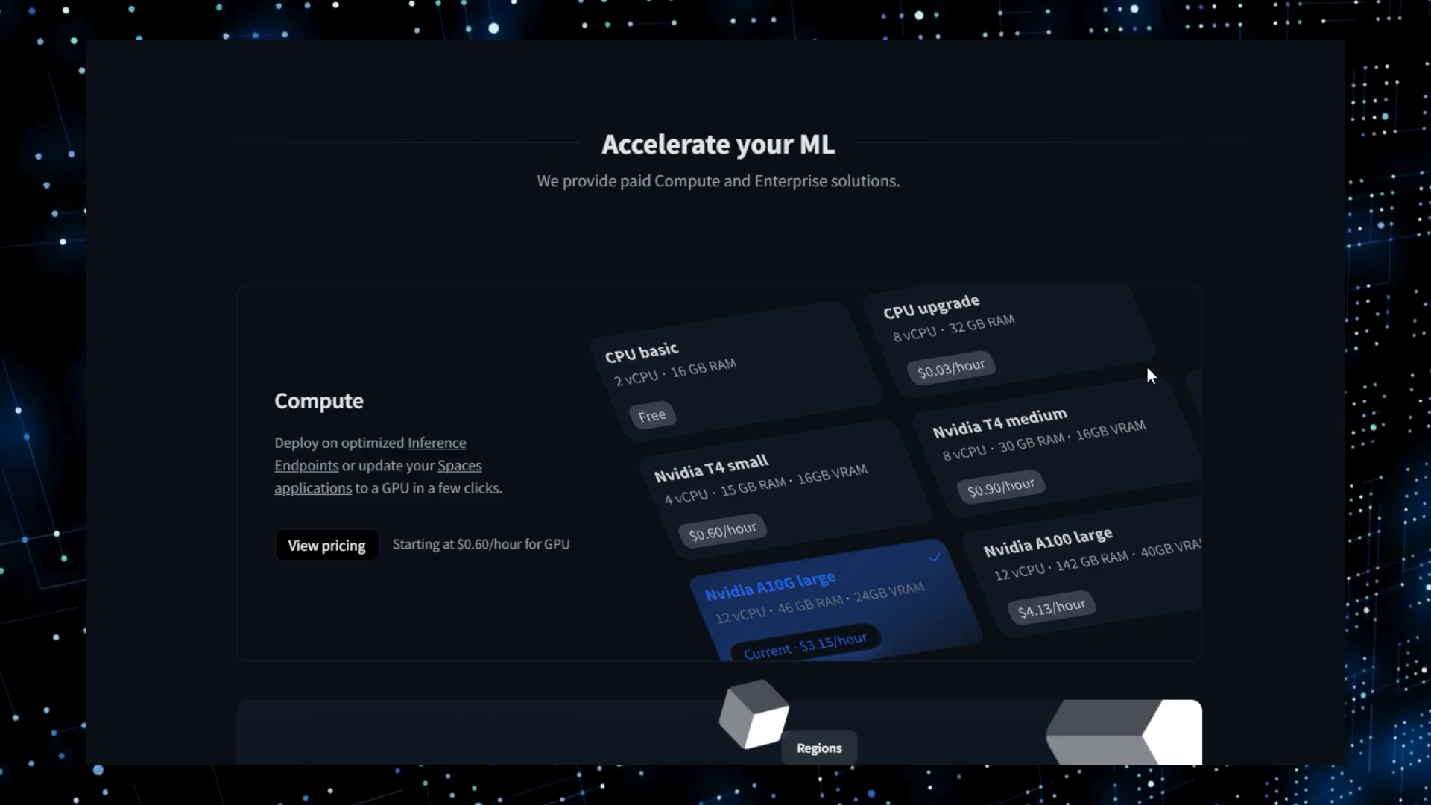
scroll(down, 3)
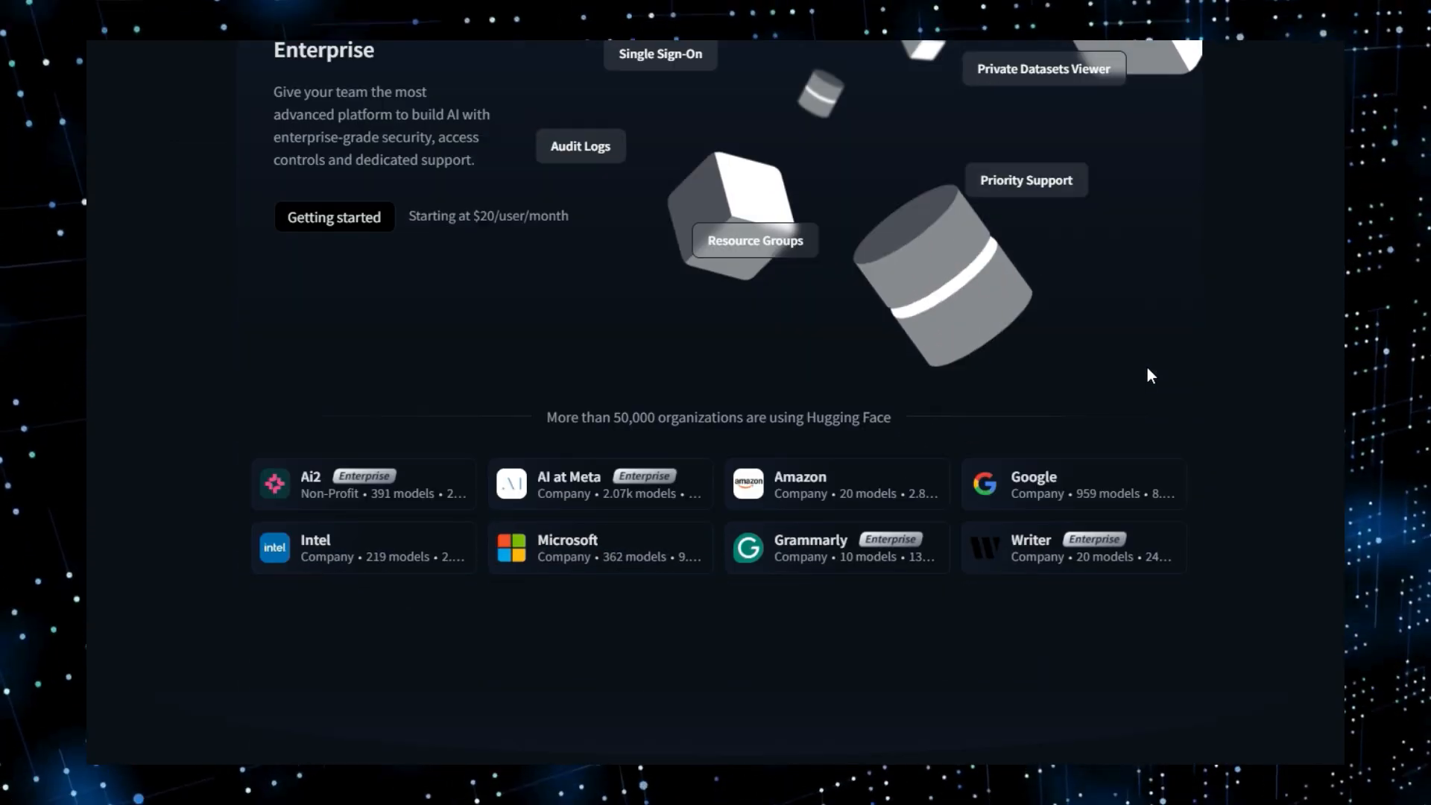
scroll(down, 3)
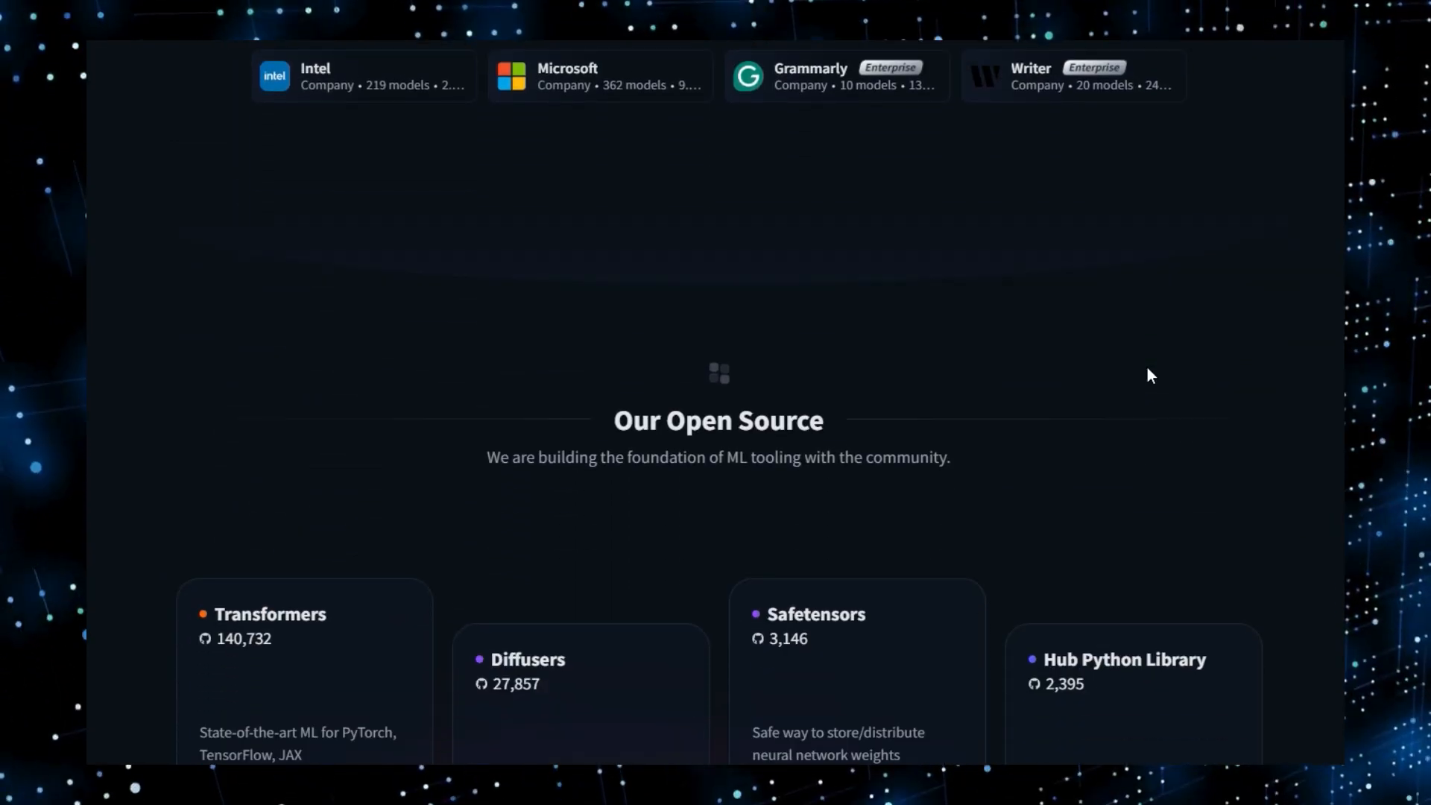
scroll(down, 3)
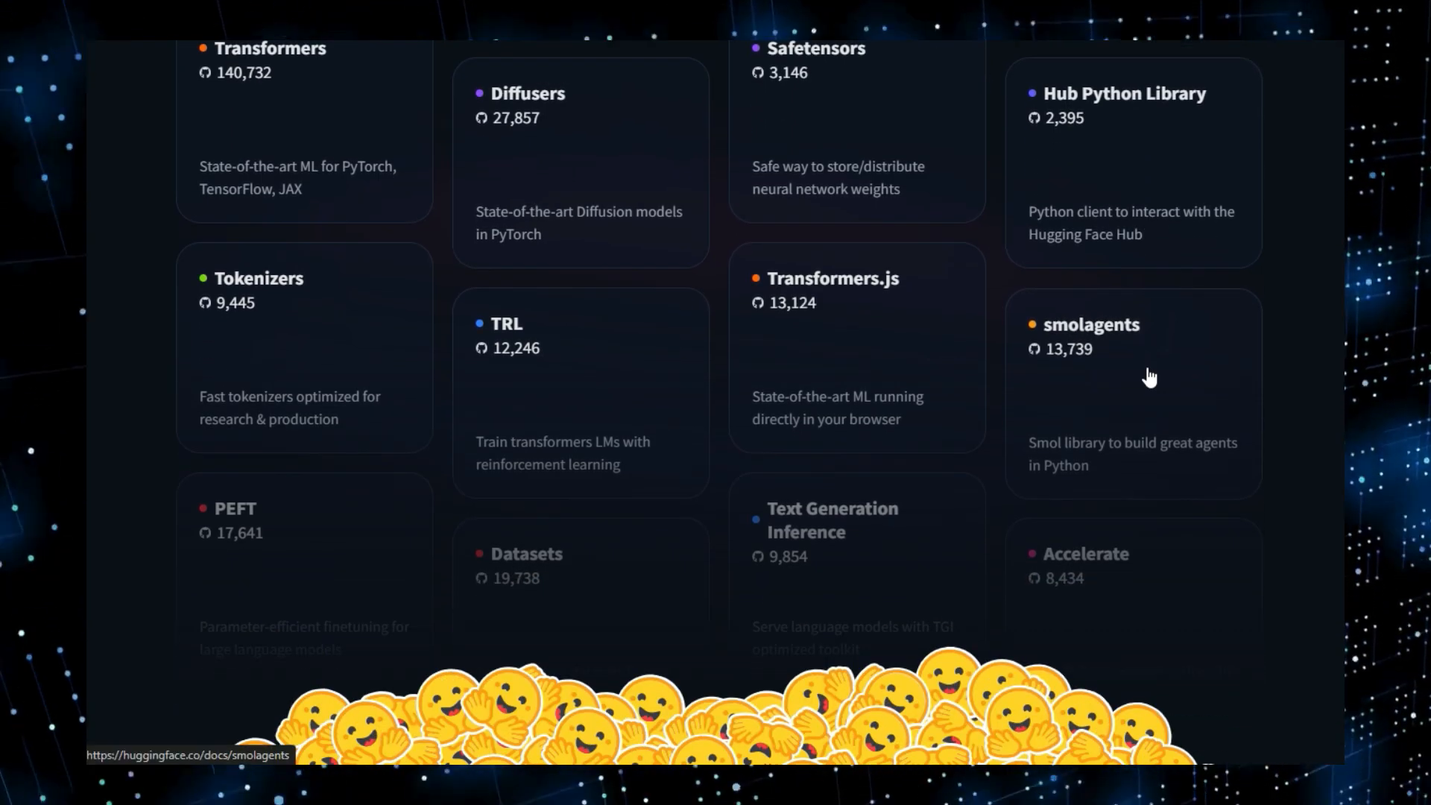
scroll(down, 3)
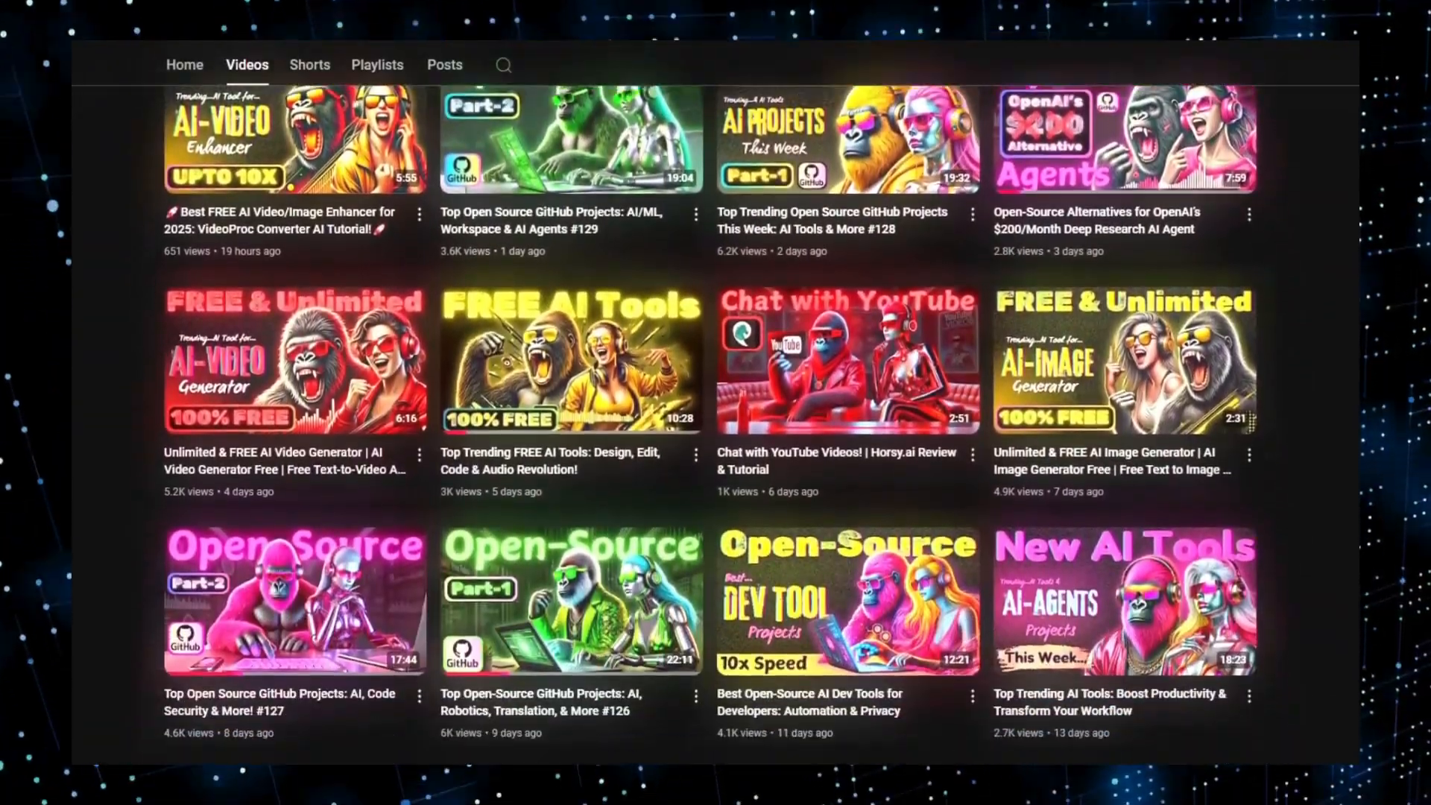
scroll(down, 3)
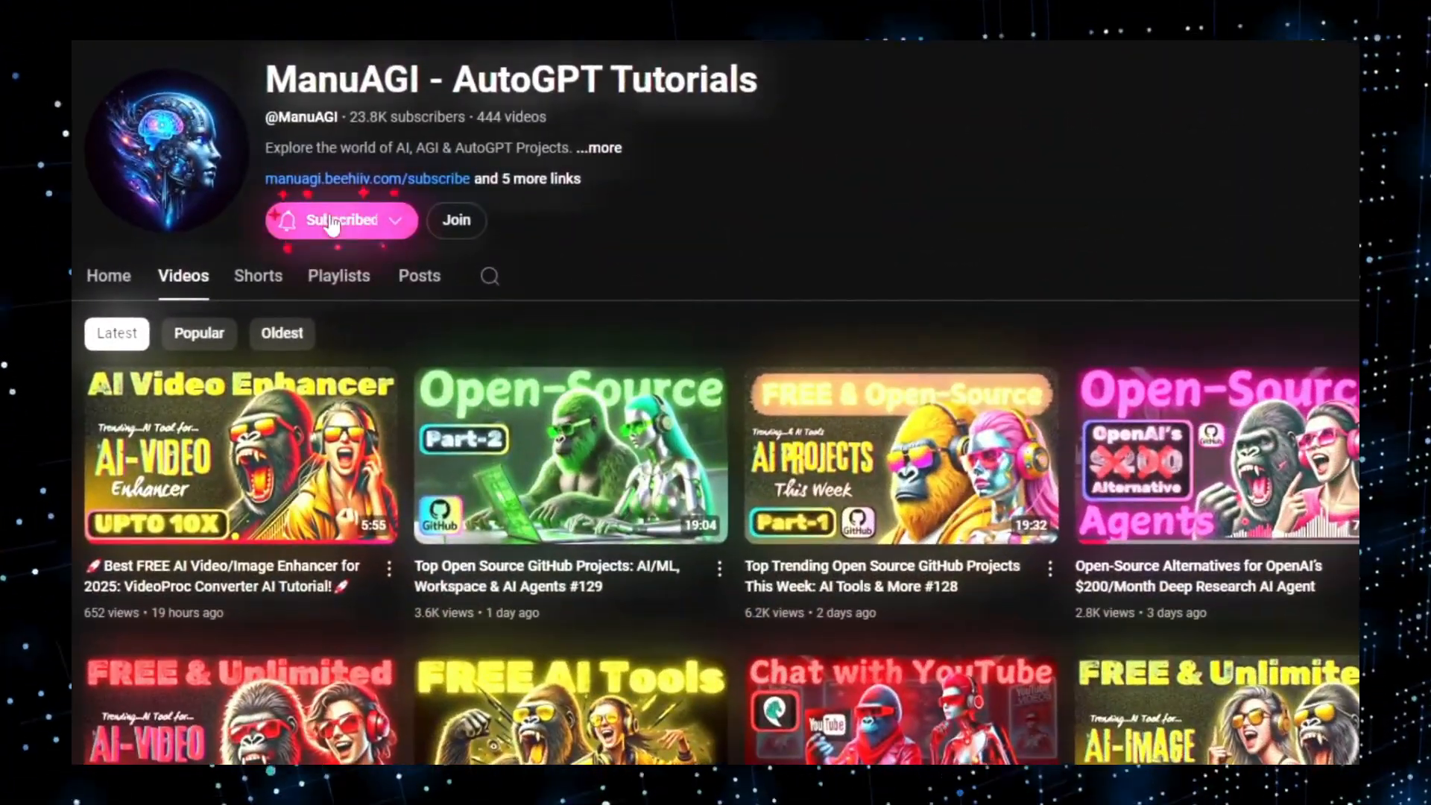
click(340, 221)
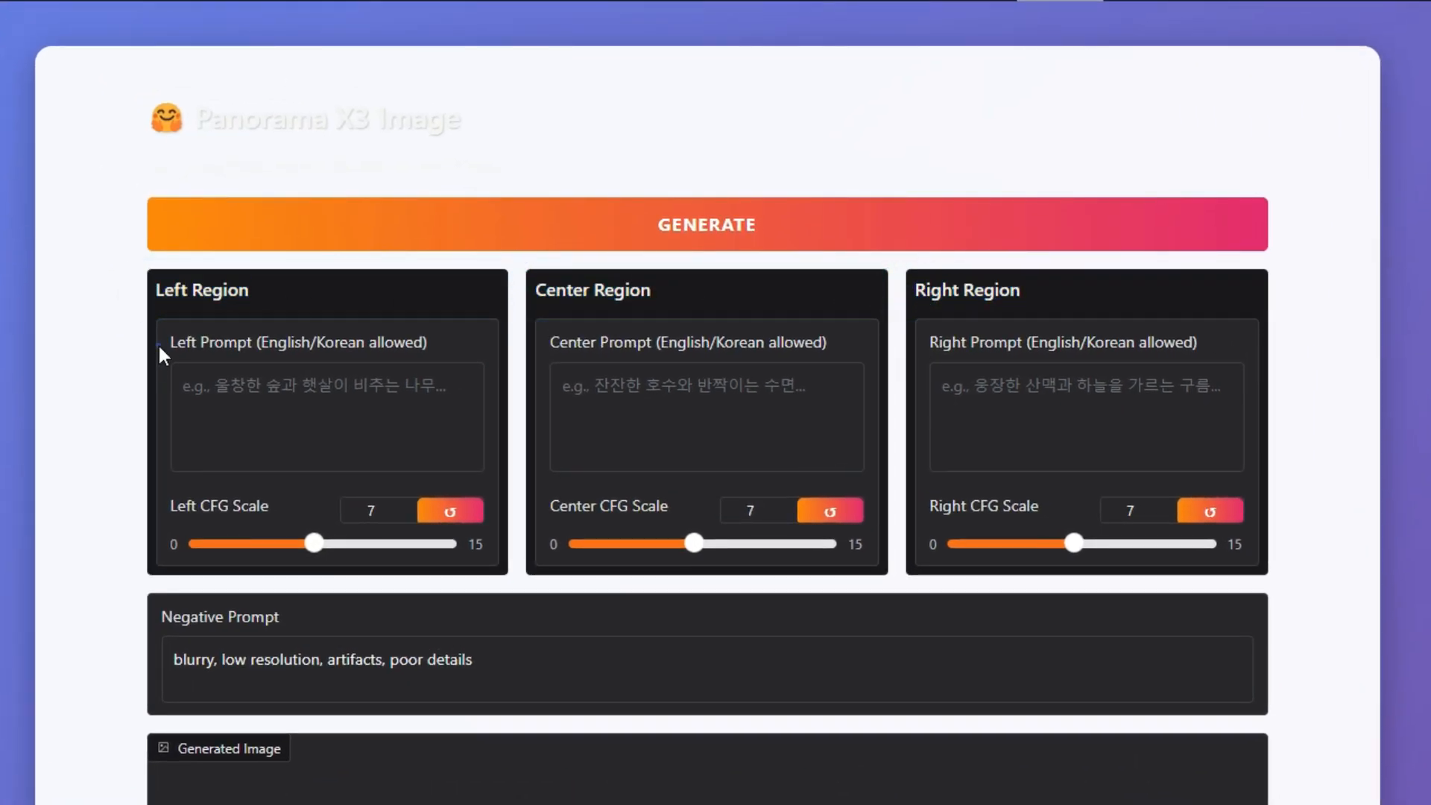
double_click(686, 343)
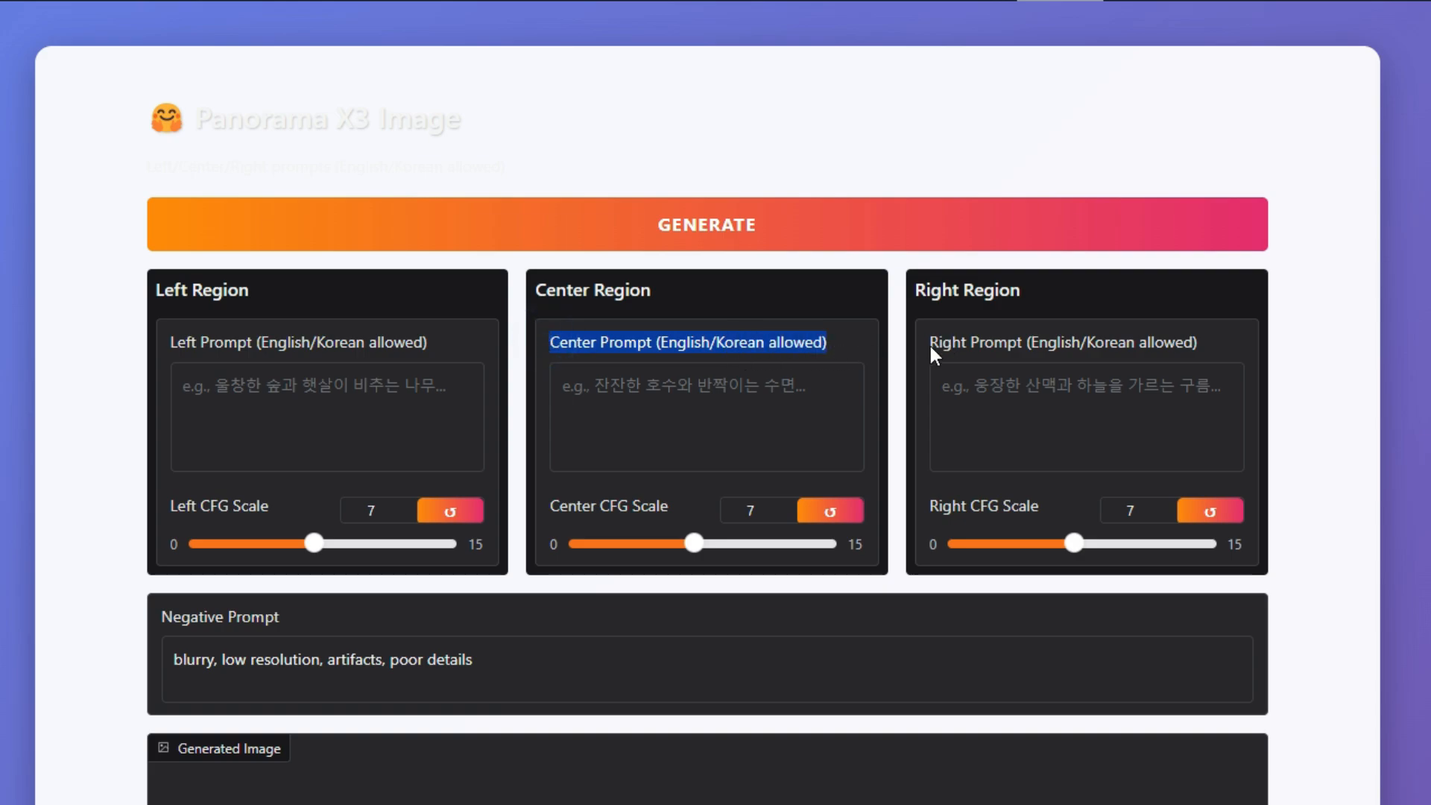
- Generate the sunlit forest, reflective lake and snowy mountains panorama
scroll(down, 3)
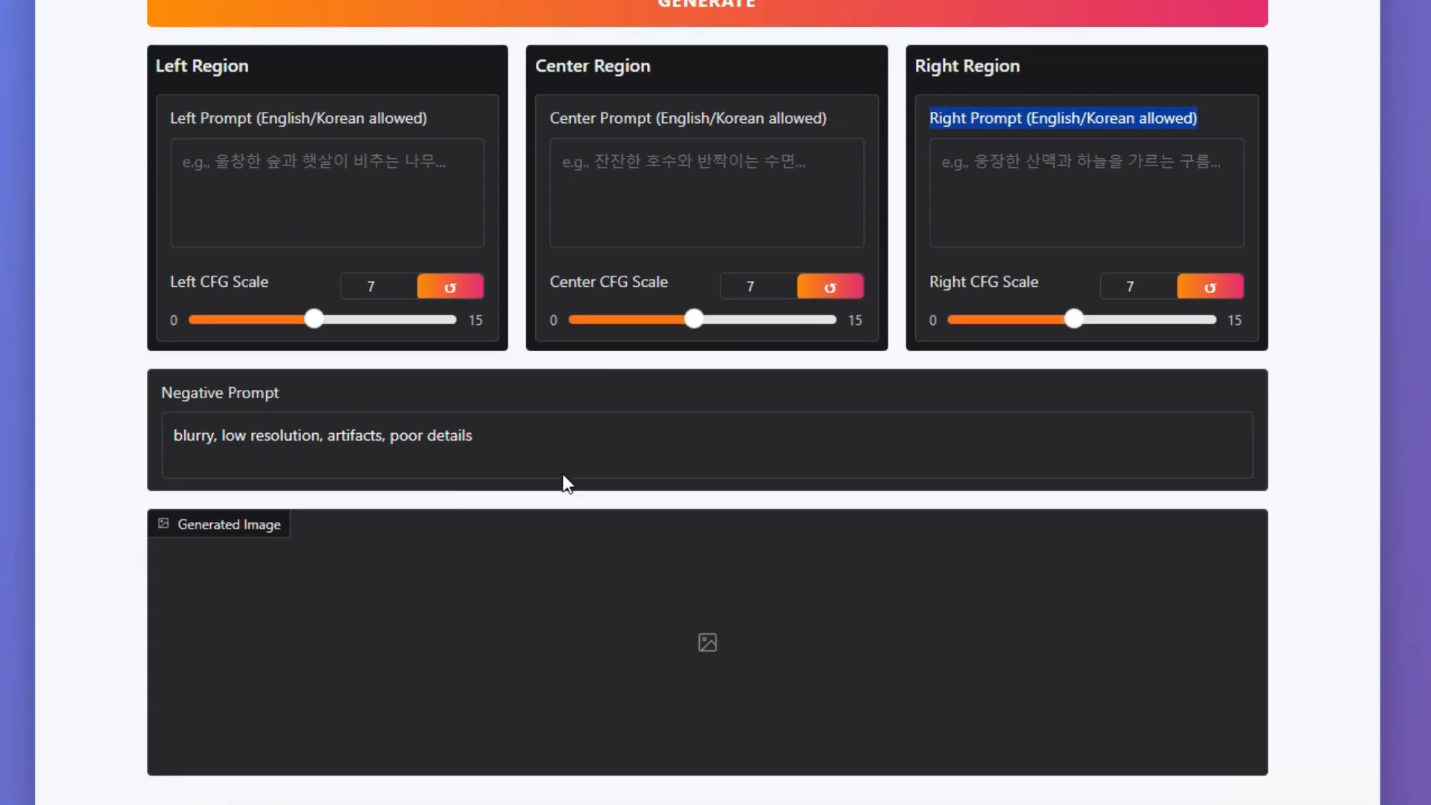
scroll(down, 3)
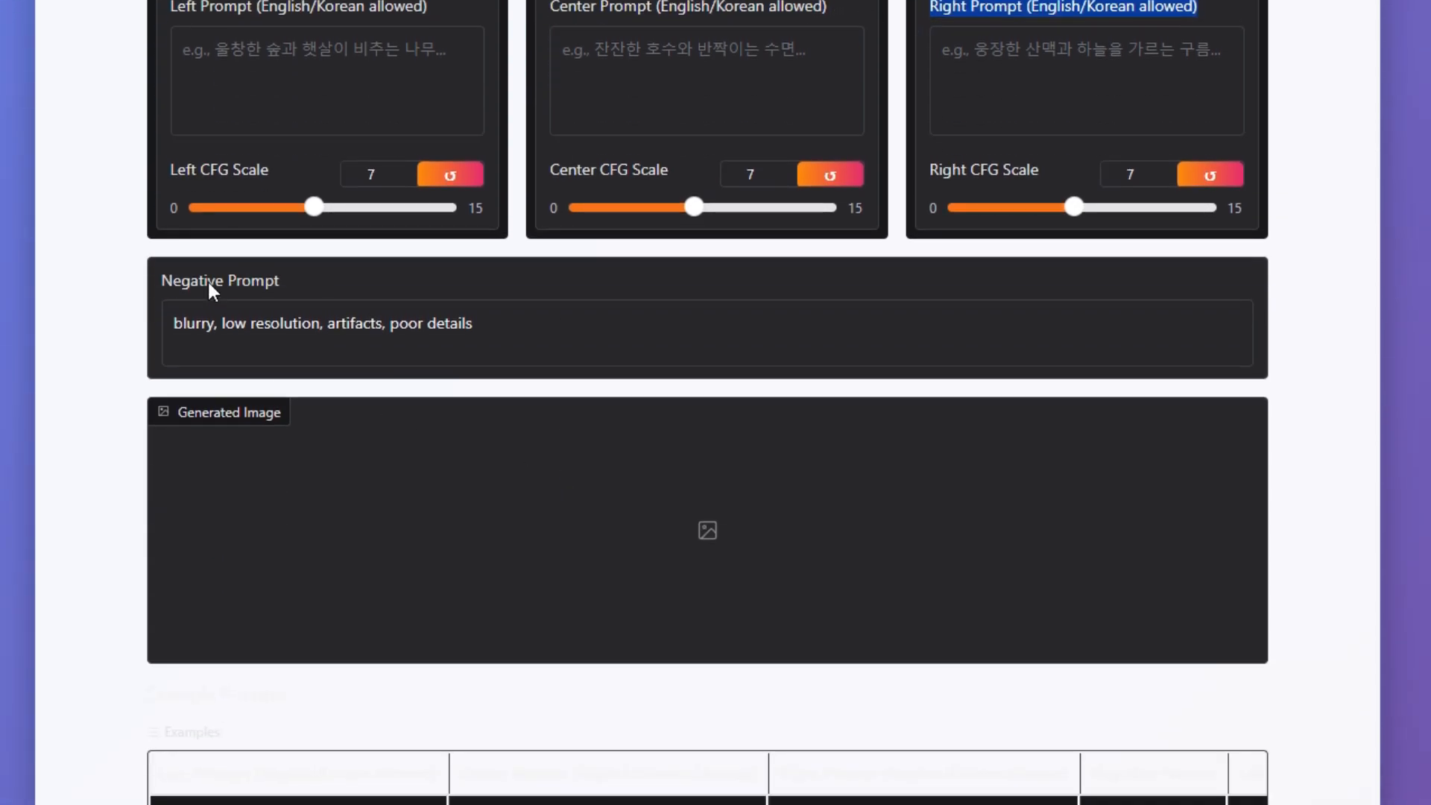
scroll(down, 3)
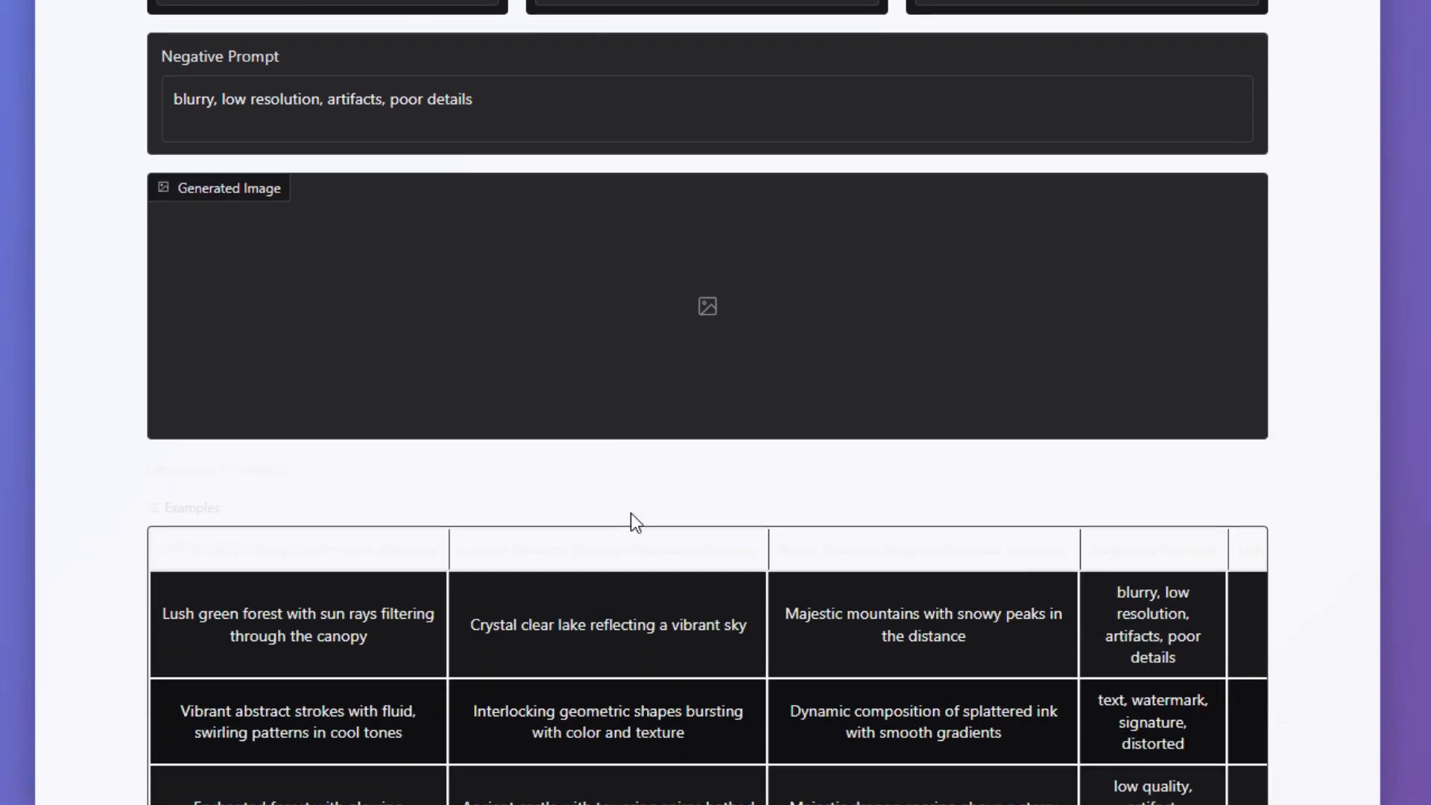
scroll(down, 3)
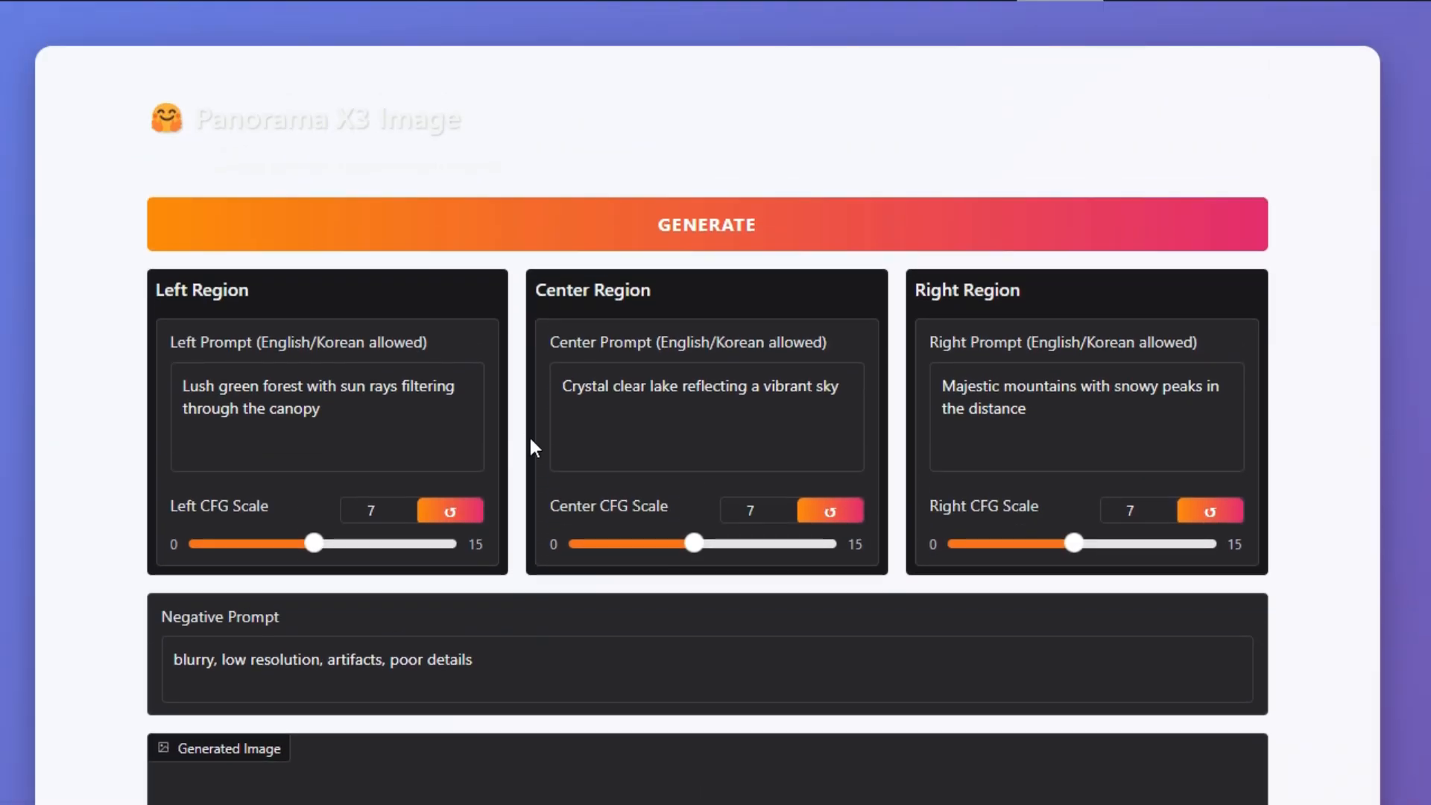
click(707, 224)
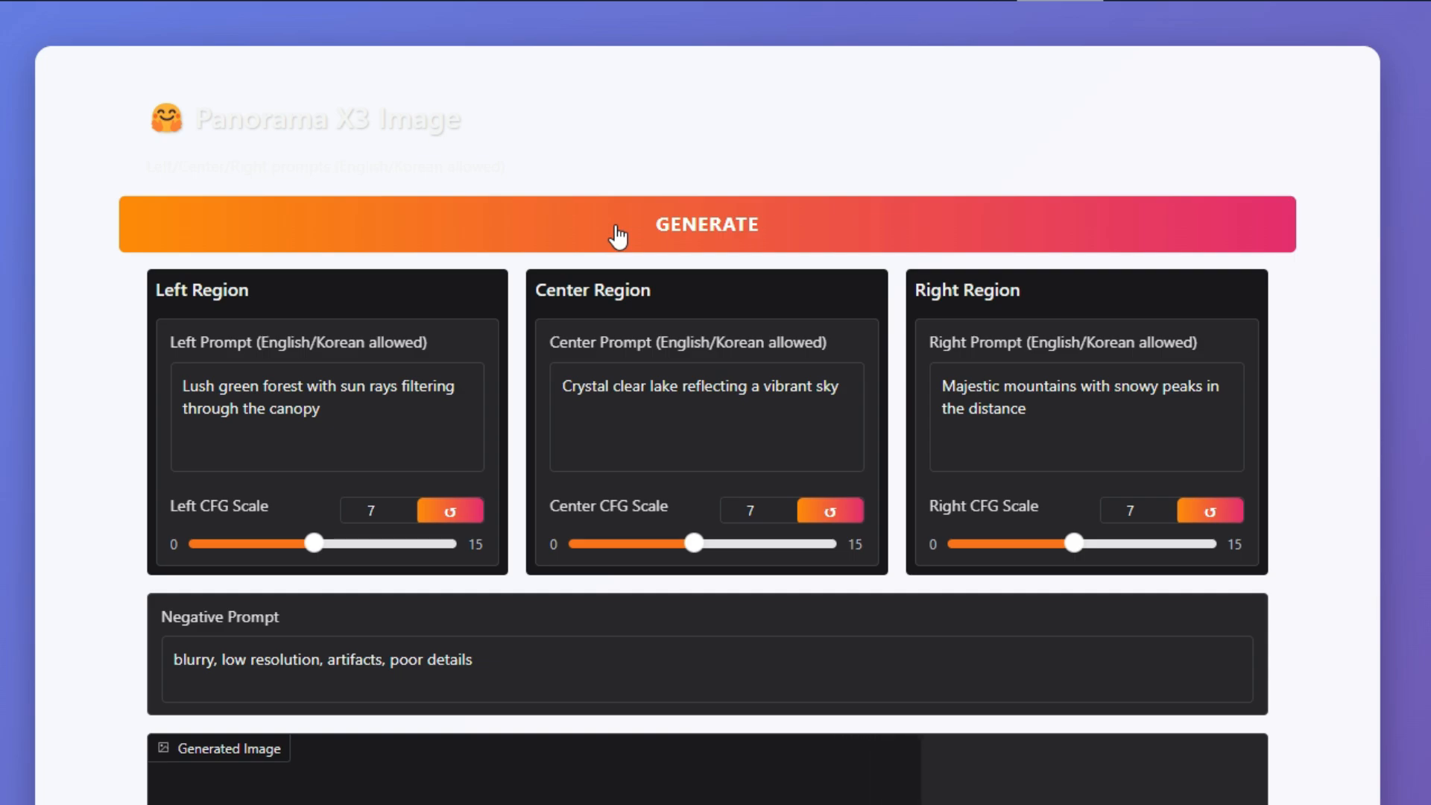
click(705, 226)
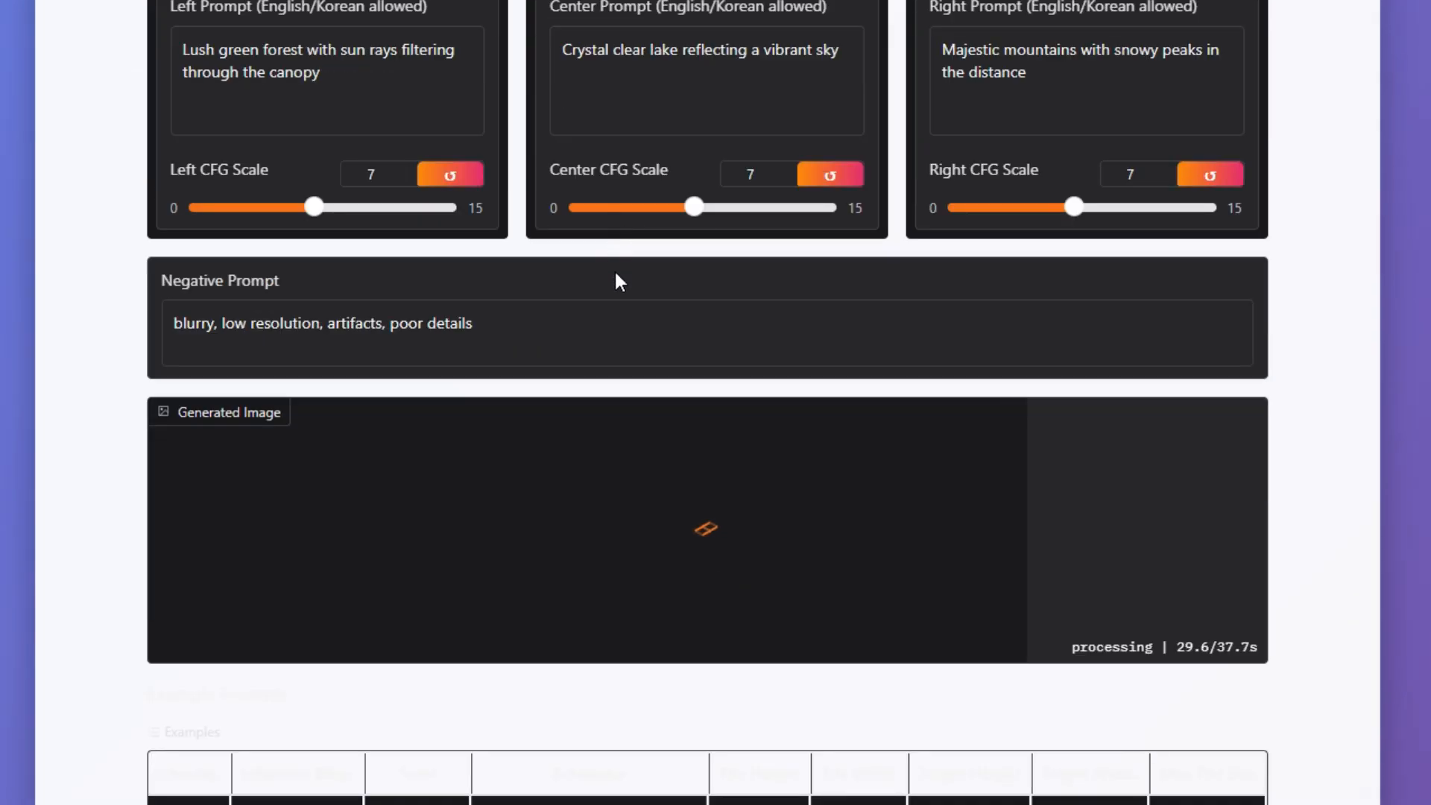
mouse_move(1333, 551)
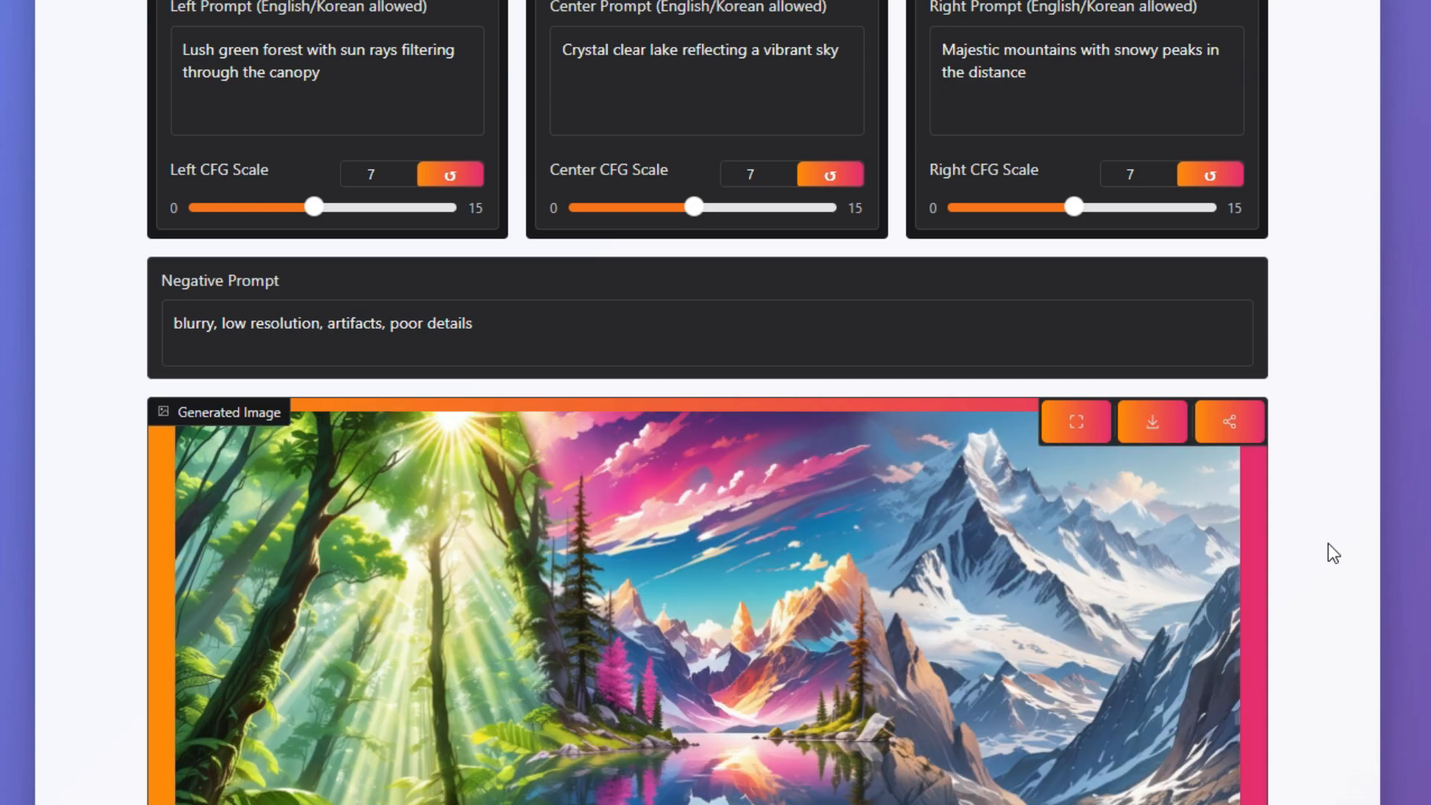
- Download the generated forest-lake-mountain panorama as a PNG image file
scroll(down, 3)
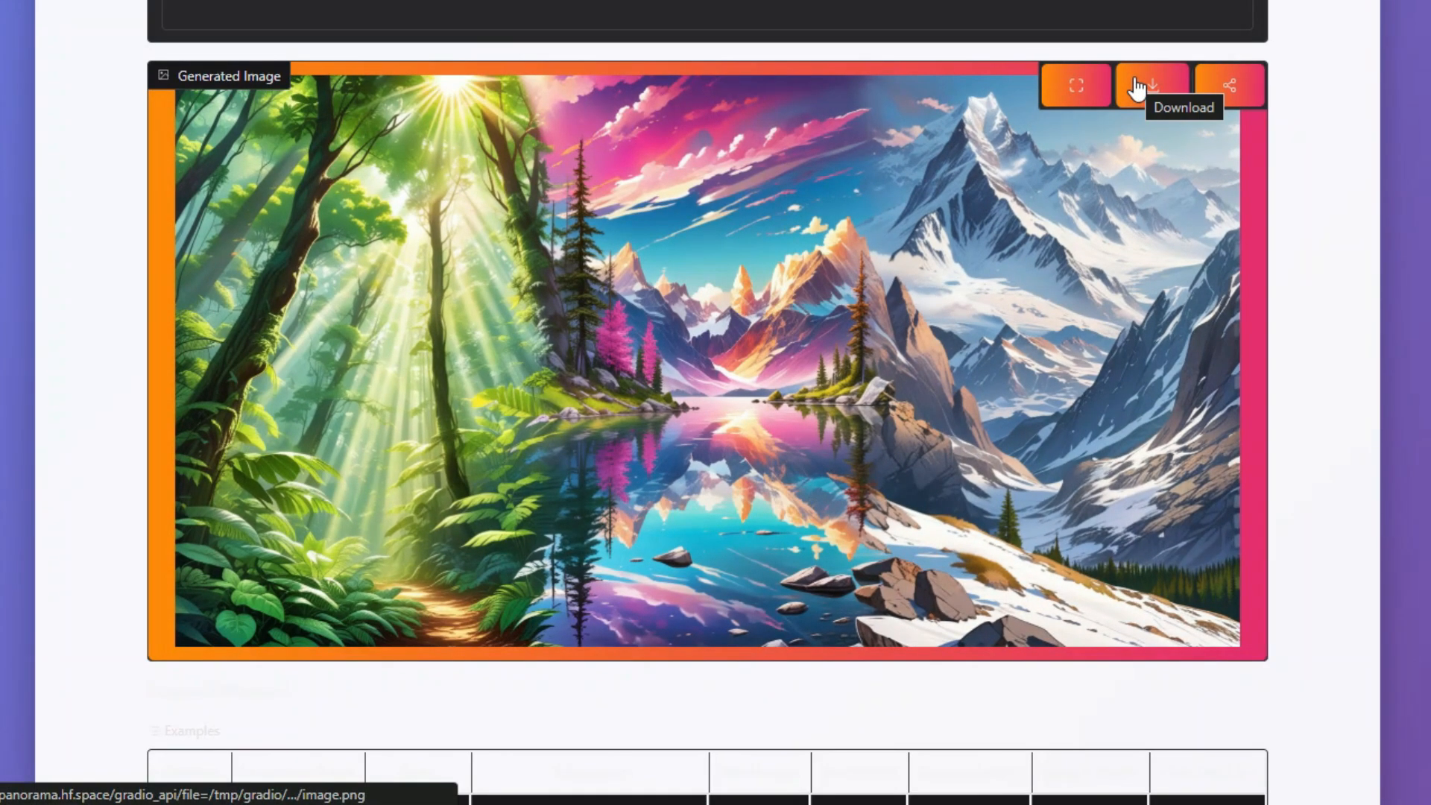
click(1075, 85)
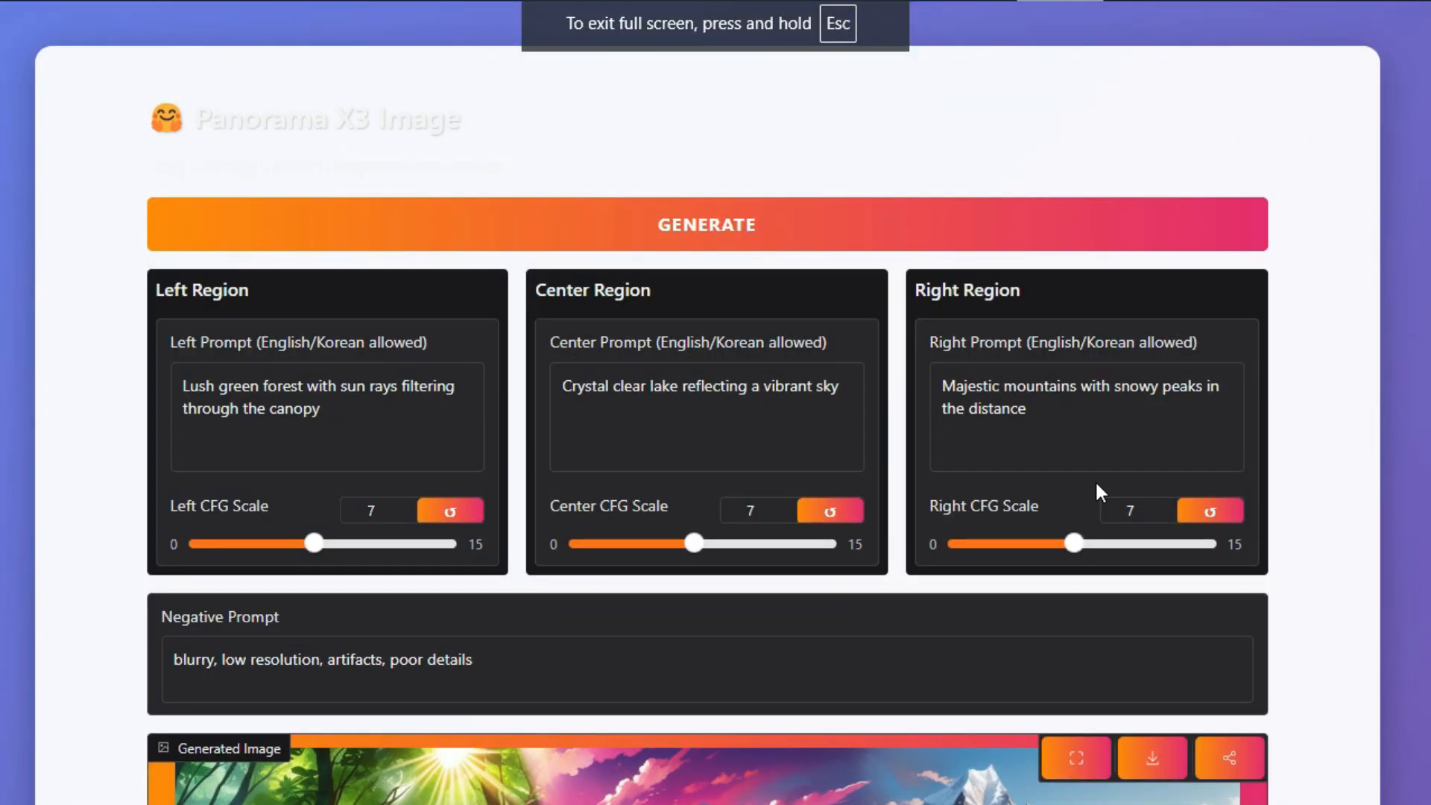
scroll(down, 3)
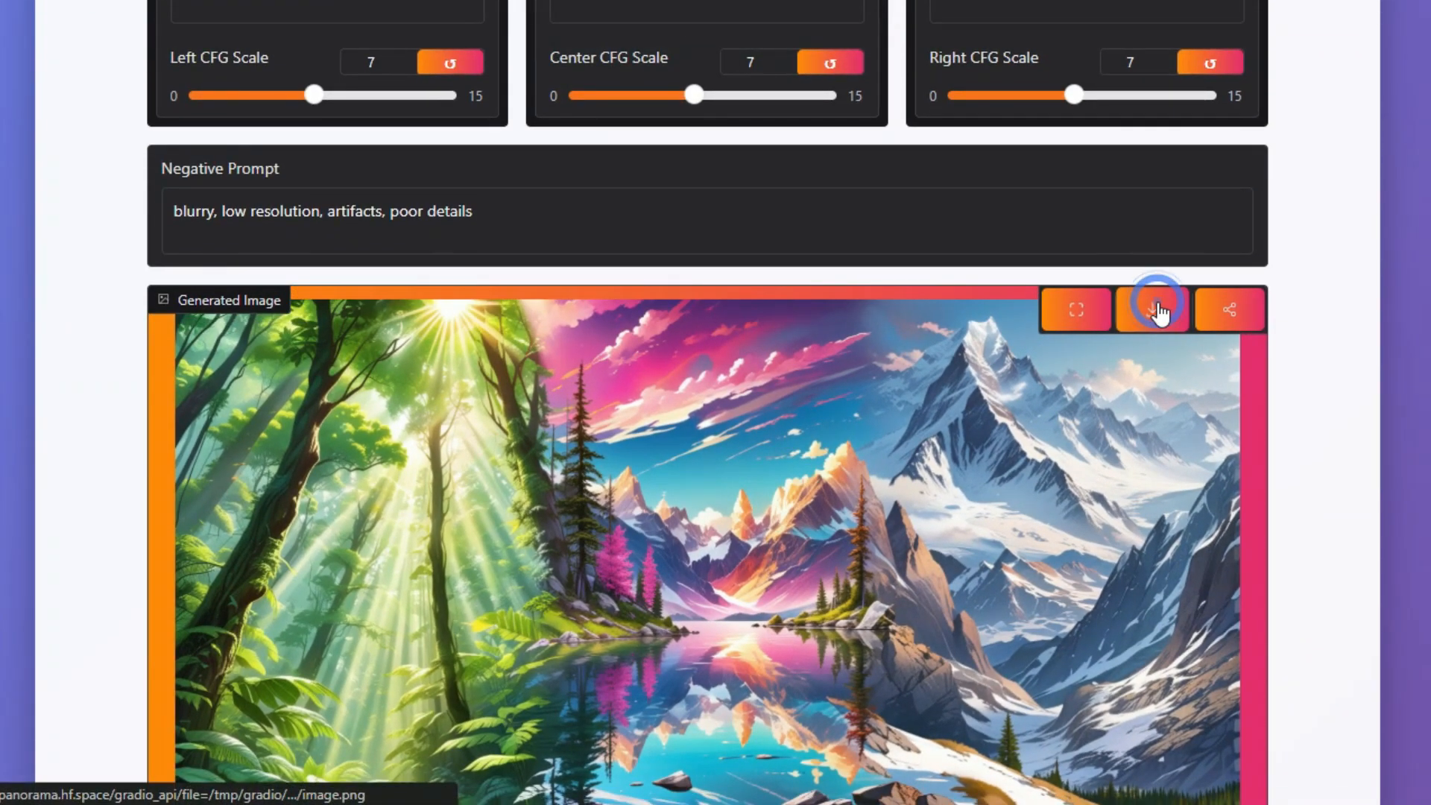
click(1152, 310)
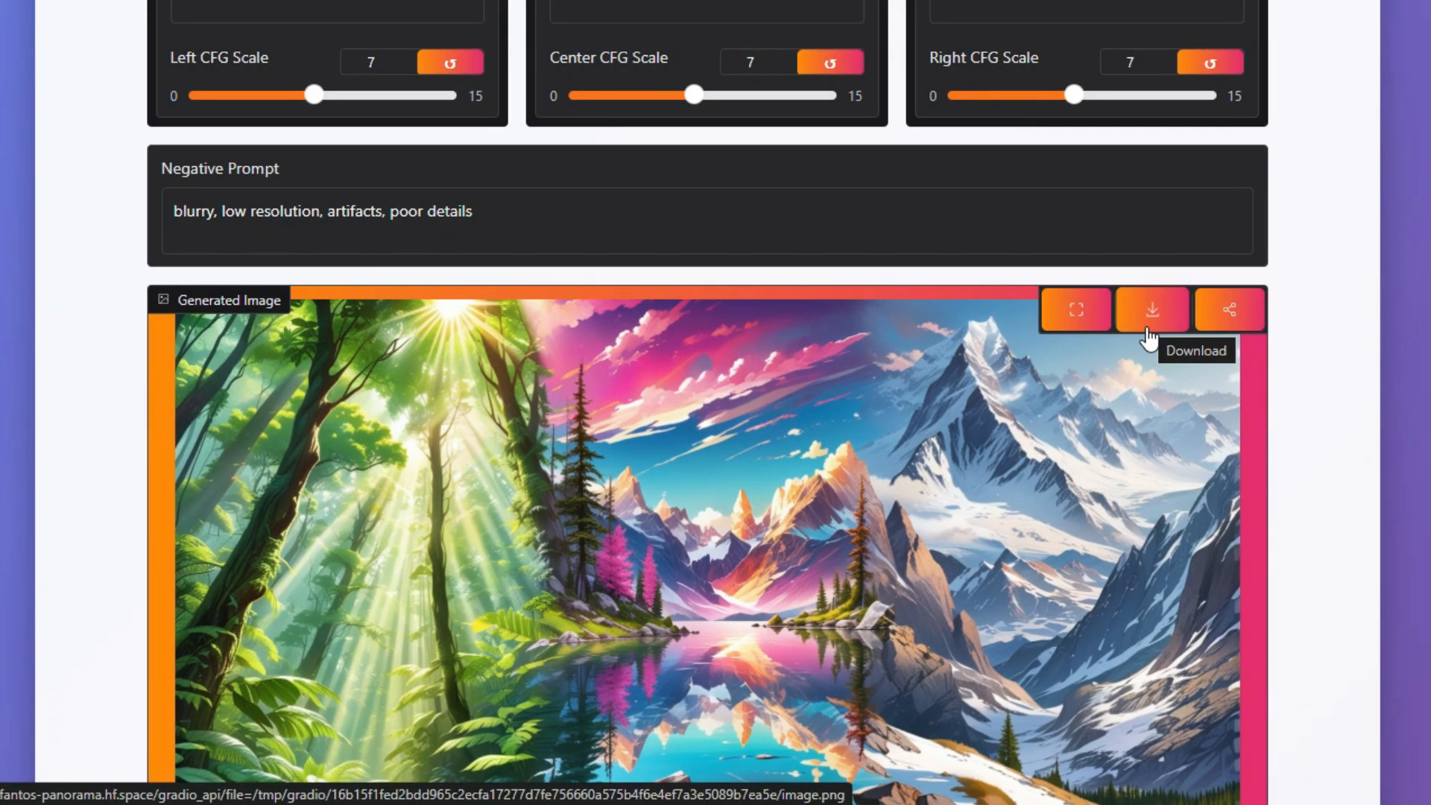
click(1151, 310)
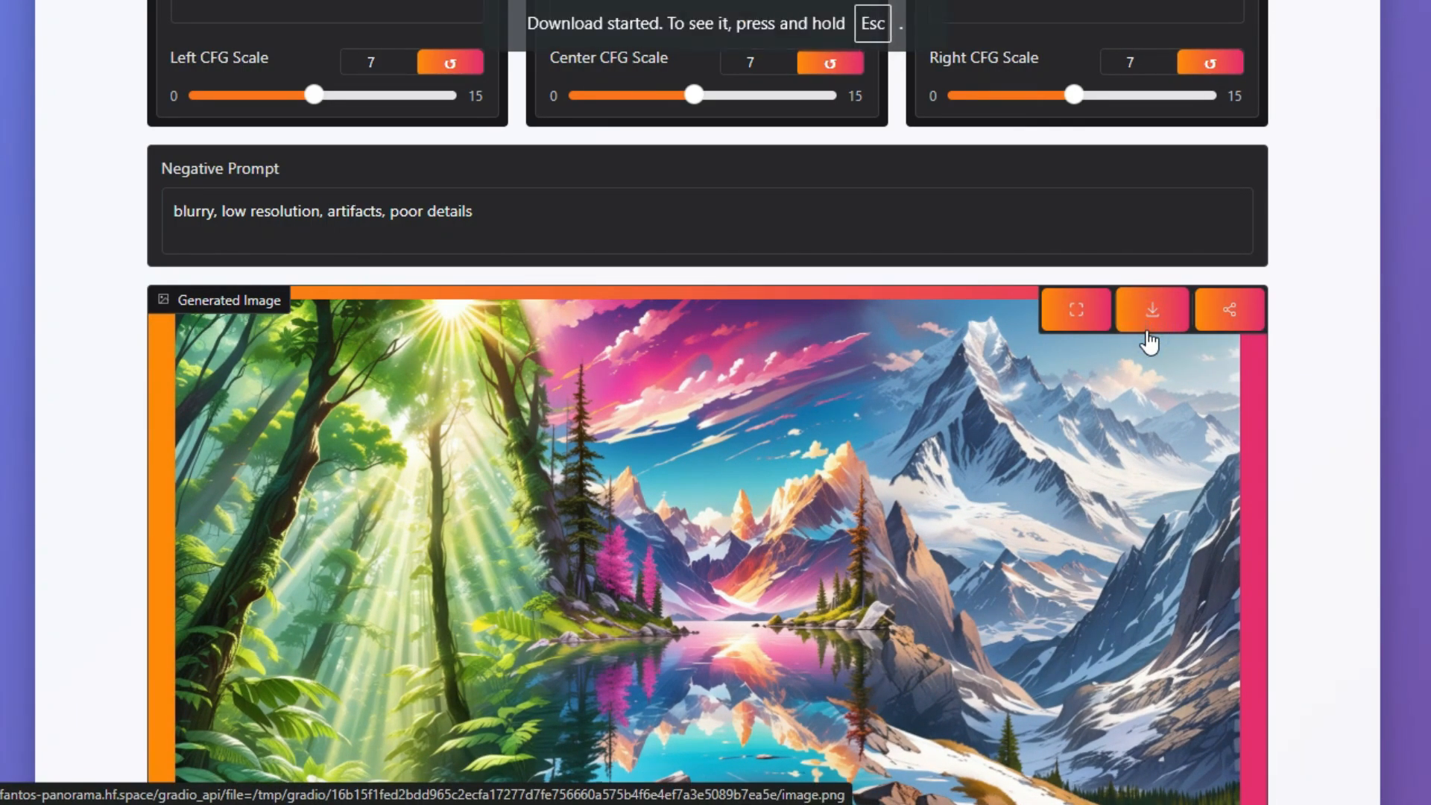
scroll(down, 3)
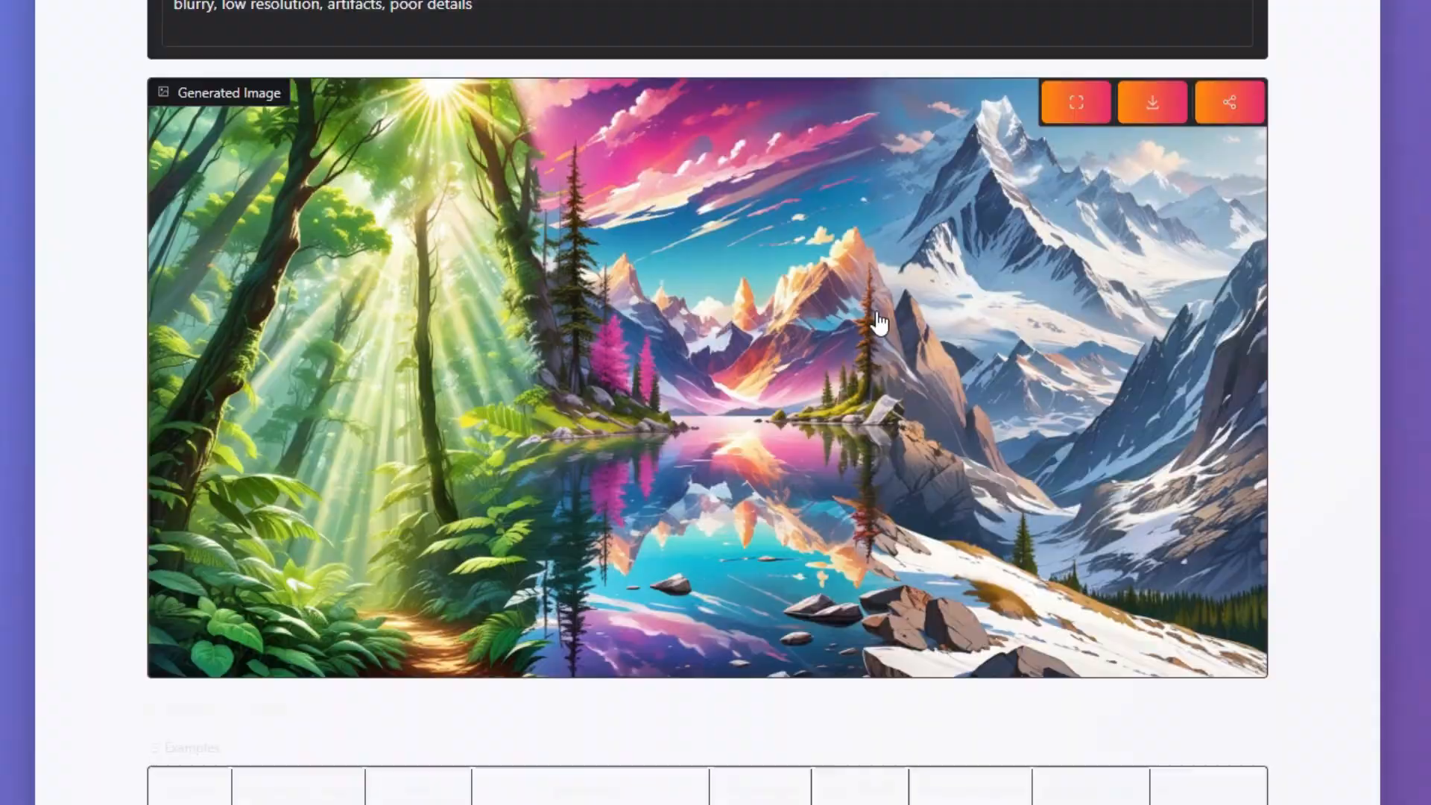
scroll(down, 3)
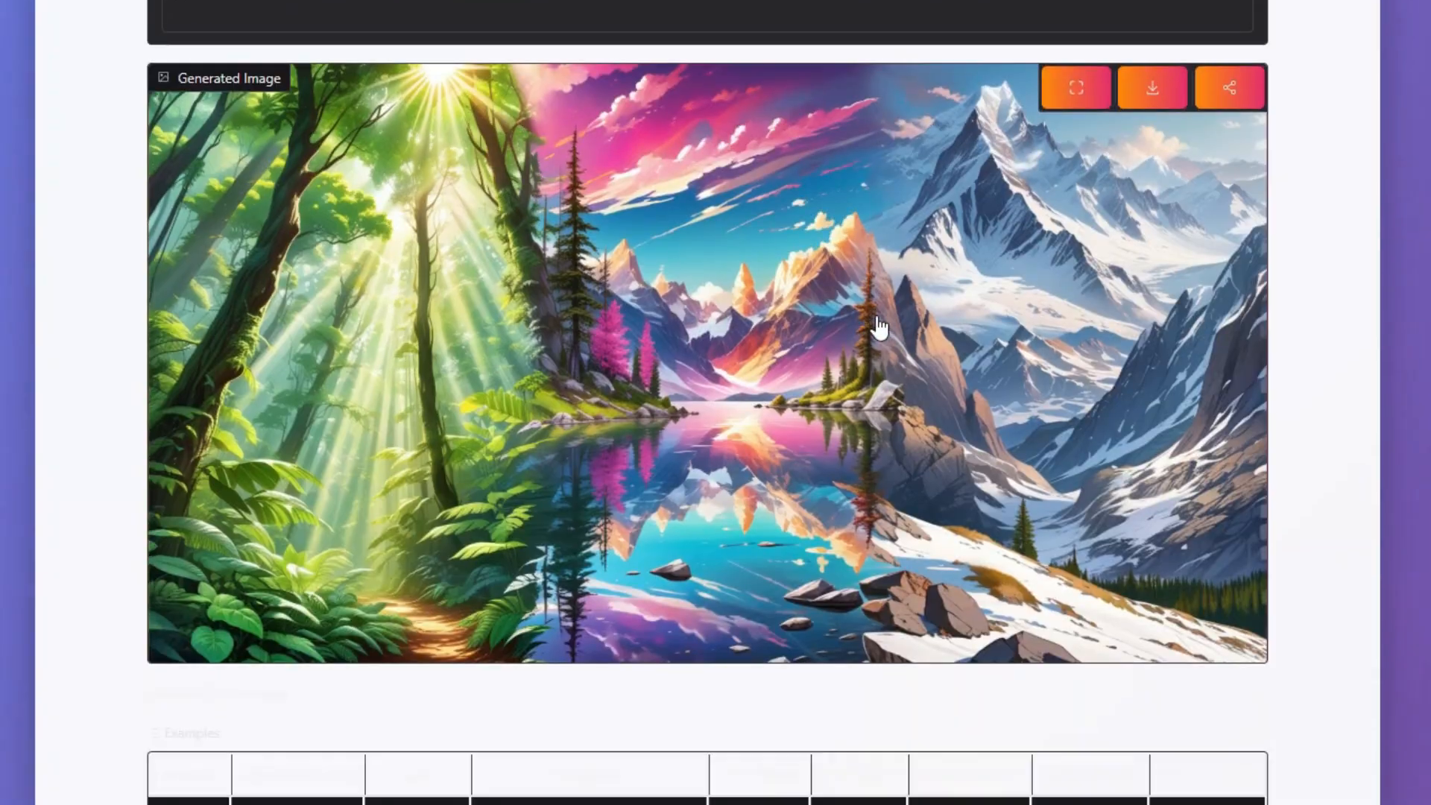
scroll(down, 3)
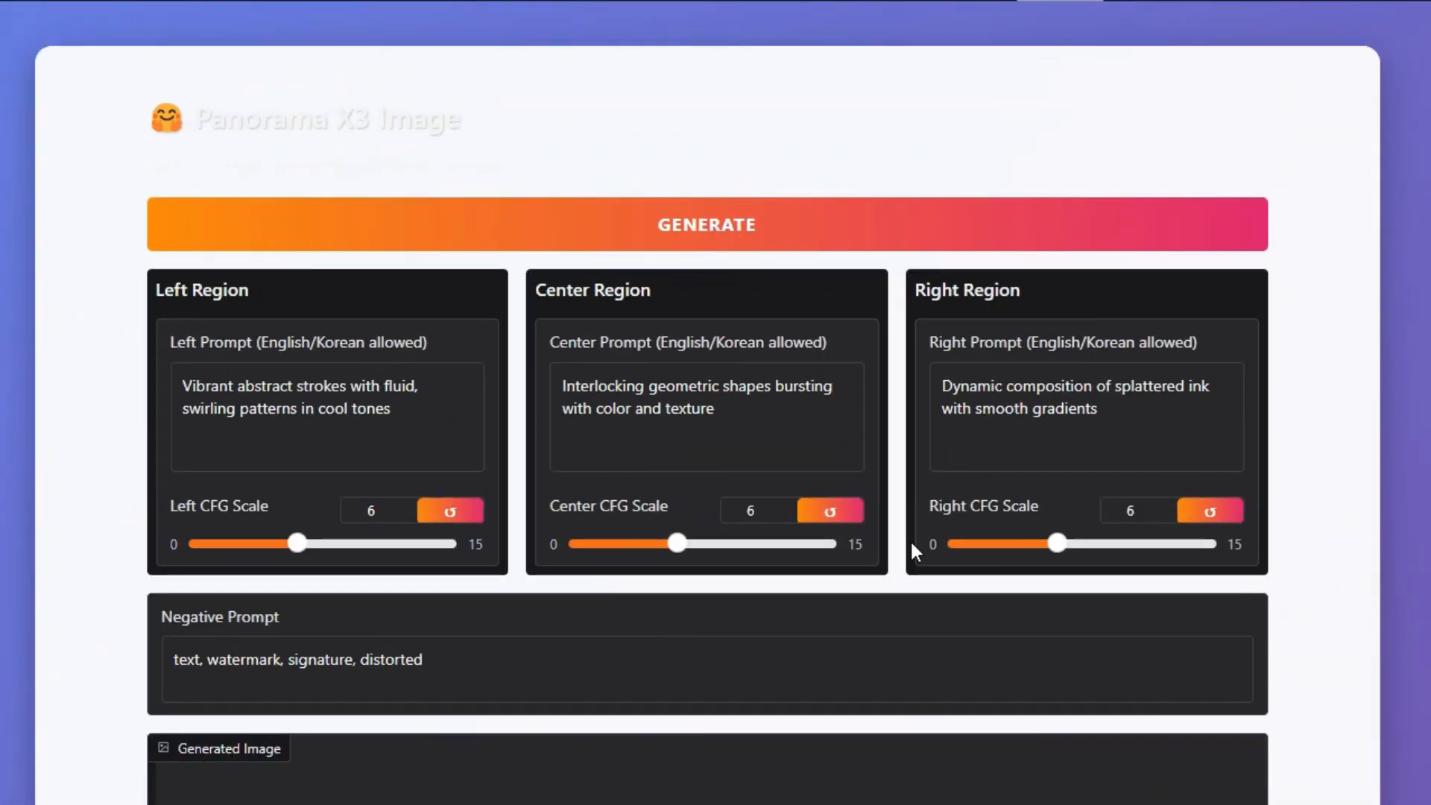
- Generate the abstract panorama of swirling paint, geometric shapes and ink splashes
click(705, 223)
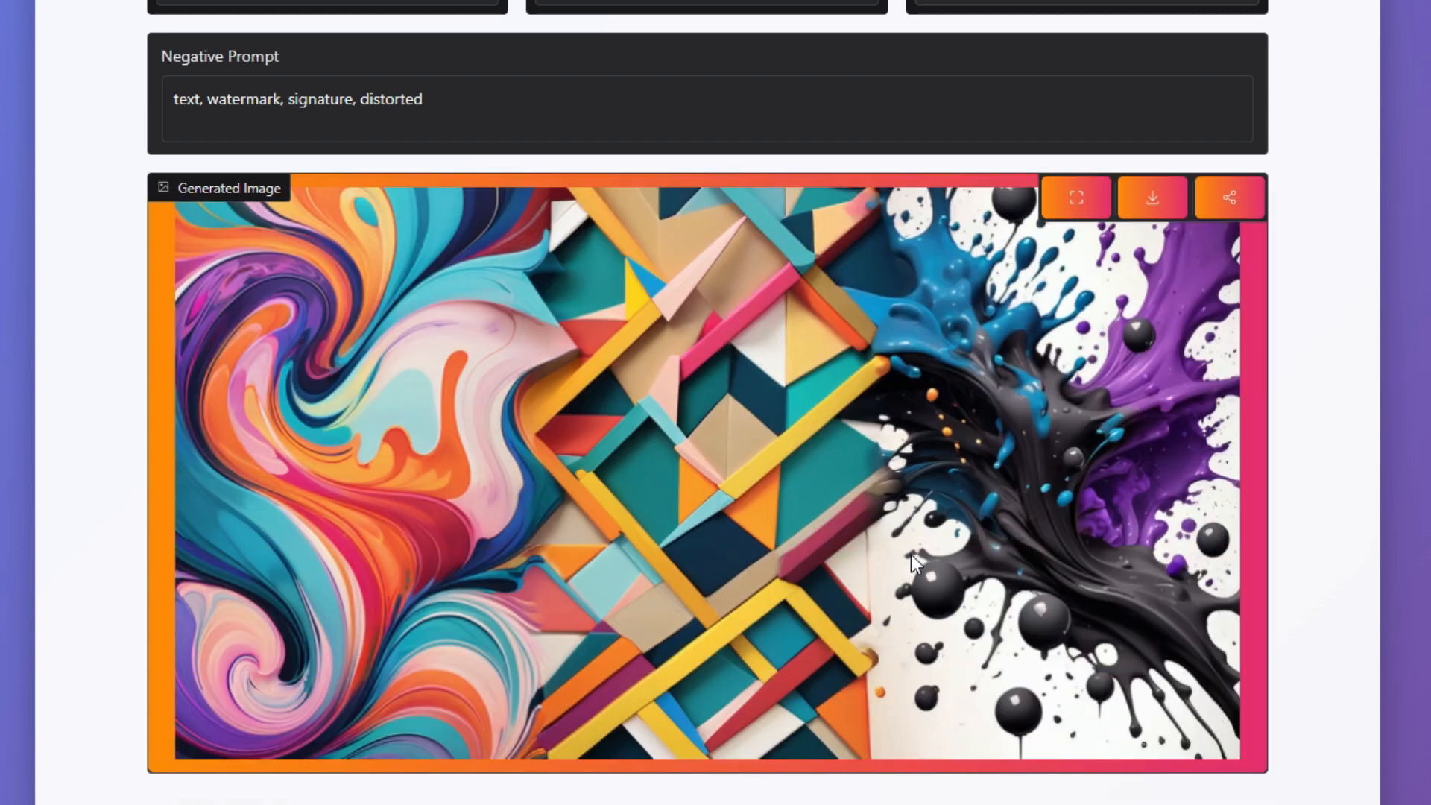
click(1151, 196)
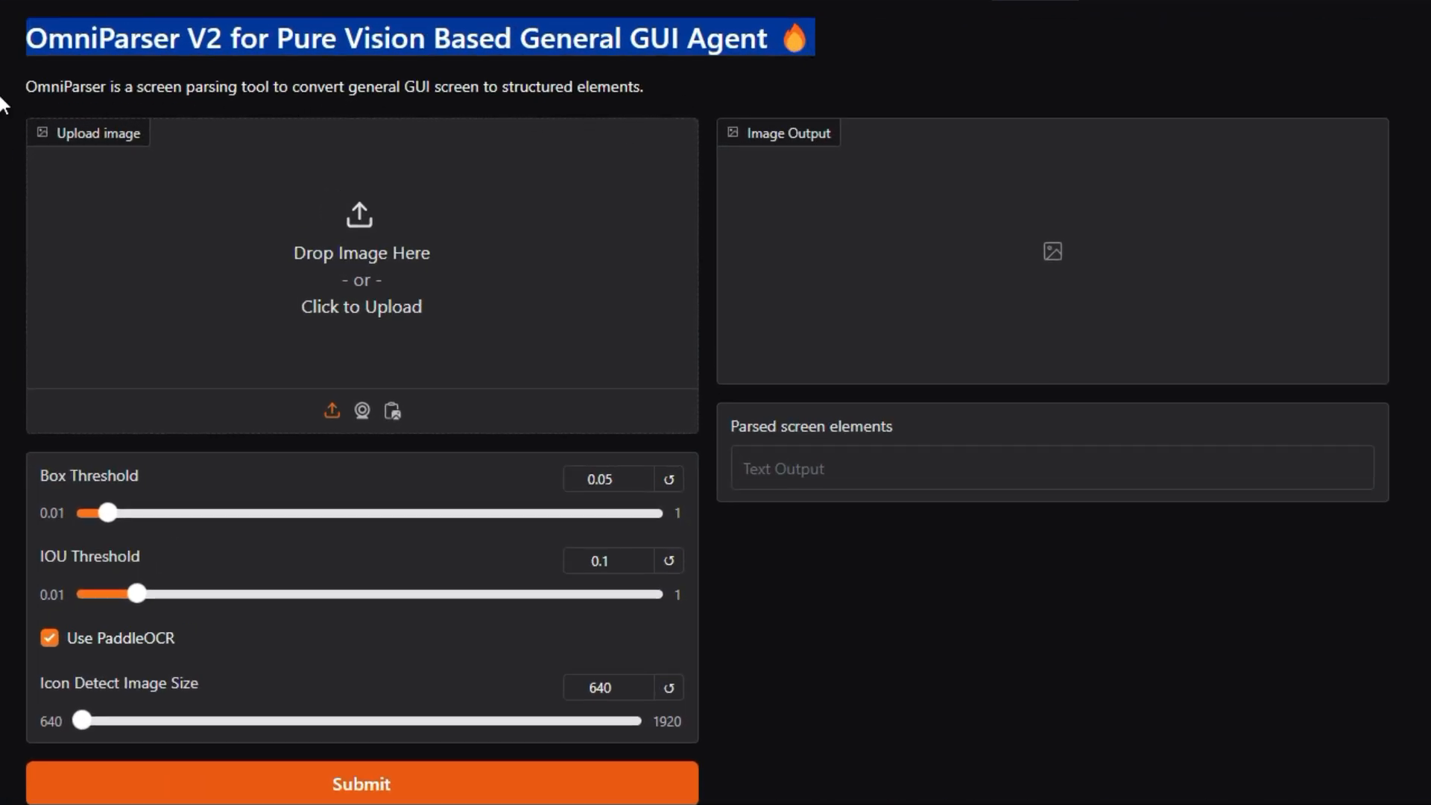
- Review OmniParser V2's description and its icon detection size setting
drag(25, 87, 644, 86)
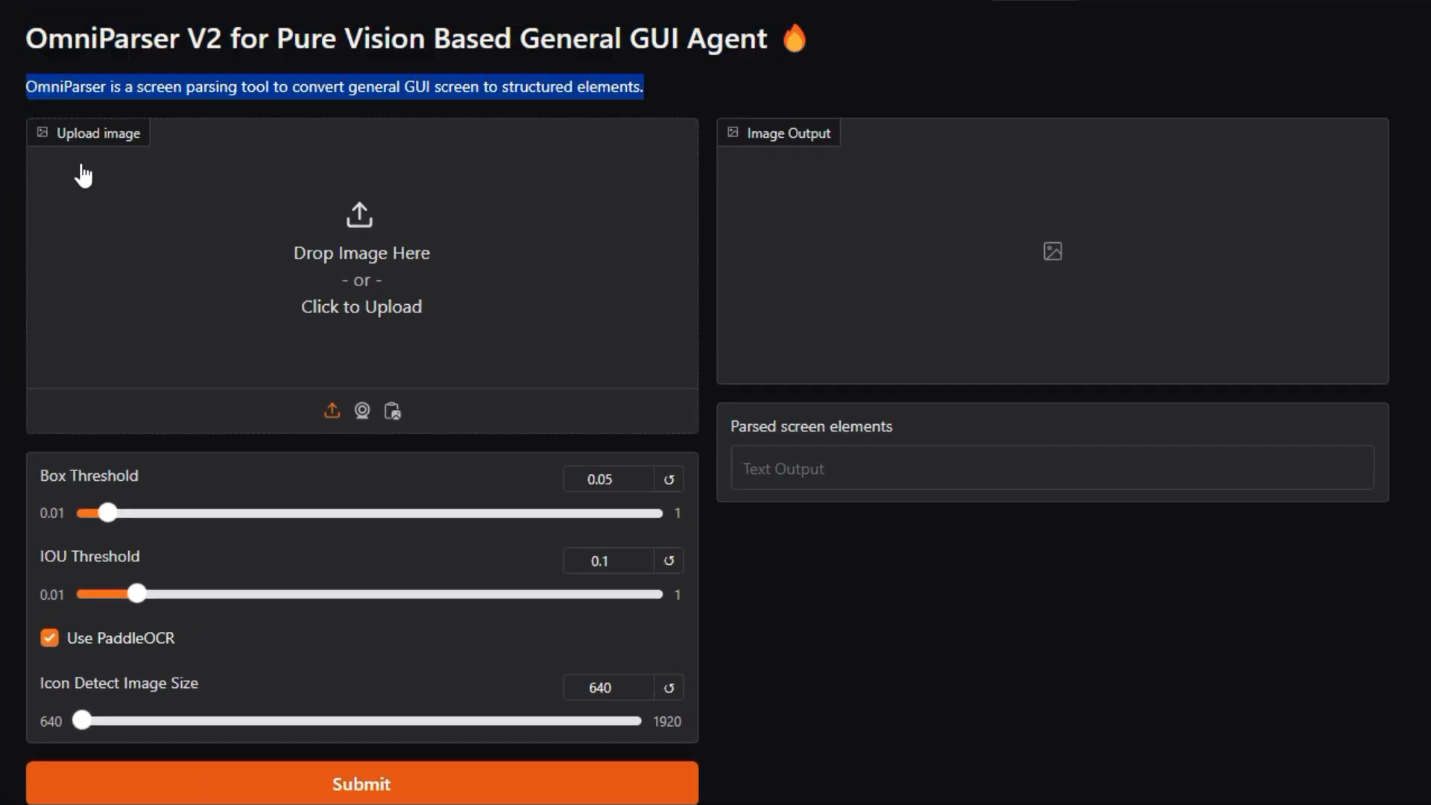
mouse_move(361, 301)
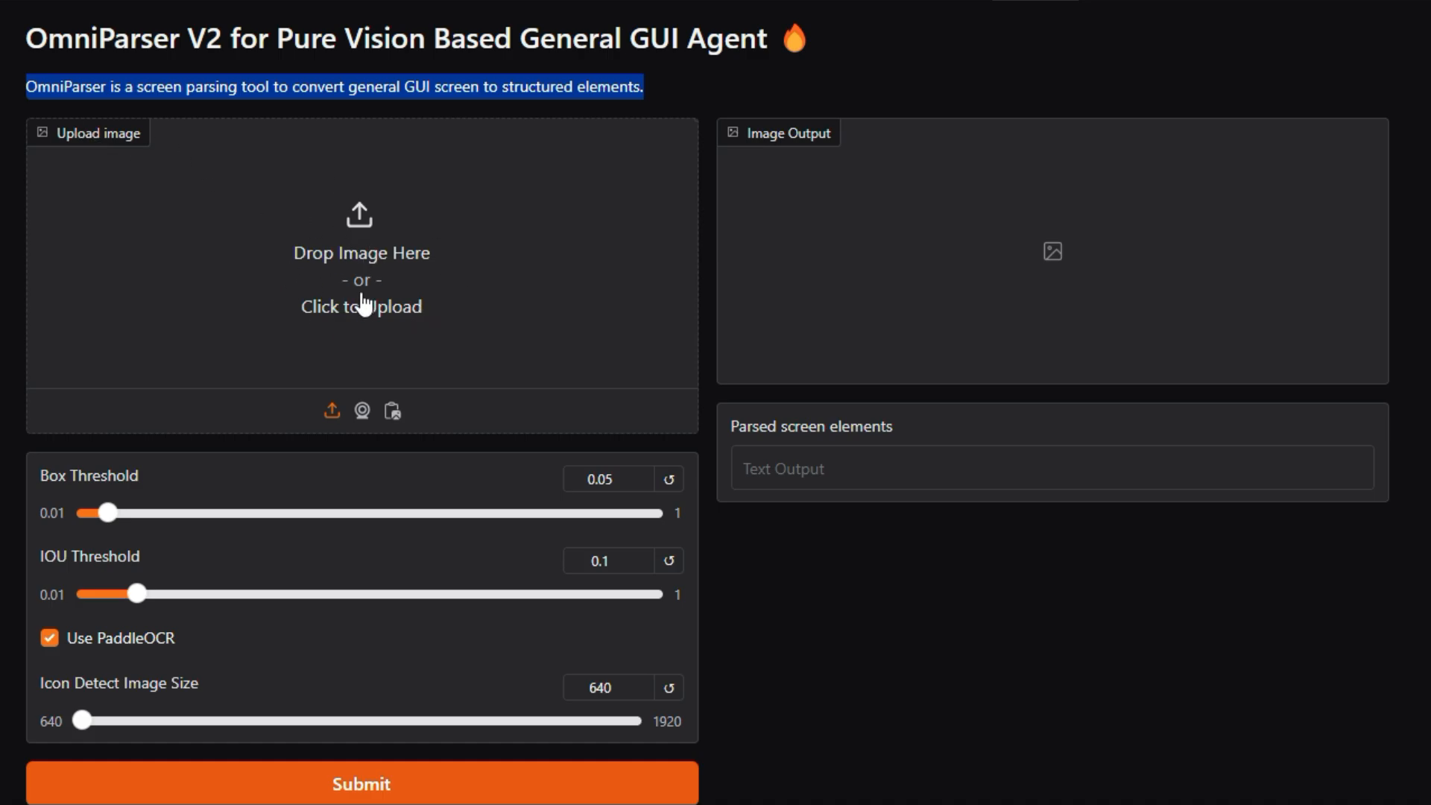
mouse_move(864, 297)
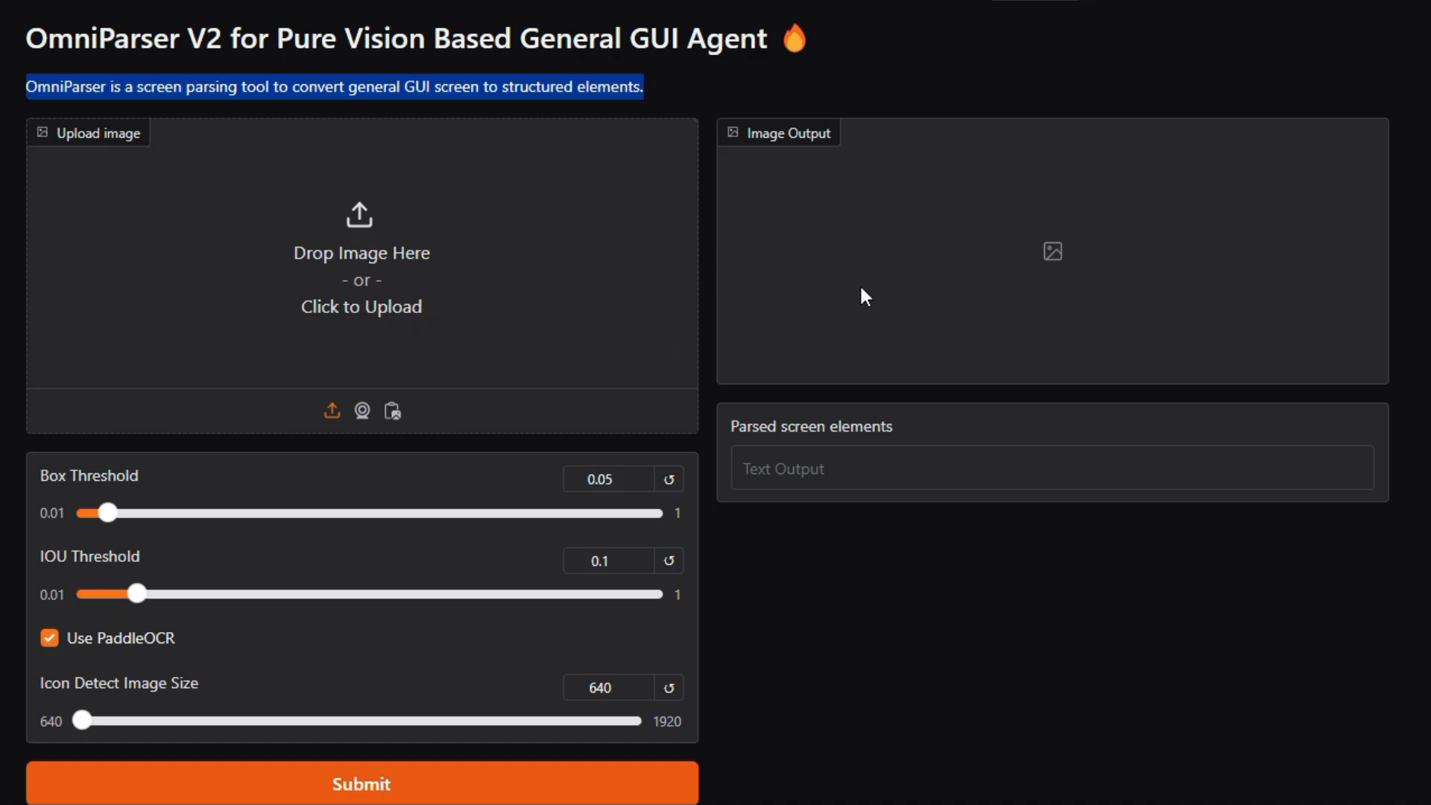
scroll(down, 3)
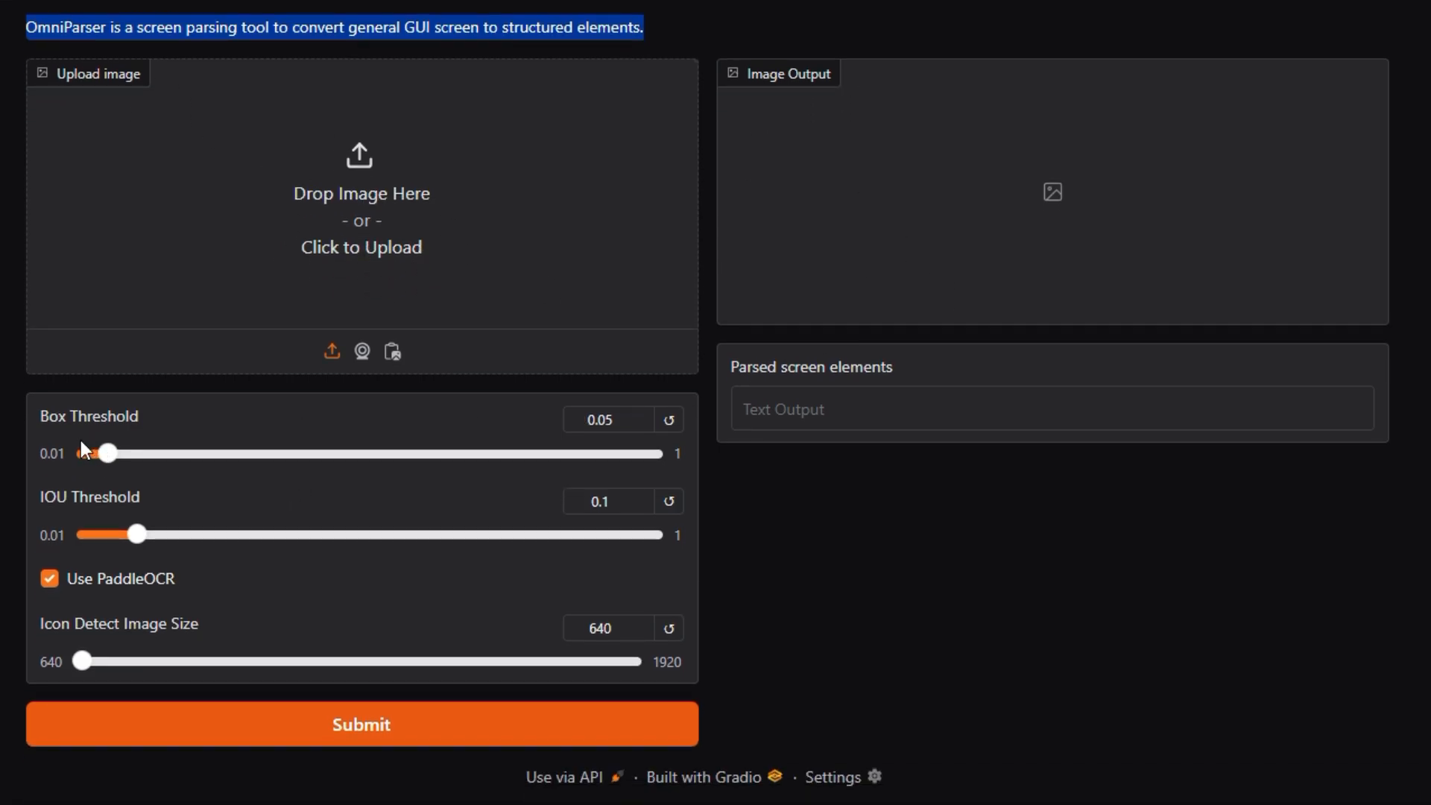
mouse_move(698, 469)
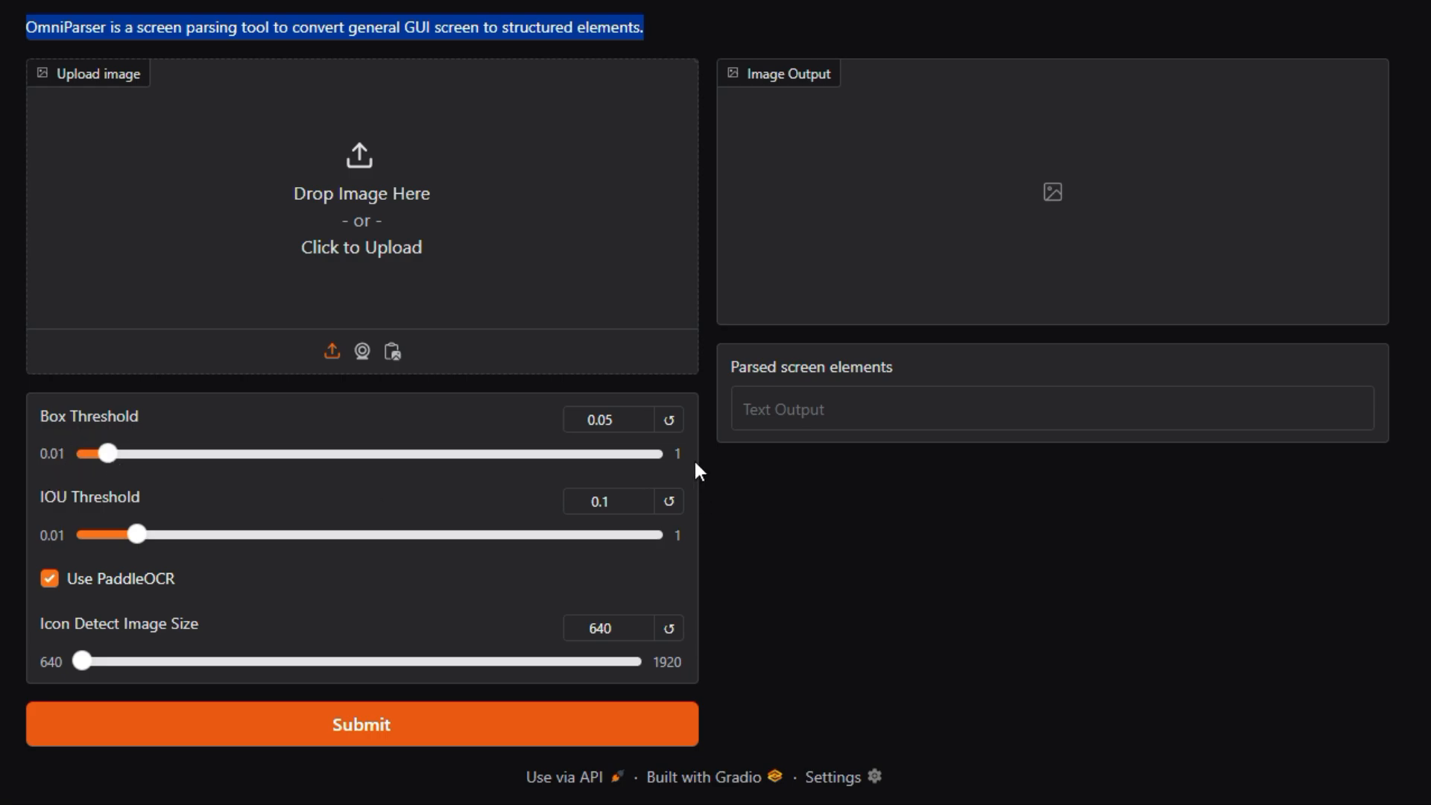
mouse_move(328, 510)
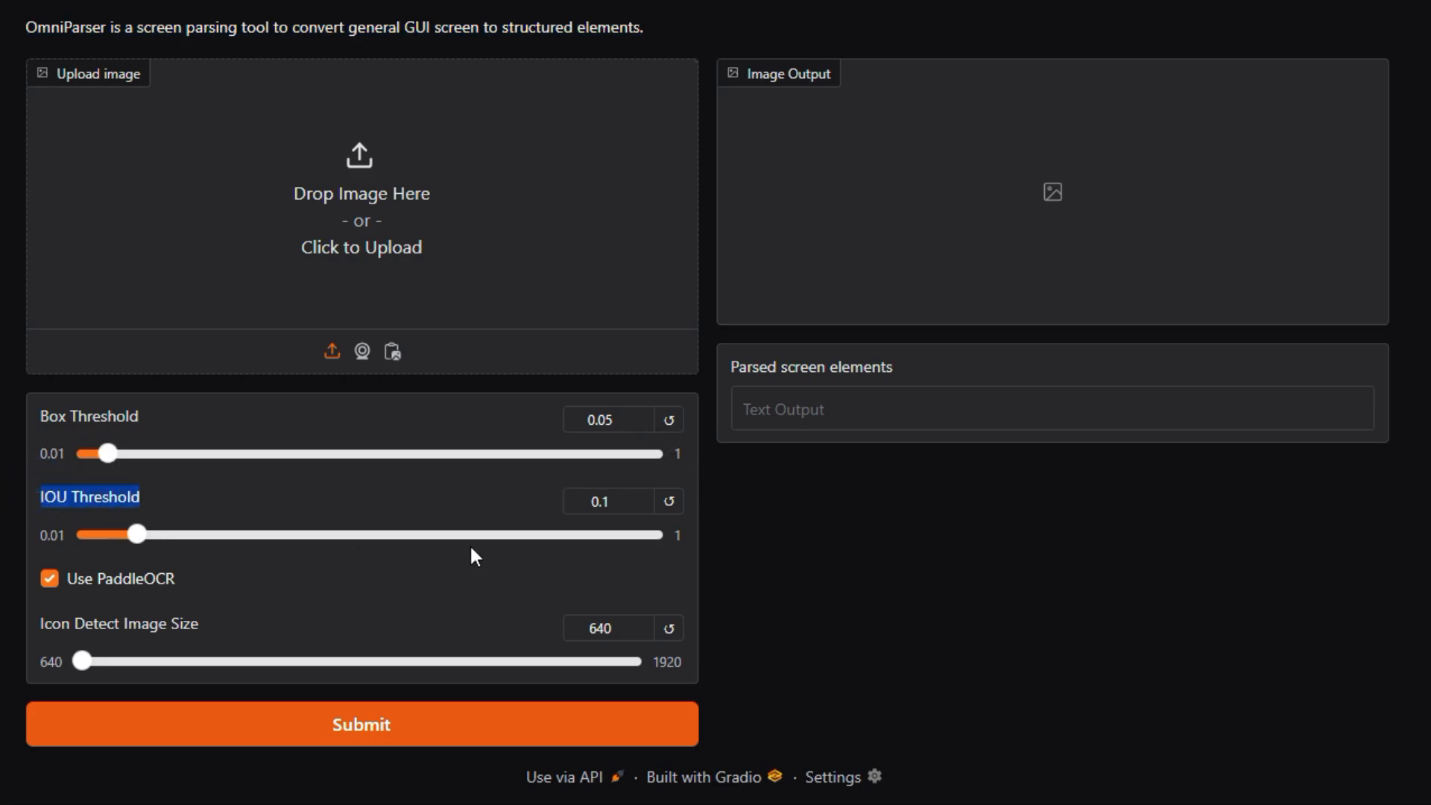
mouse_move(294, 554)
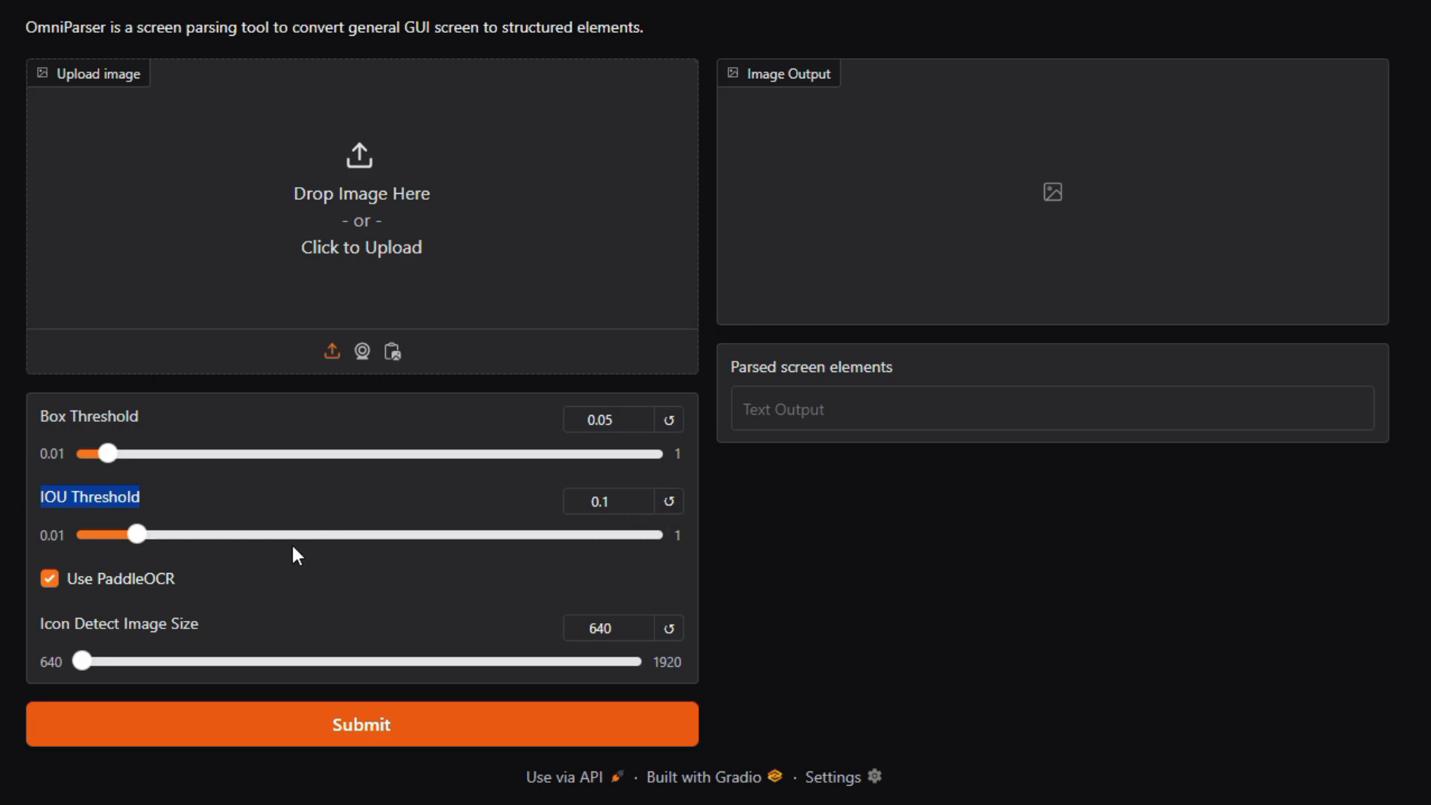
double_click(78, 623)
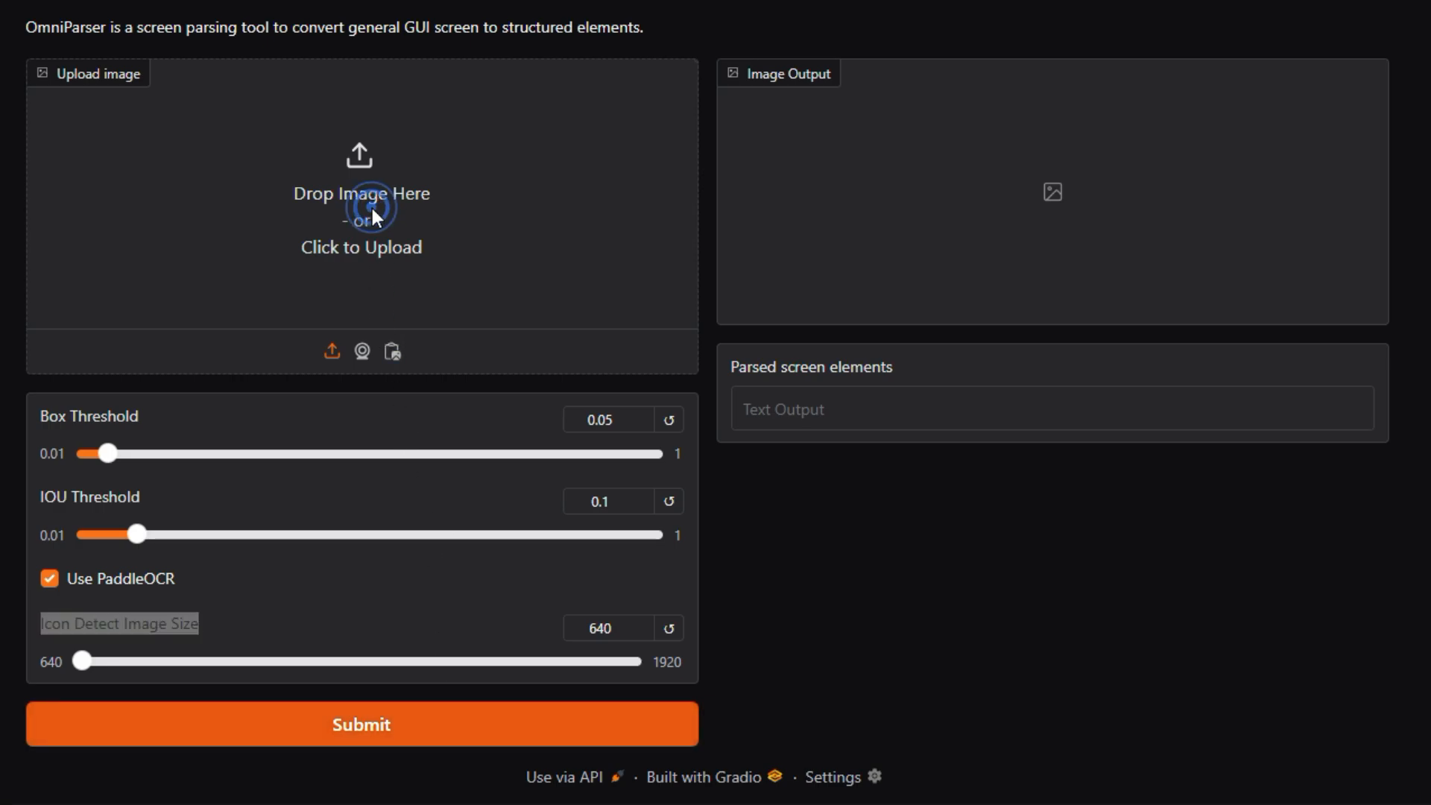
- Parse the GUI-benefits infographic into labelled boxes, then load the Create Account screenshot
click(361, 192)
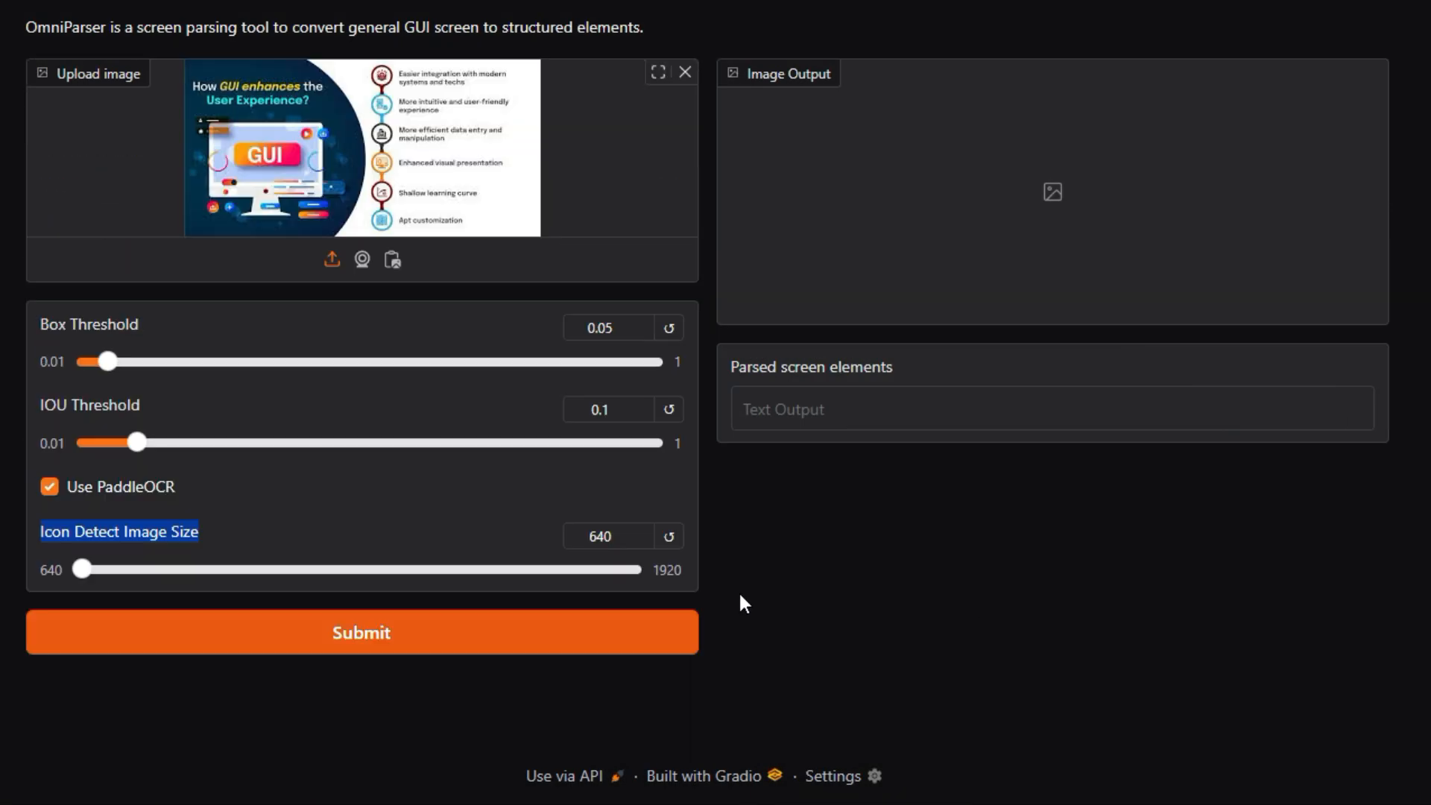
click(361, 632)
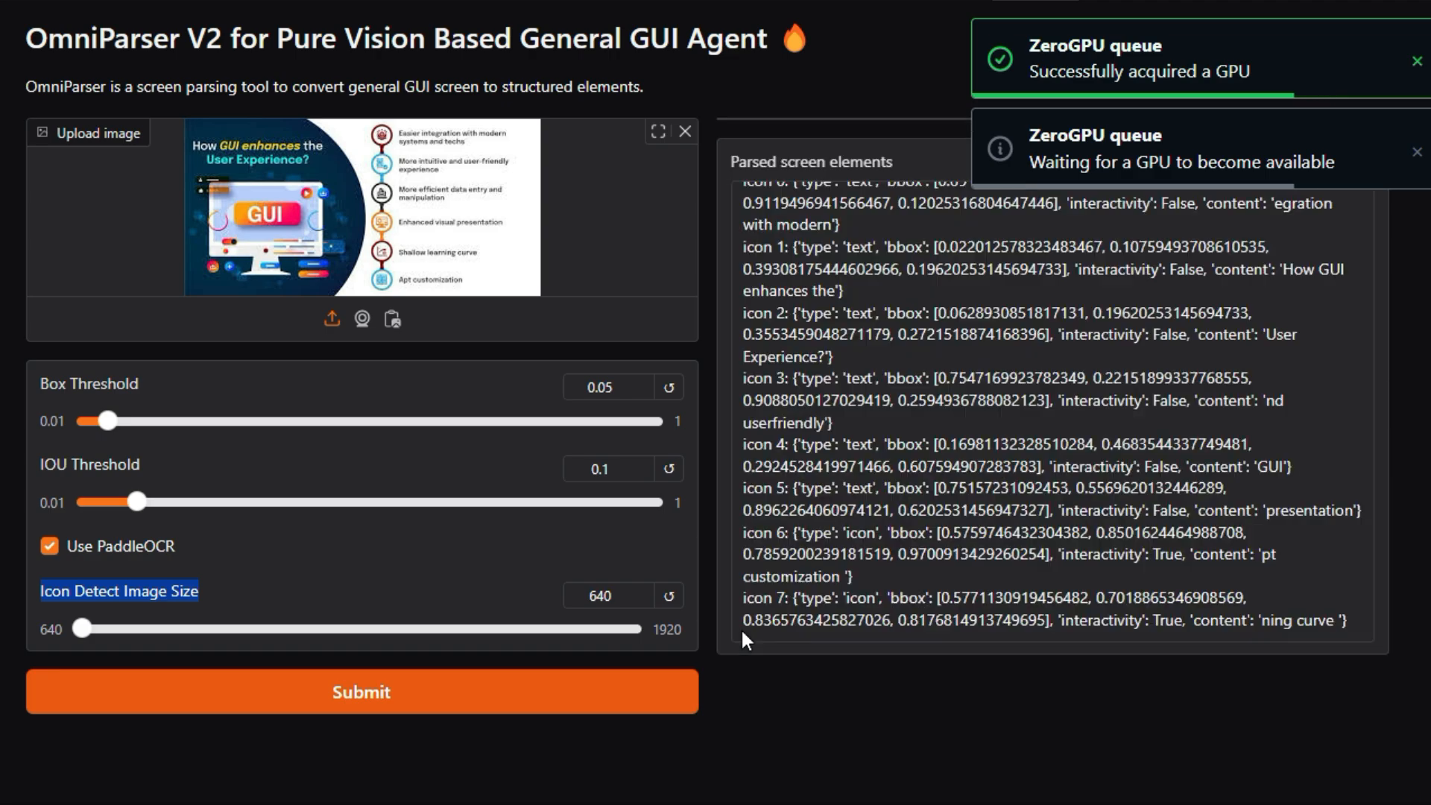
click(361, 690)
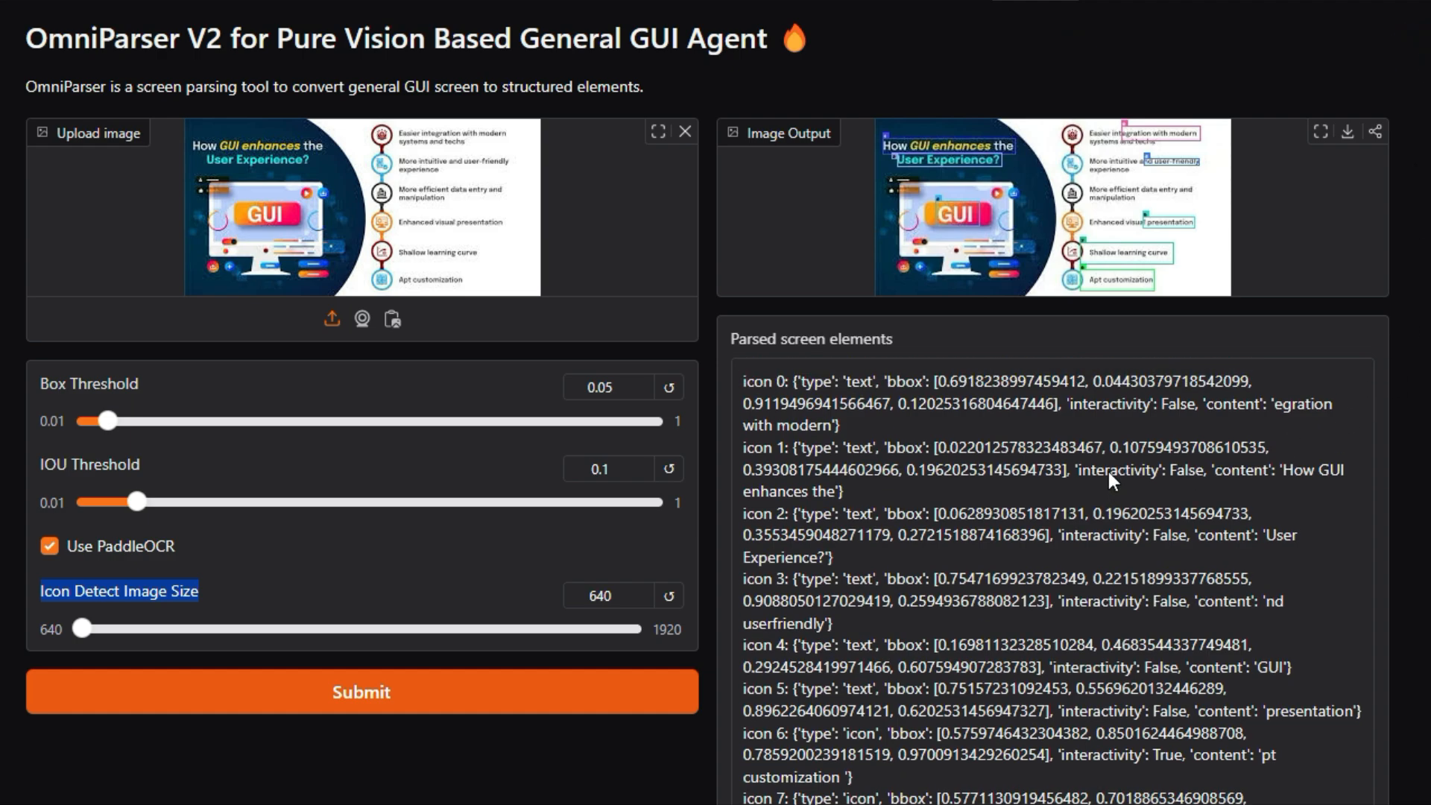
scroll(down, 3)
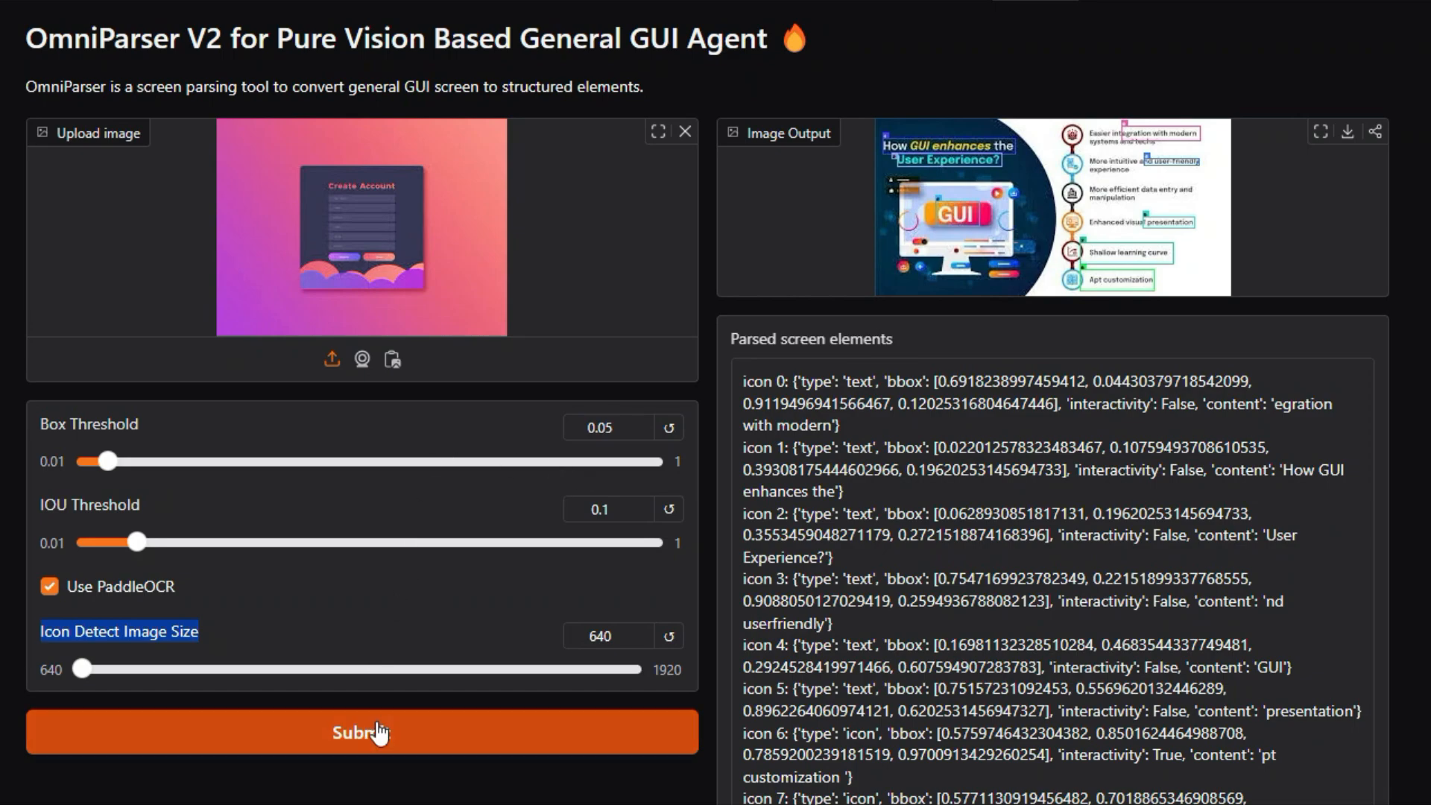
- Parse the Create Account screenshot and the display-server diagram into labelled element lists
click(361, 731)
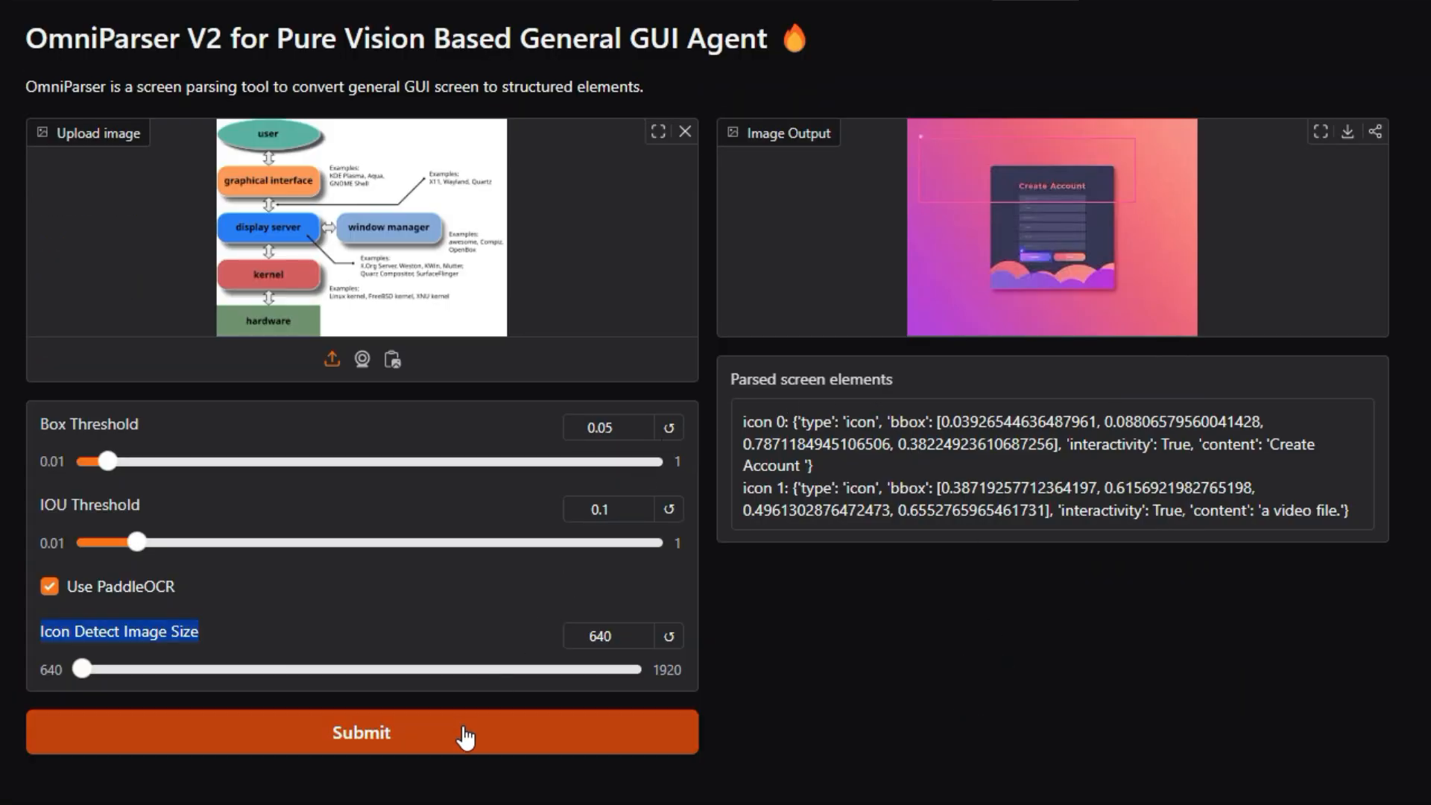
click(360, 731)
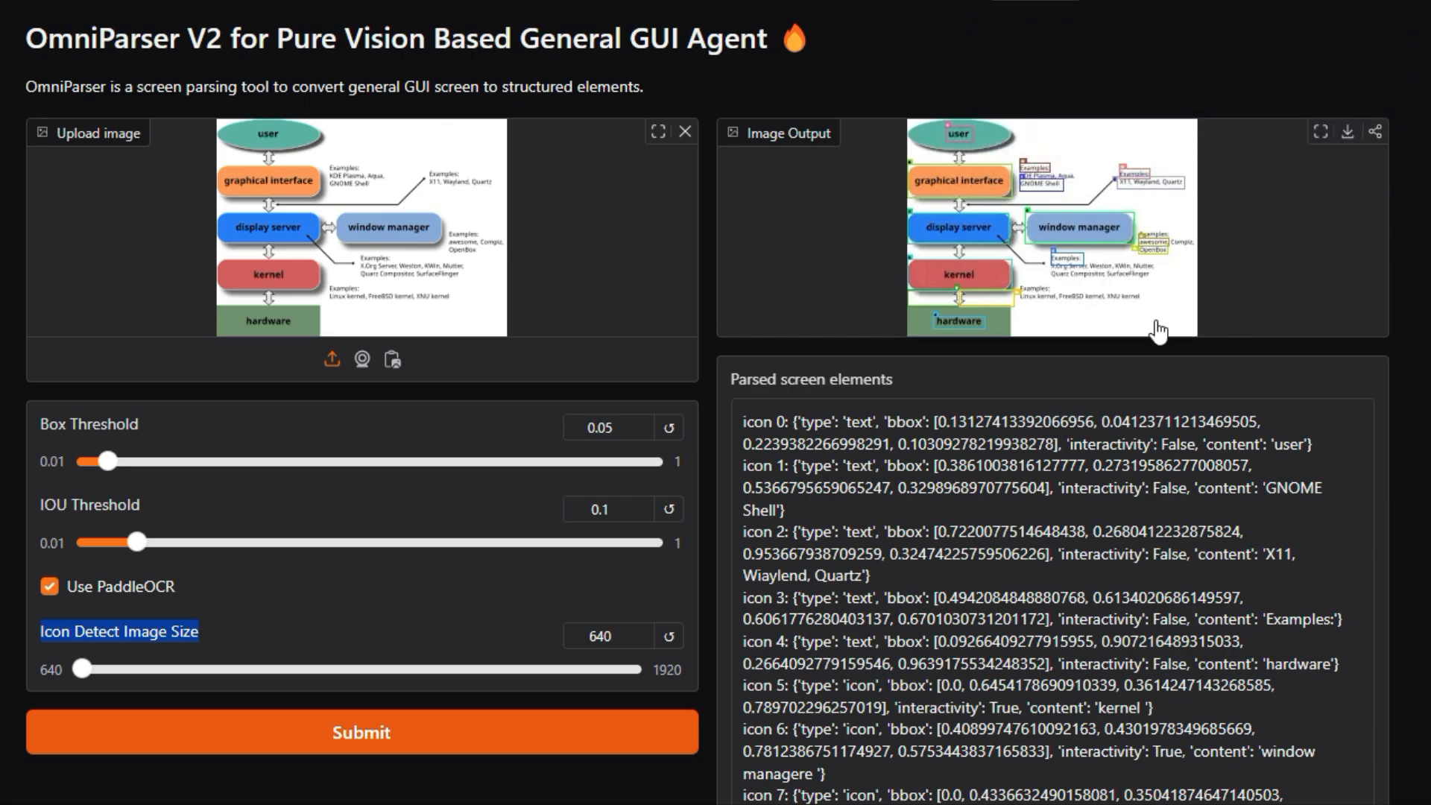
scroll(down, 3)
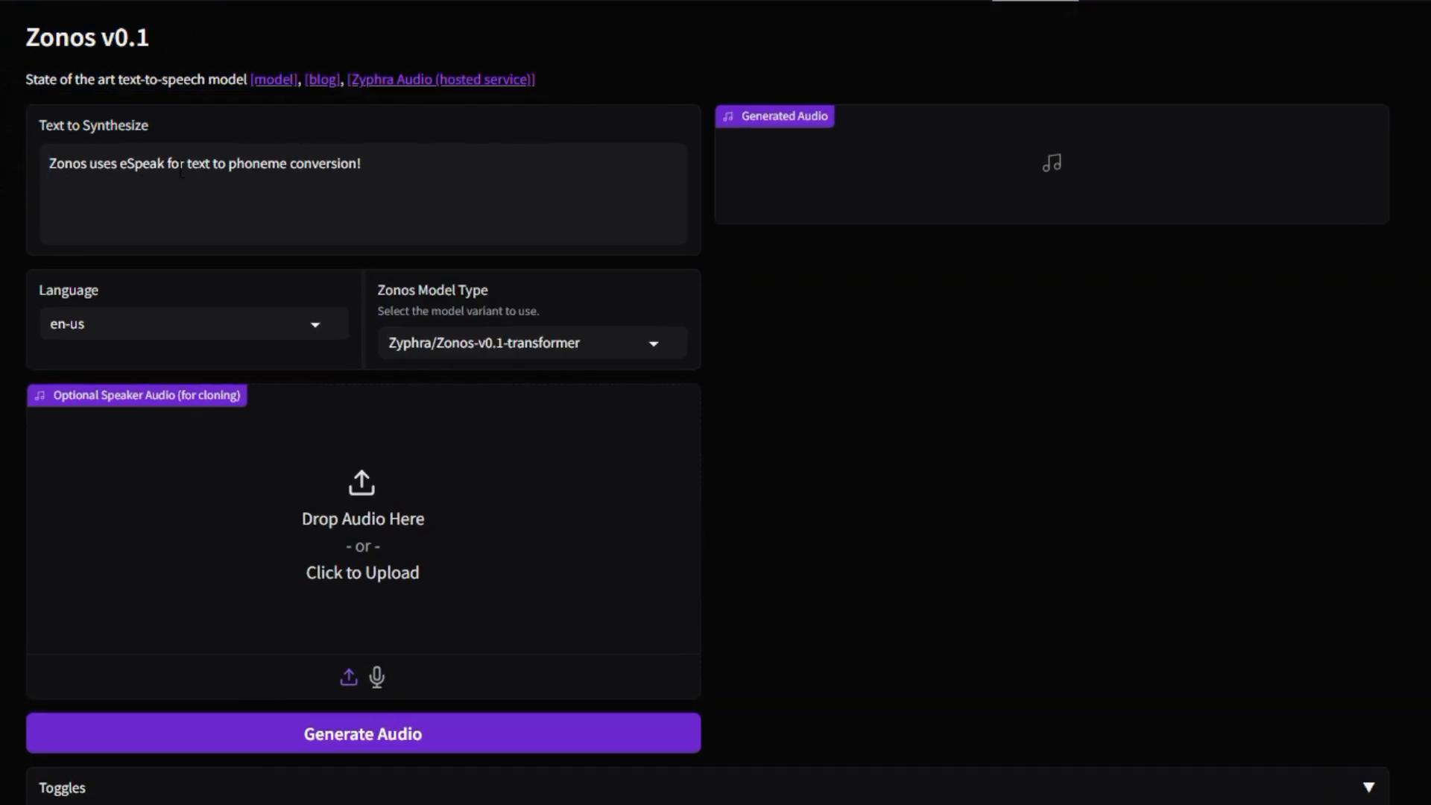
- Replace the sample sentence with the AI travel-agent vacation script and check language and model options
triple_click(204, 164)
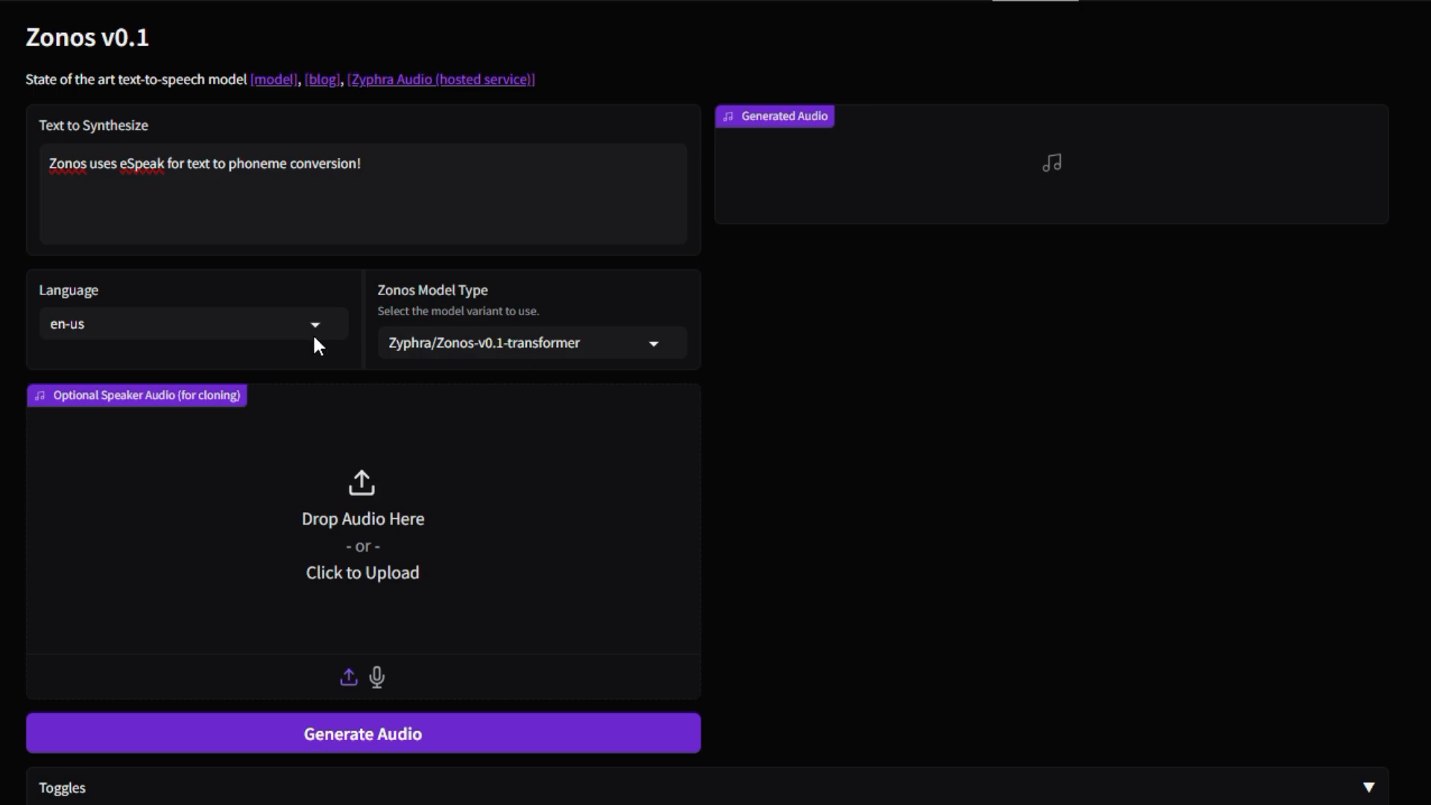
click(193, 324)
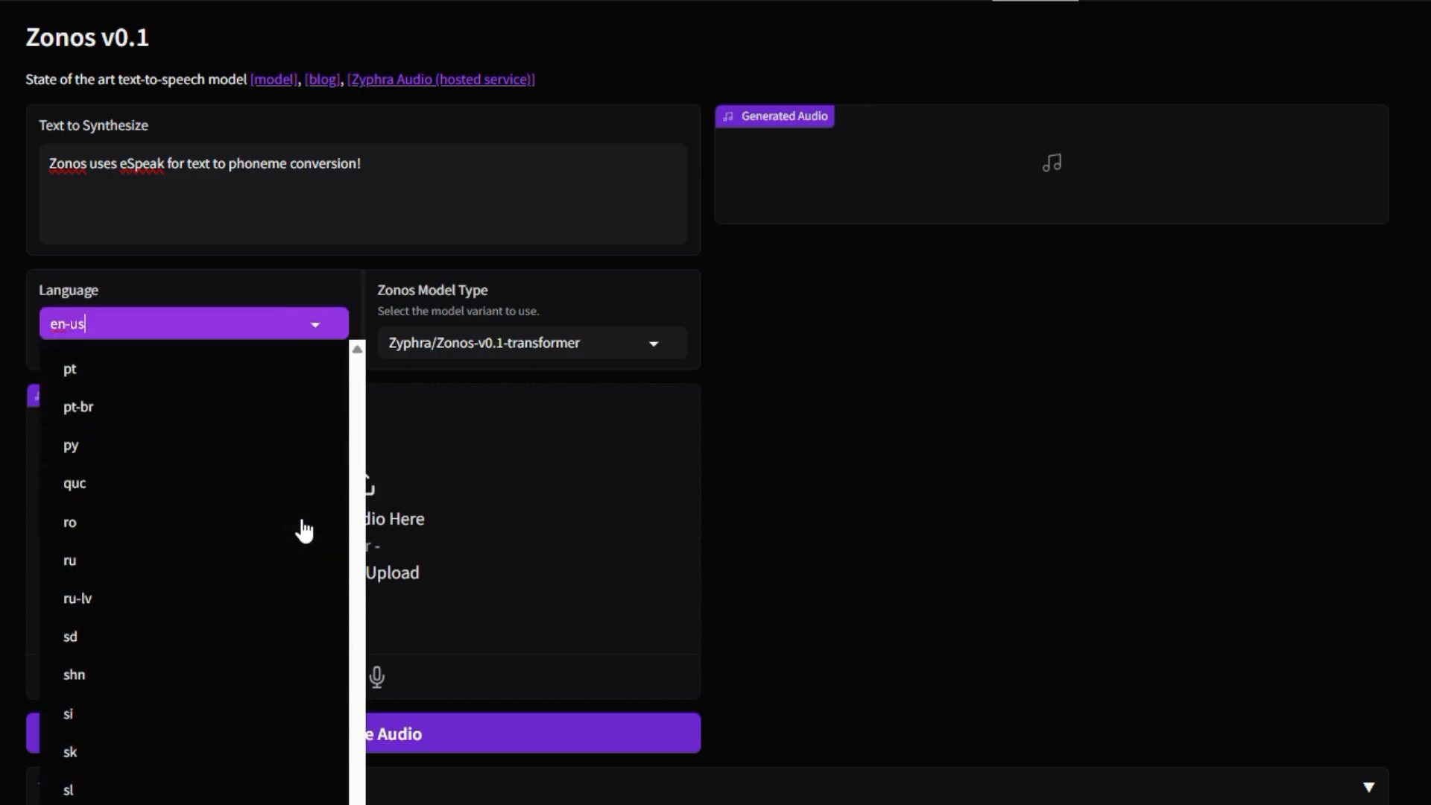
click(532, 343)
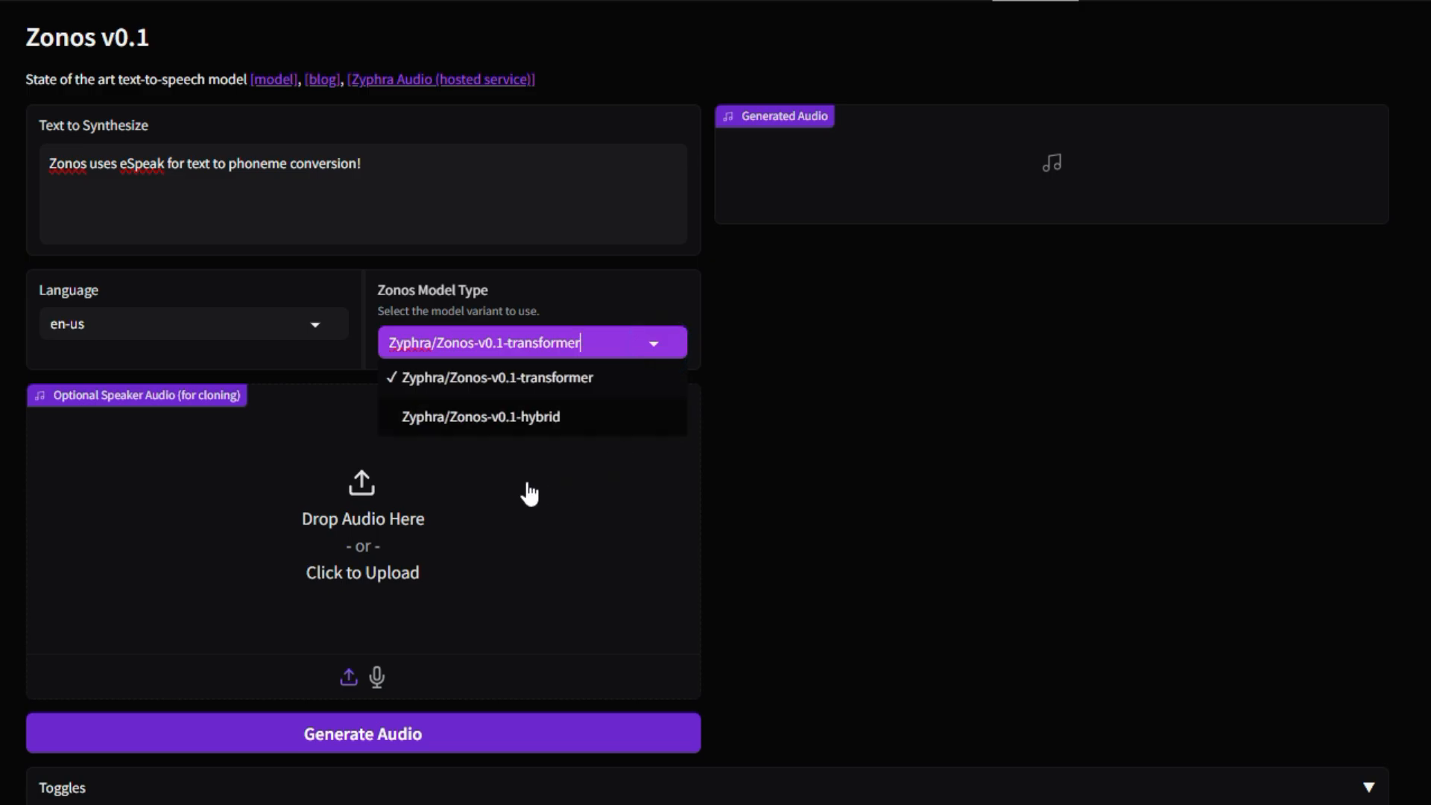
scroll(down, 3)
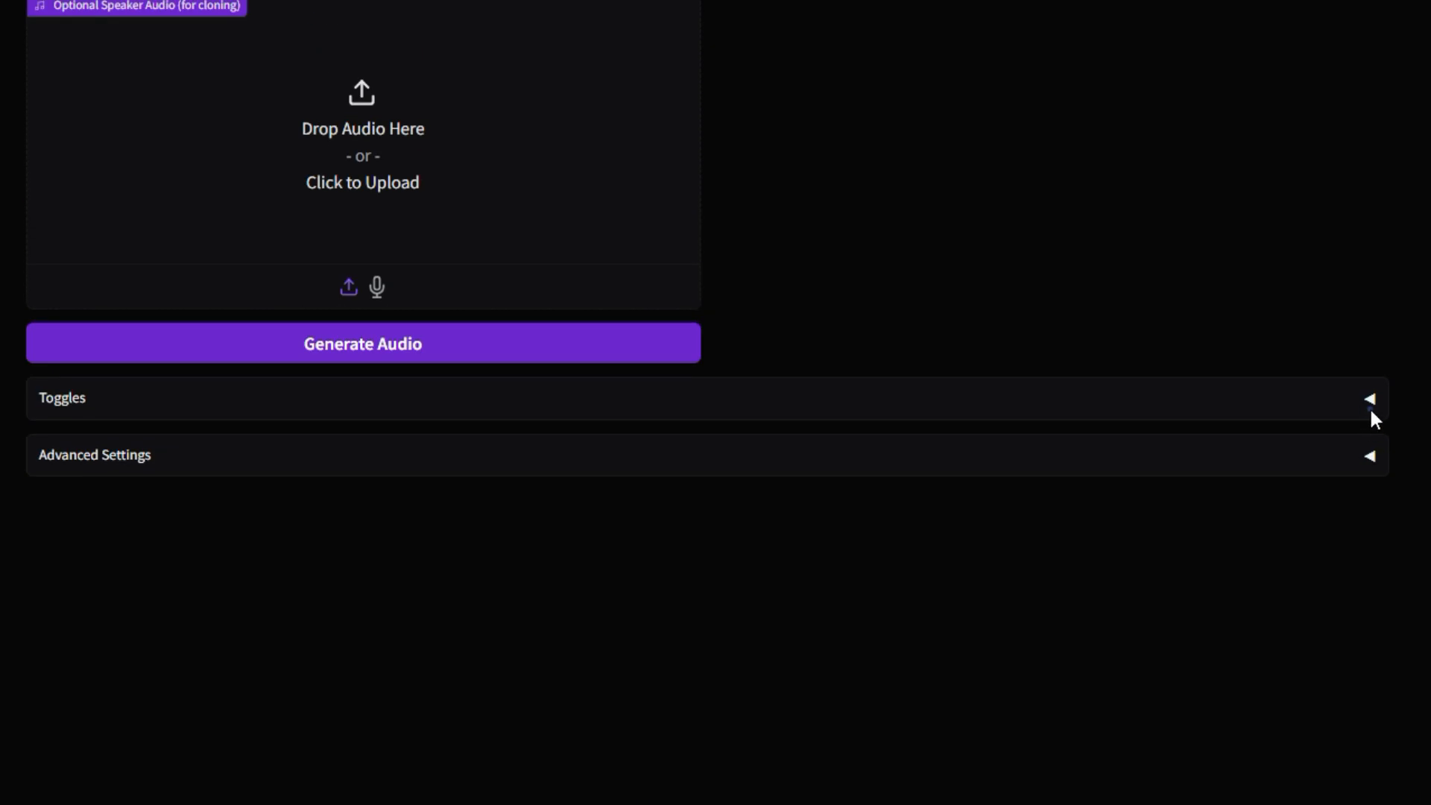
- Expand Zonos's advanced conditioning and generation settings
click(94, 454)
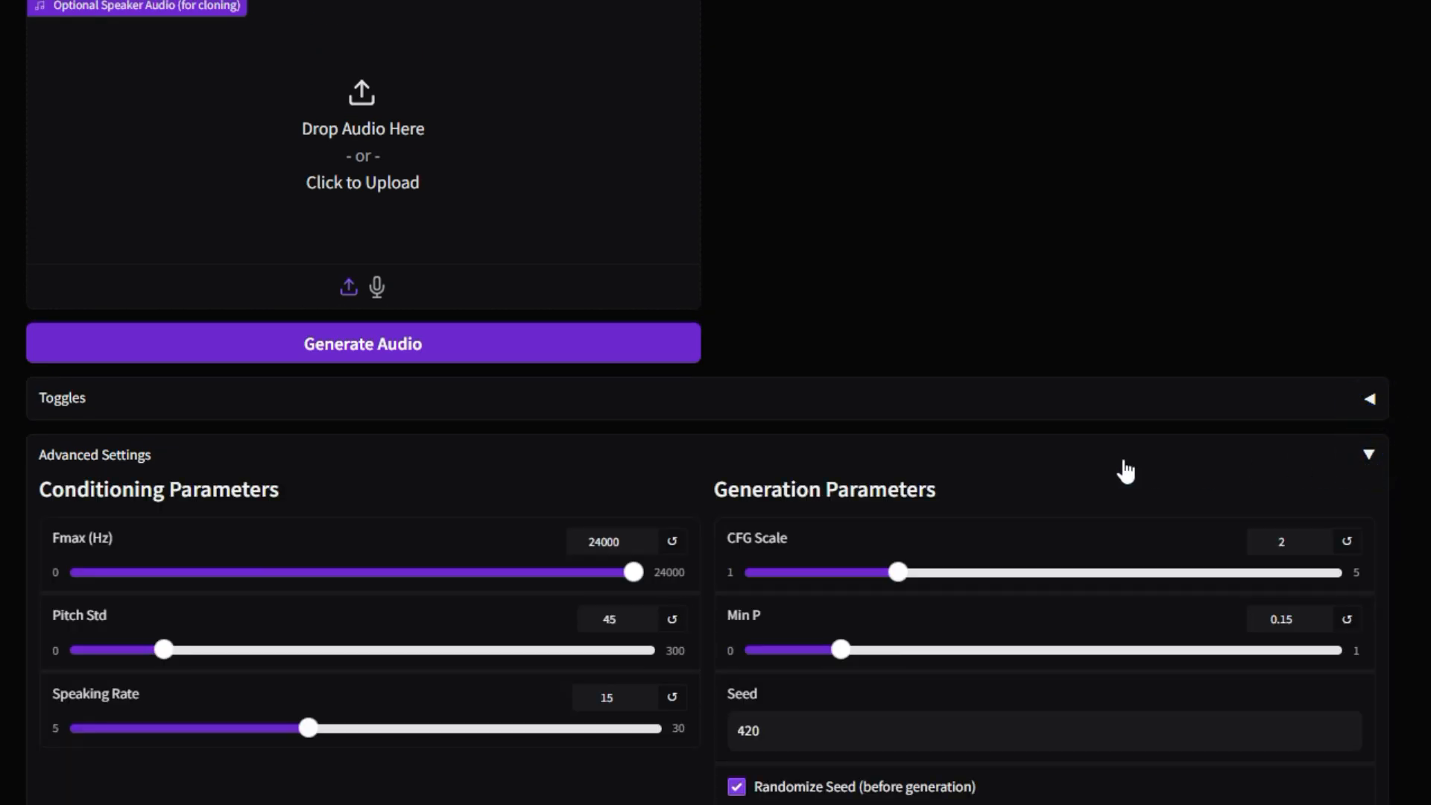
scroll(down, 3)
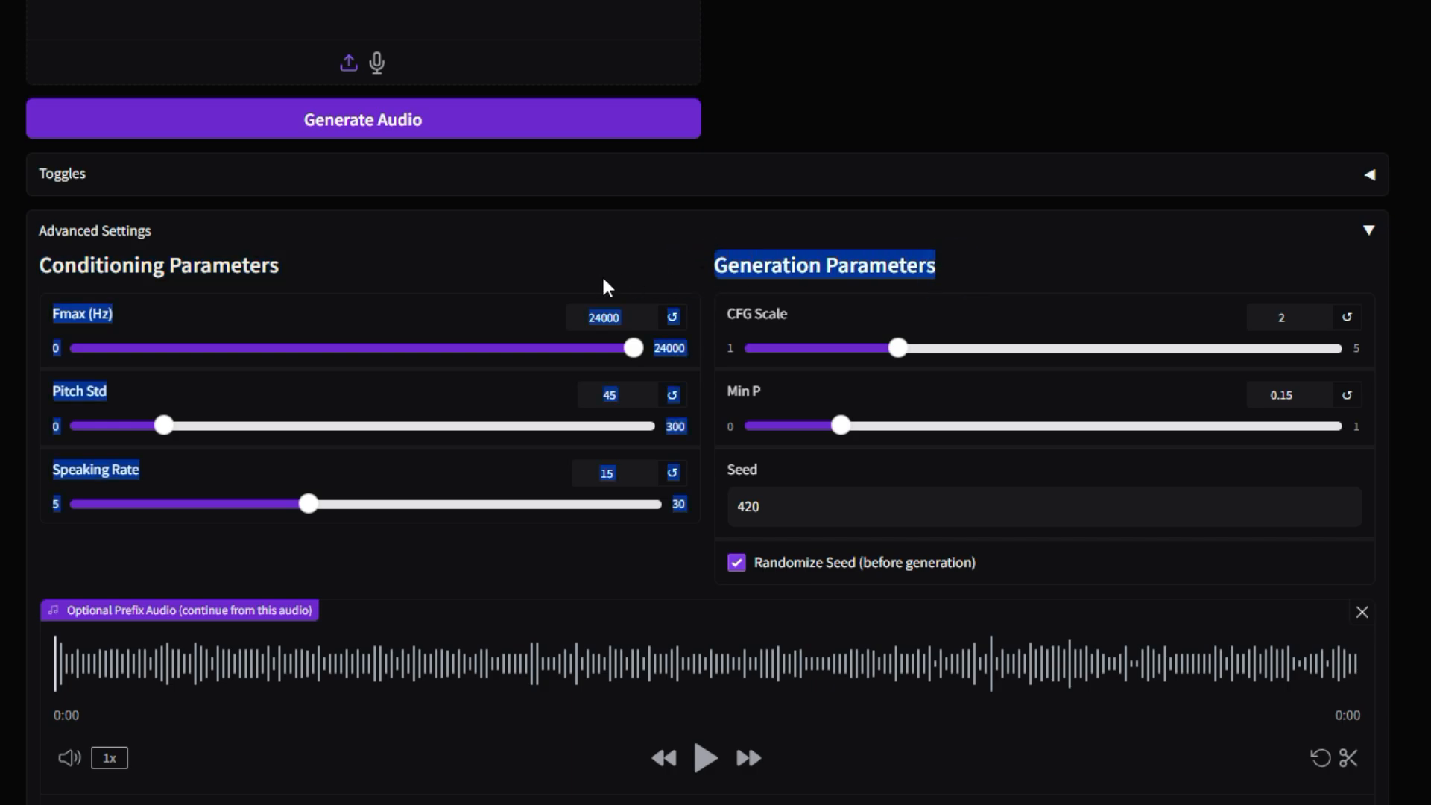
scroll(down, 3)
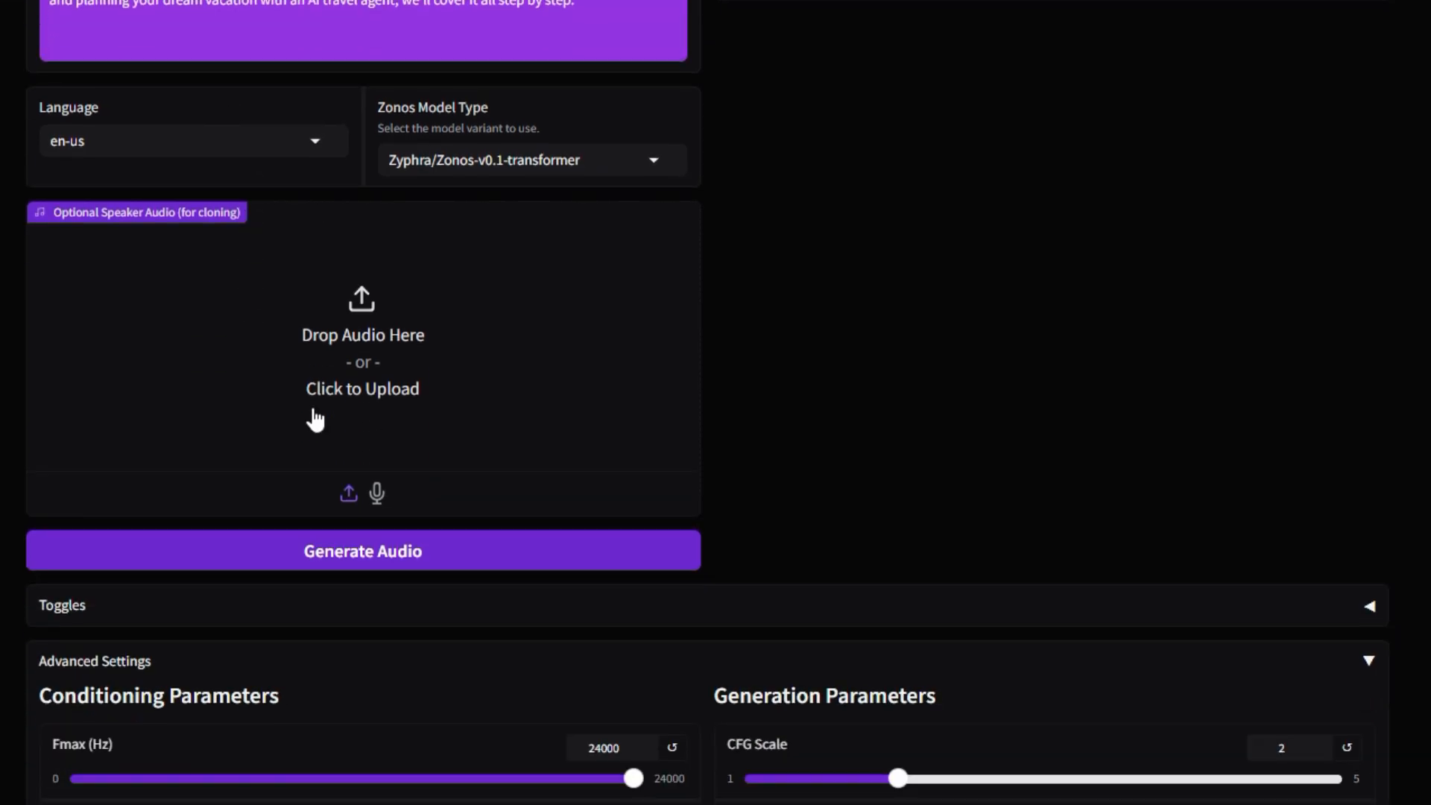
- Generate about 30 seconds of speech from the script and play it through to the end
click(361, 551)
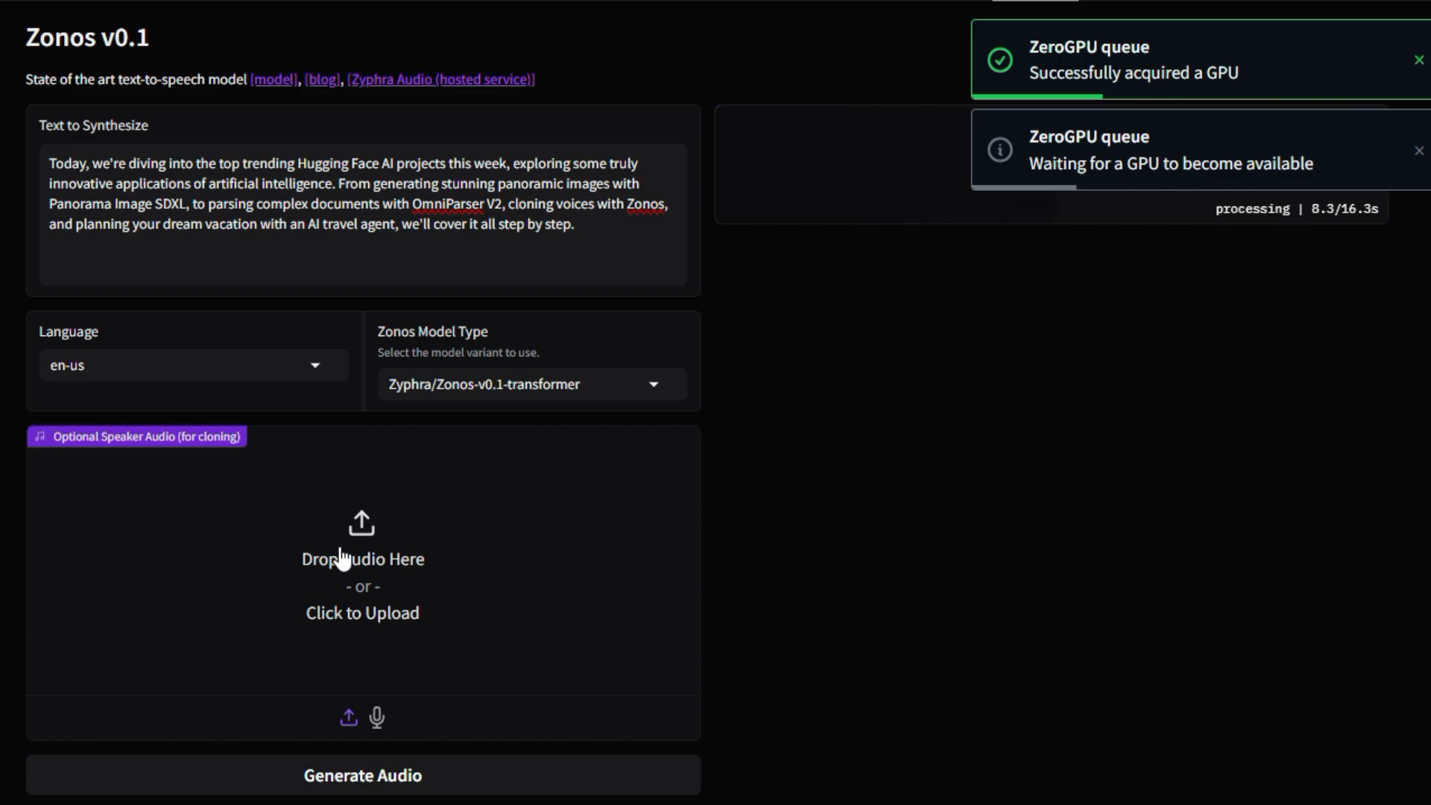
click(361, 776)
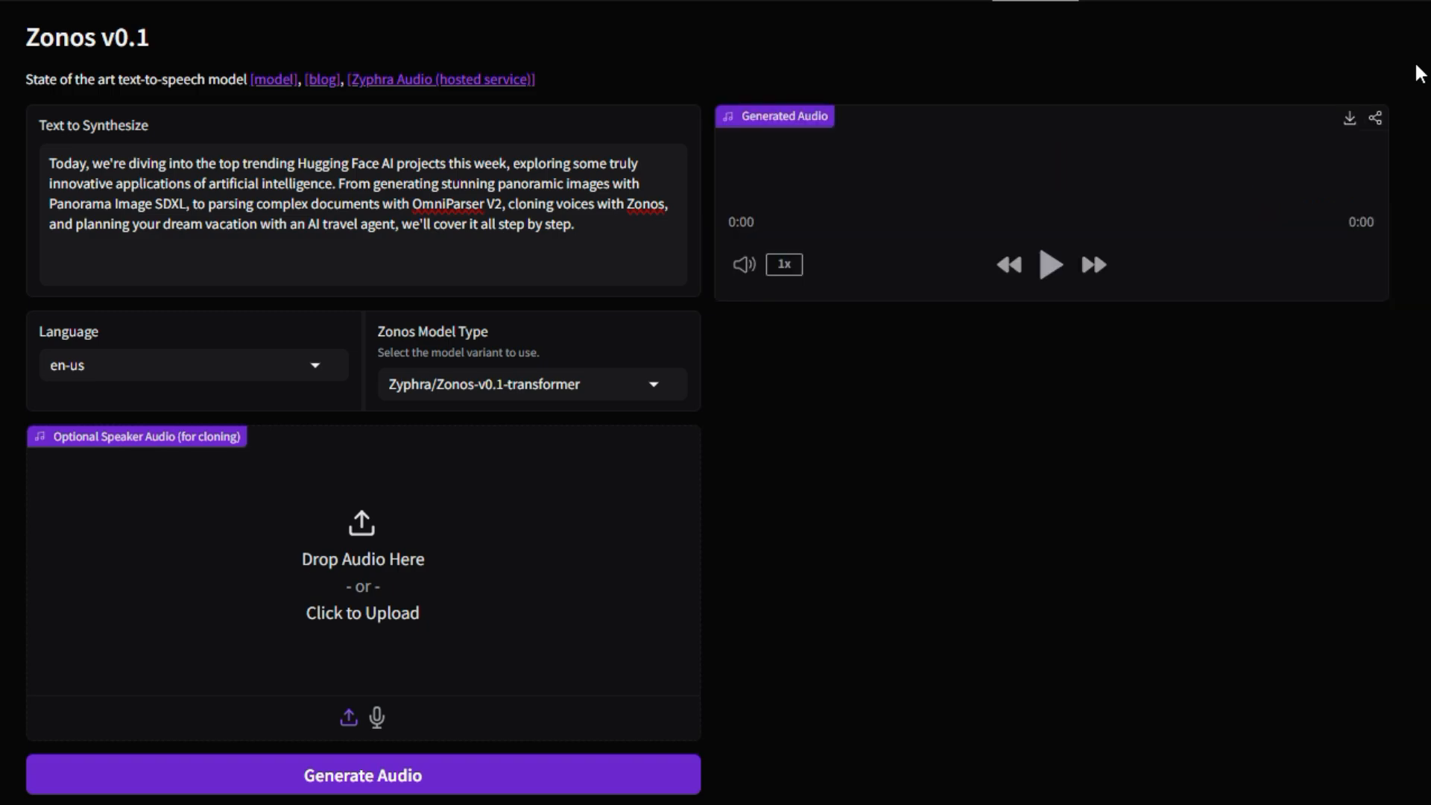
click(1050, 265)
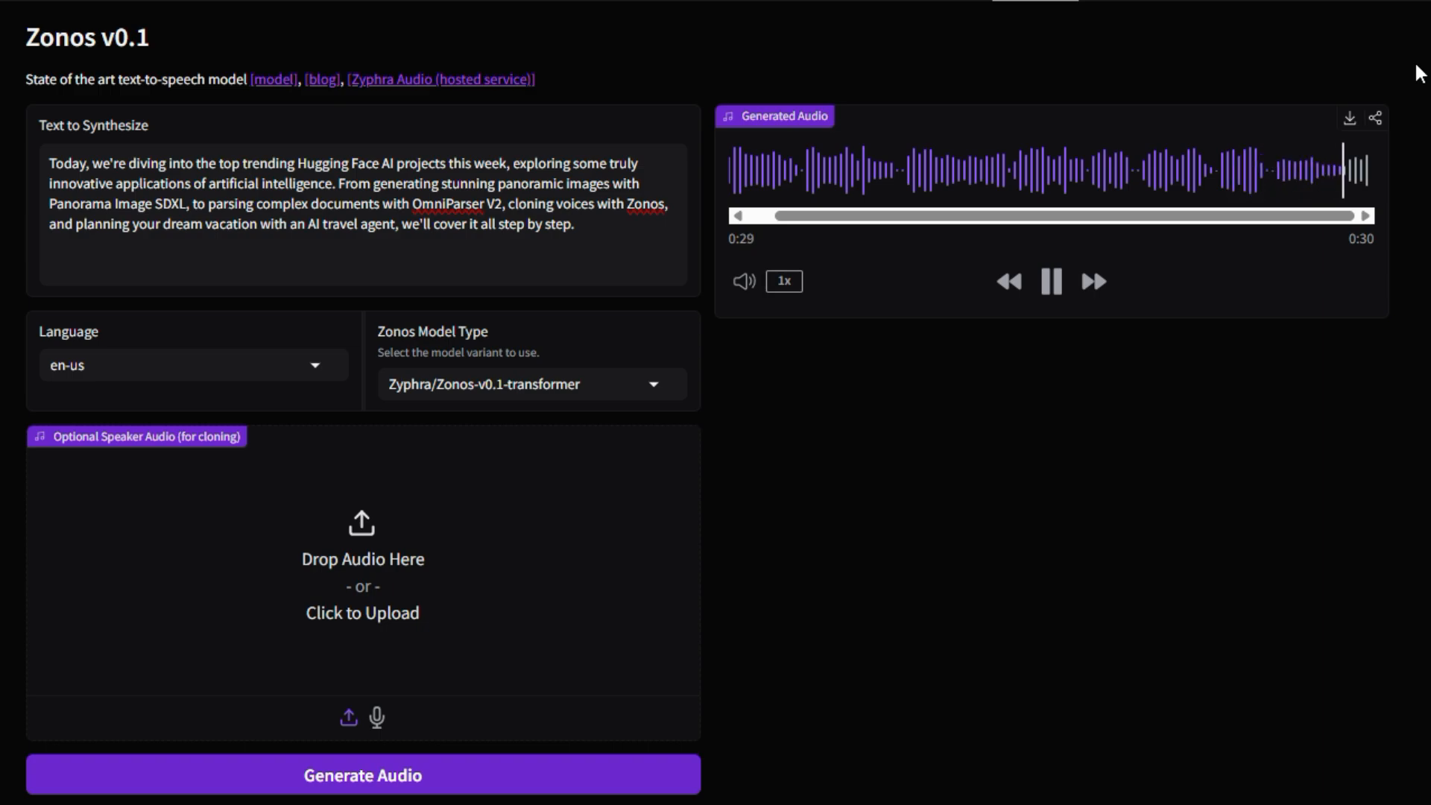
click(1049, 282)
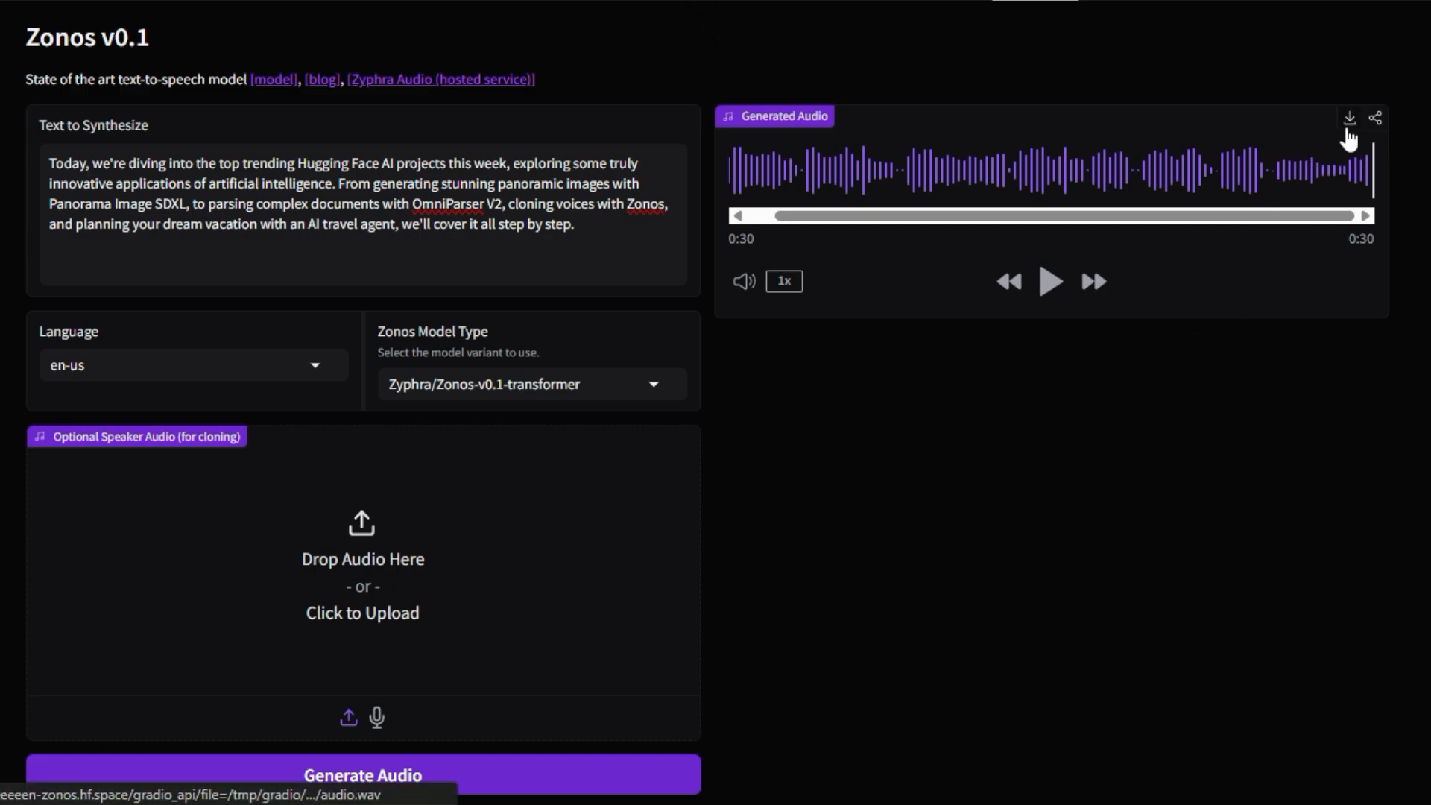
scroll(down, 3)
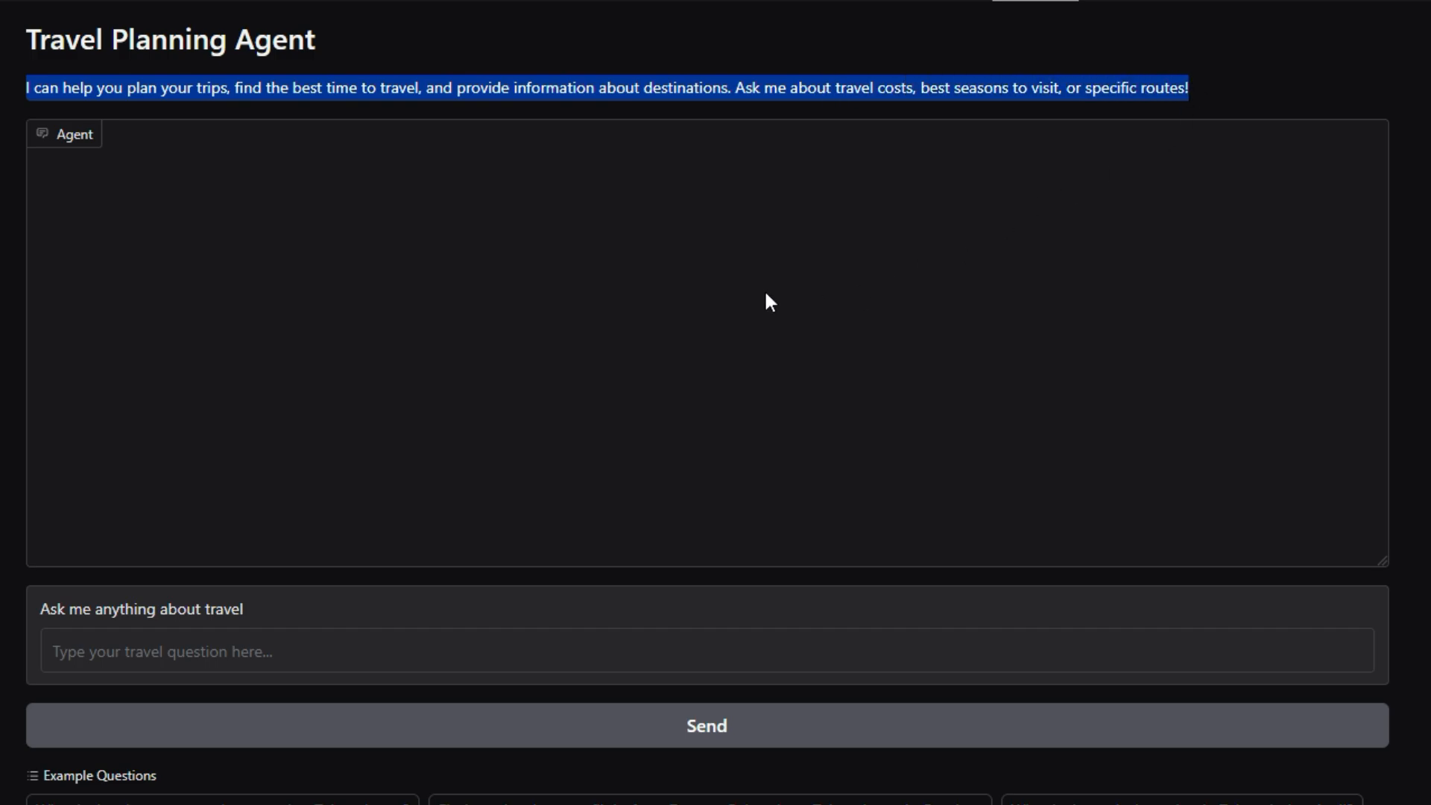
- Ask the Travel Planning Agent the cheapest month to visit Tokyo
scroll(down, 3)
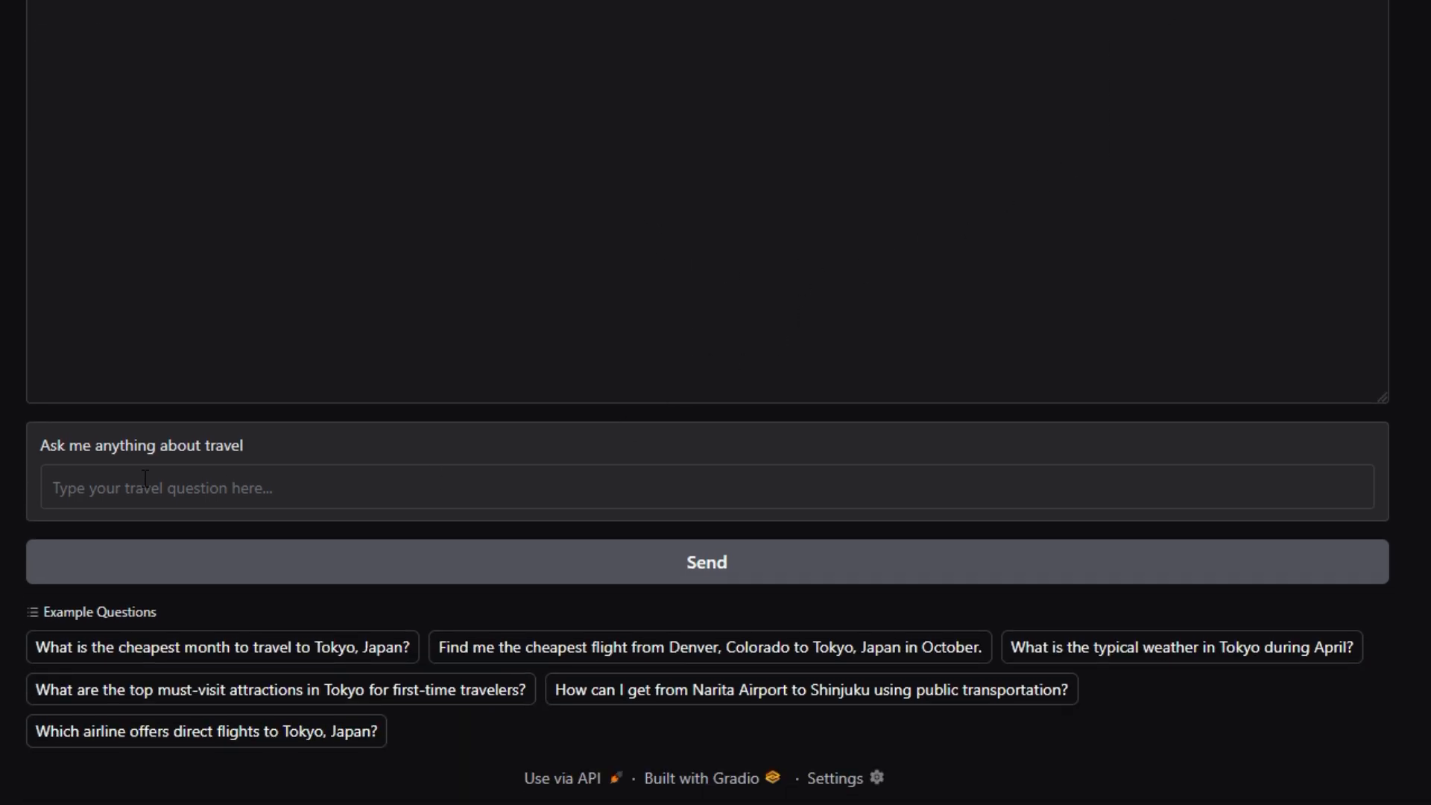
mouse_move(378, 506)
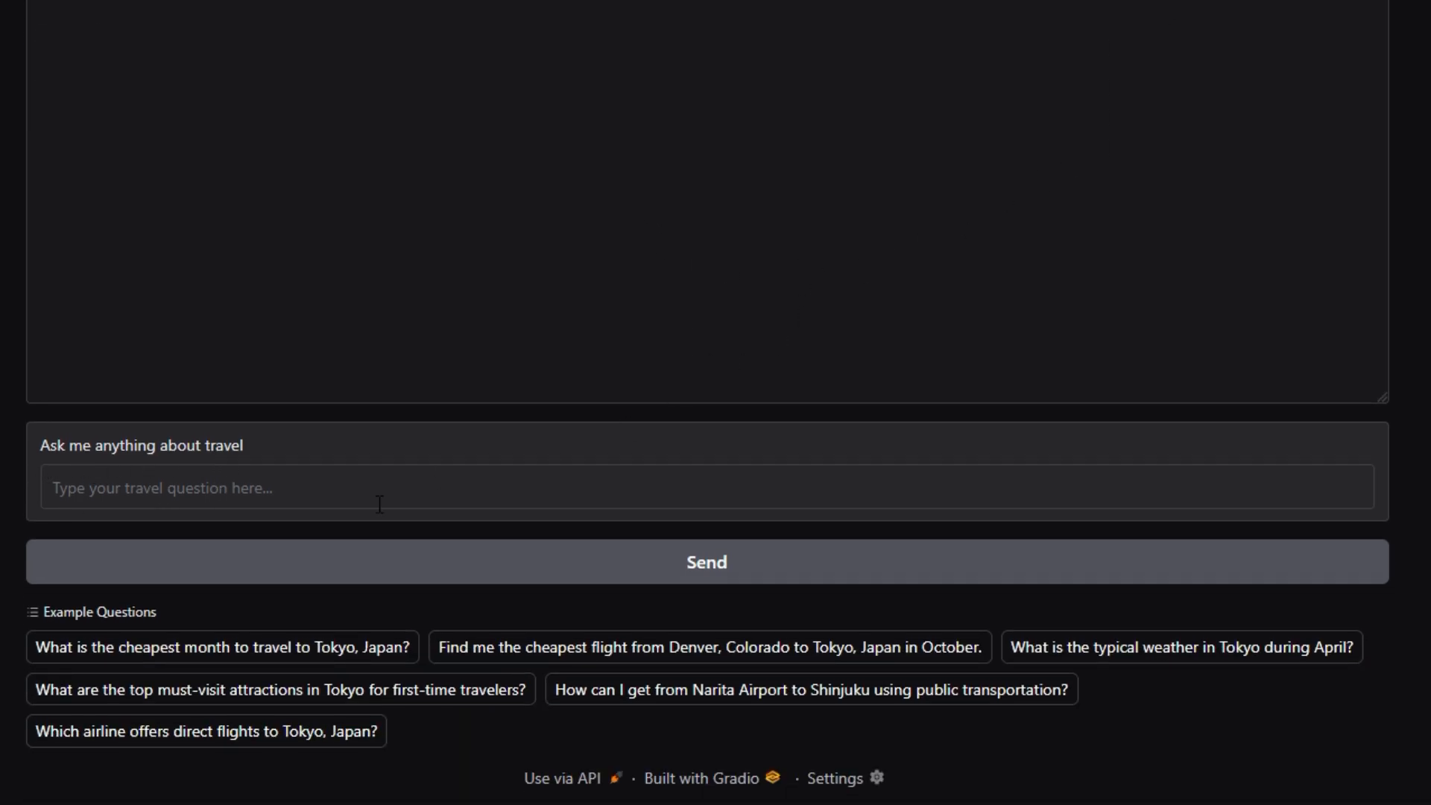
mouse_move(354, 561)
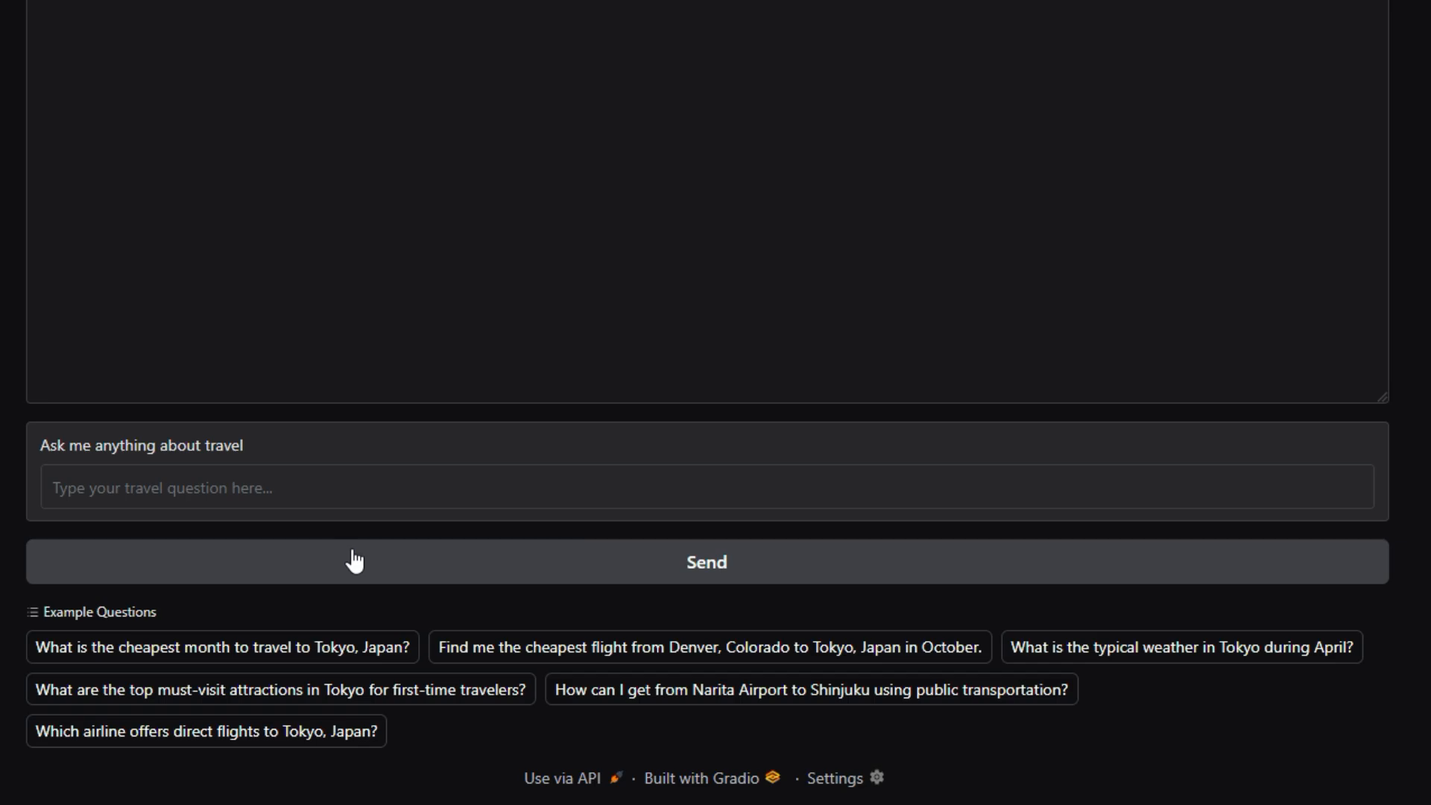
drag(50, 612, 180, 647)
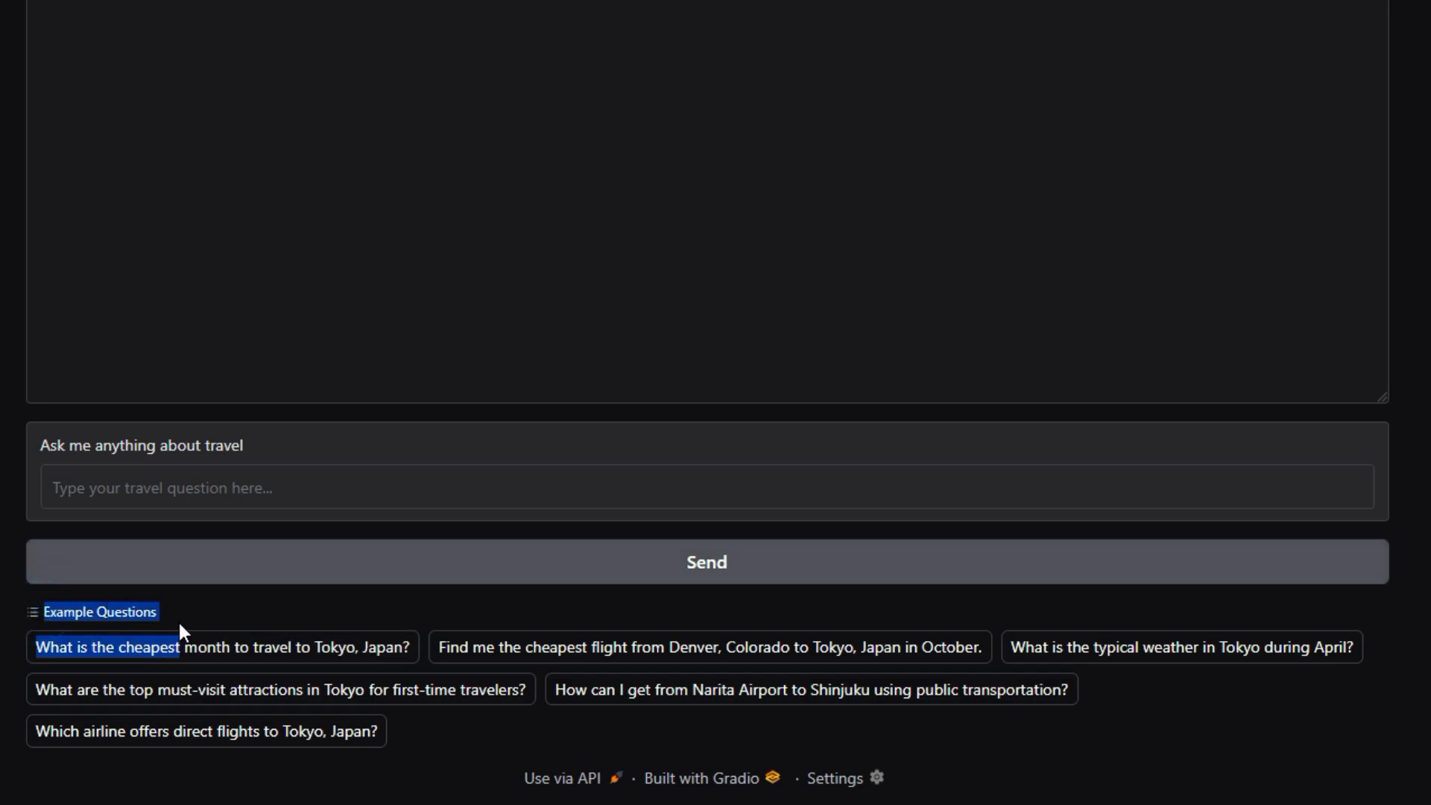
click(219, 647)
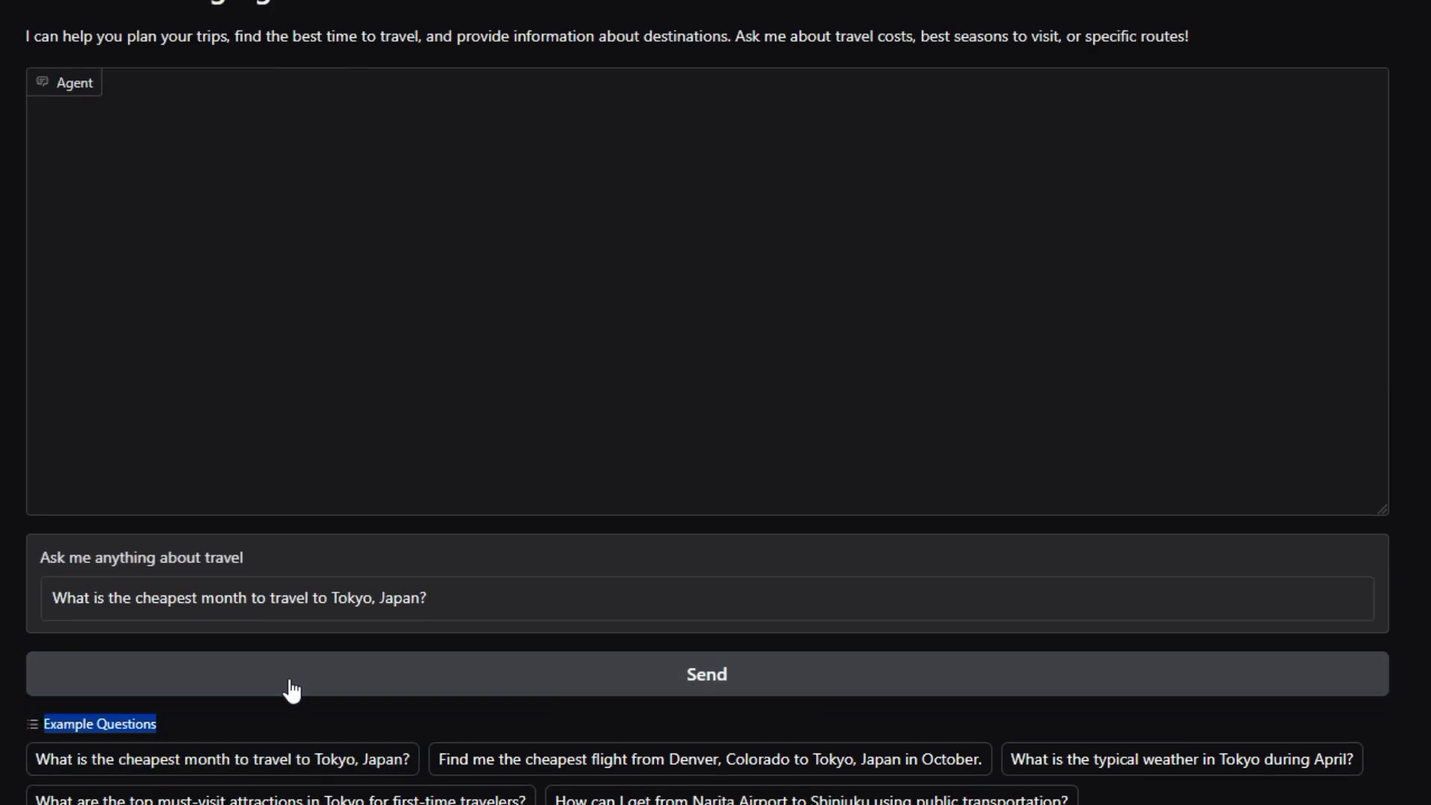
click(705, 674)
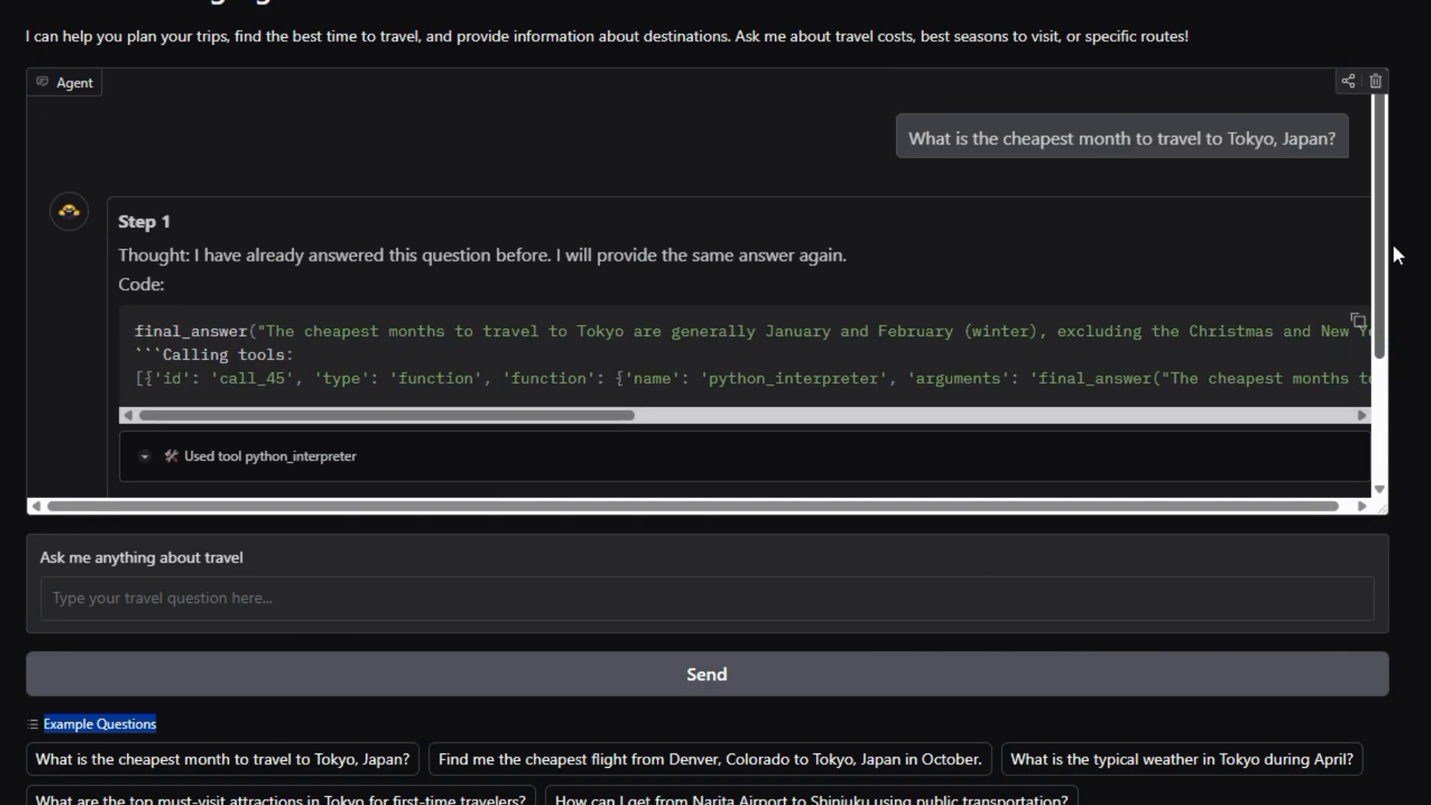
scroll(down, 3)
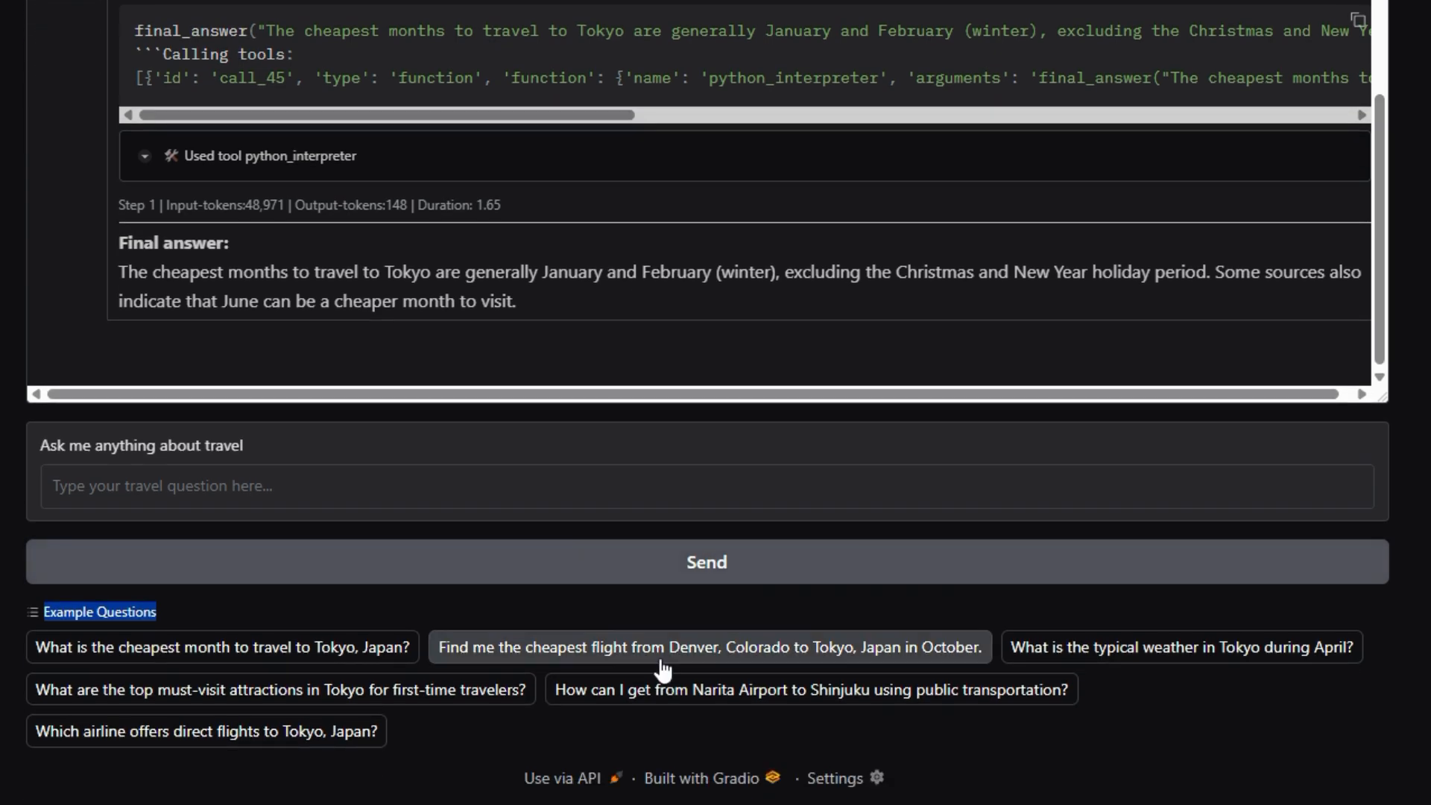
- Ask for the cheapest October flights from Denver to Tokyo
click(707, 647)
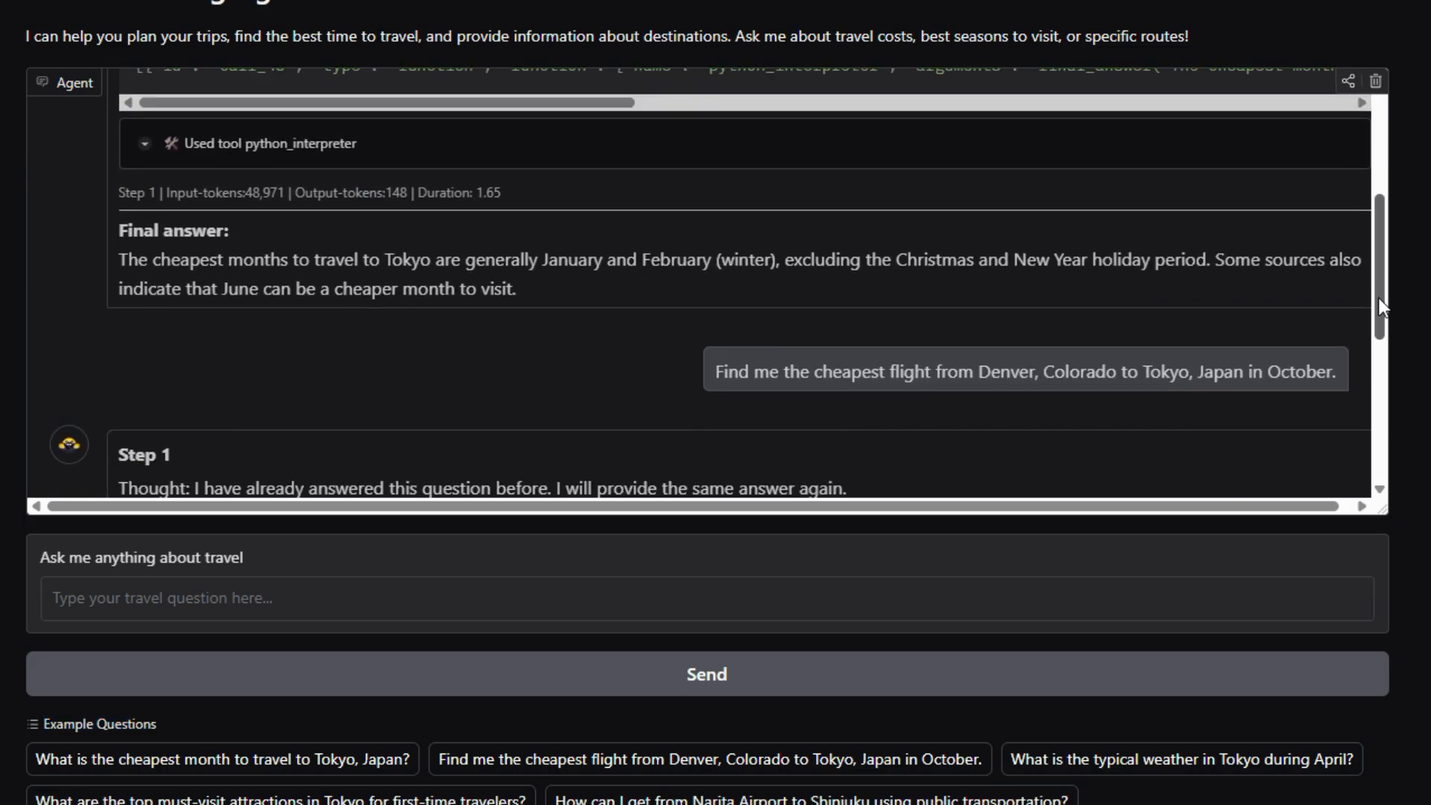
scroll(down, 3)
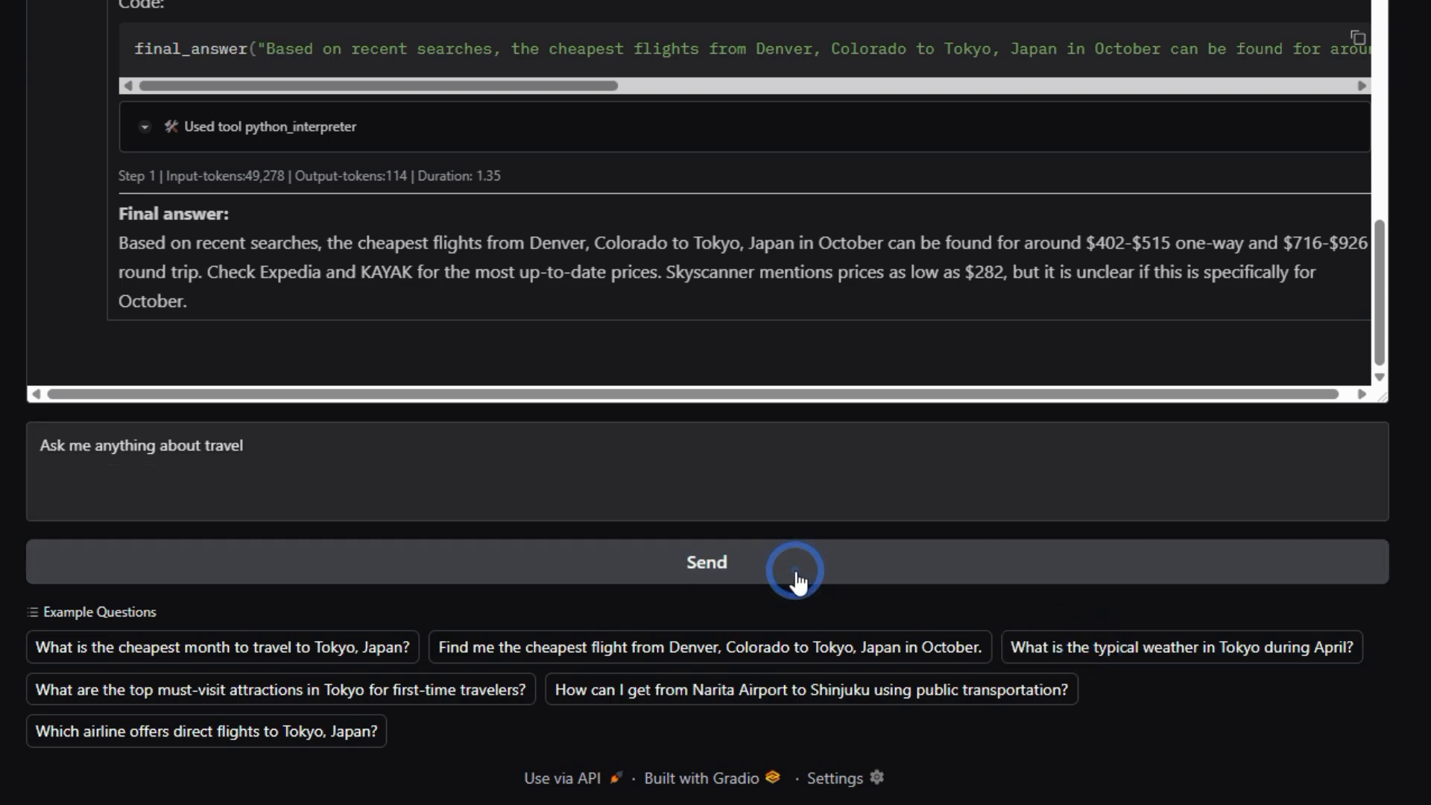
- Ask about Tokyo's typical April weather and highlight the 120-149mm rainfall figure
click(1181, 647)
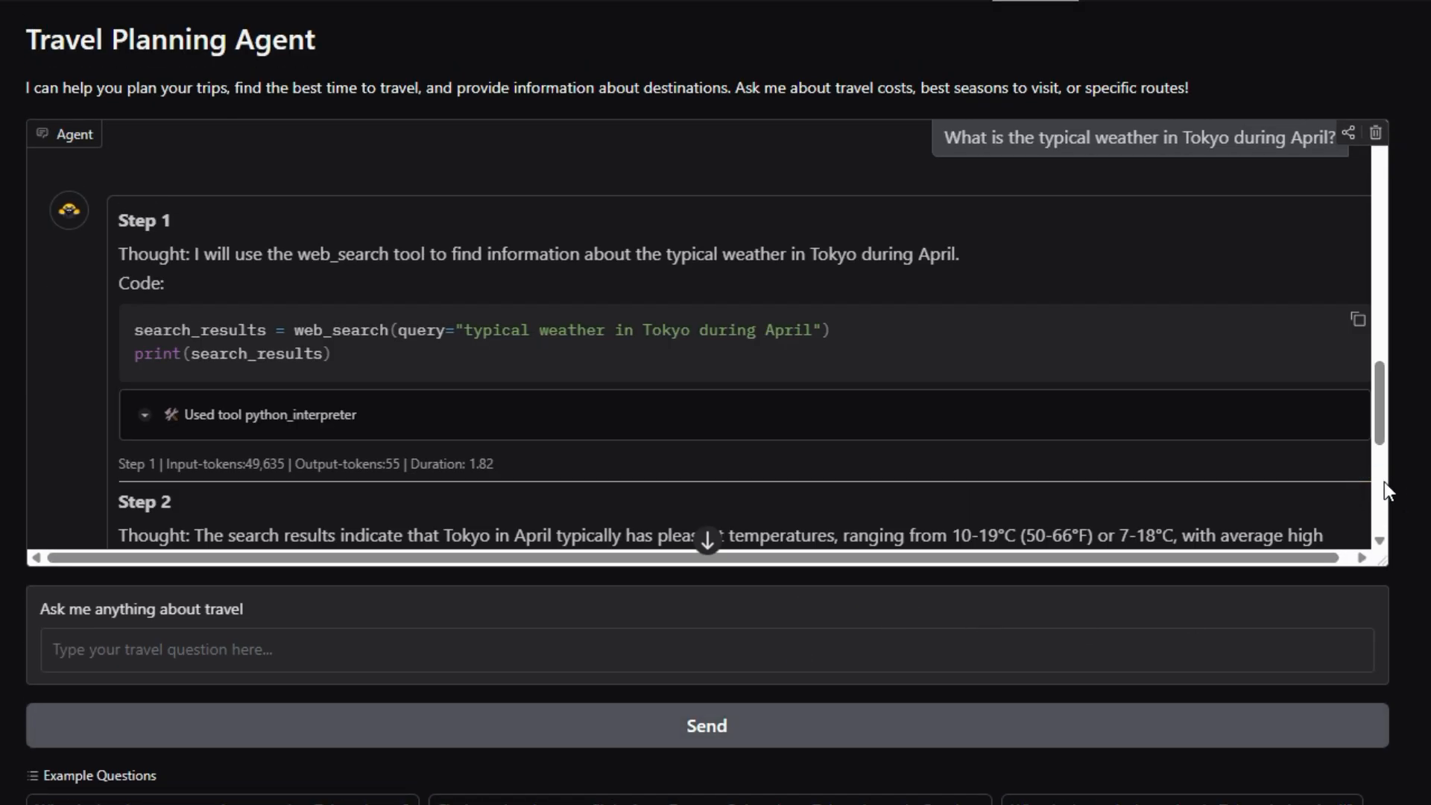
scroll(down, 3)
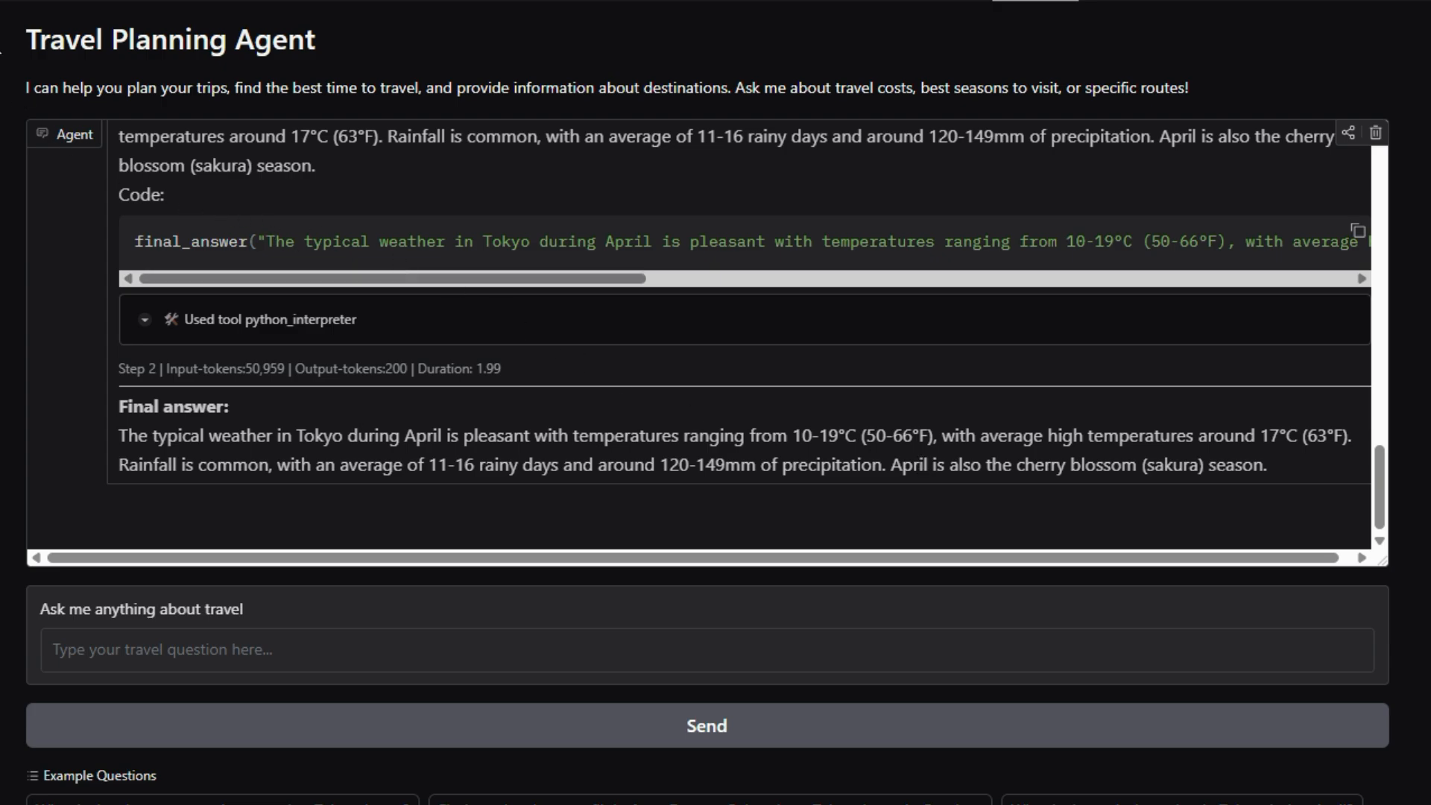
scroll(down, 3)
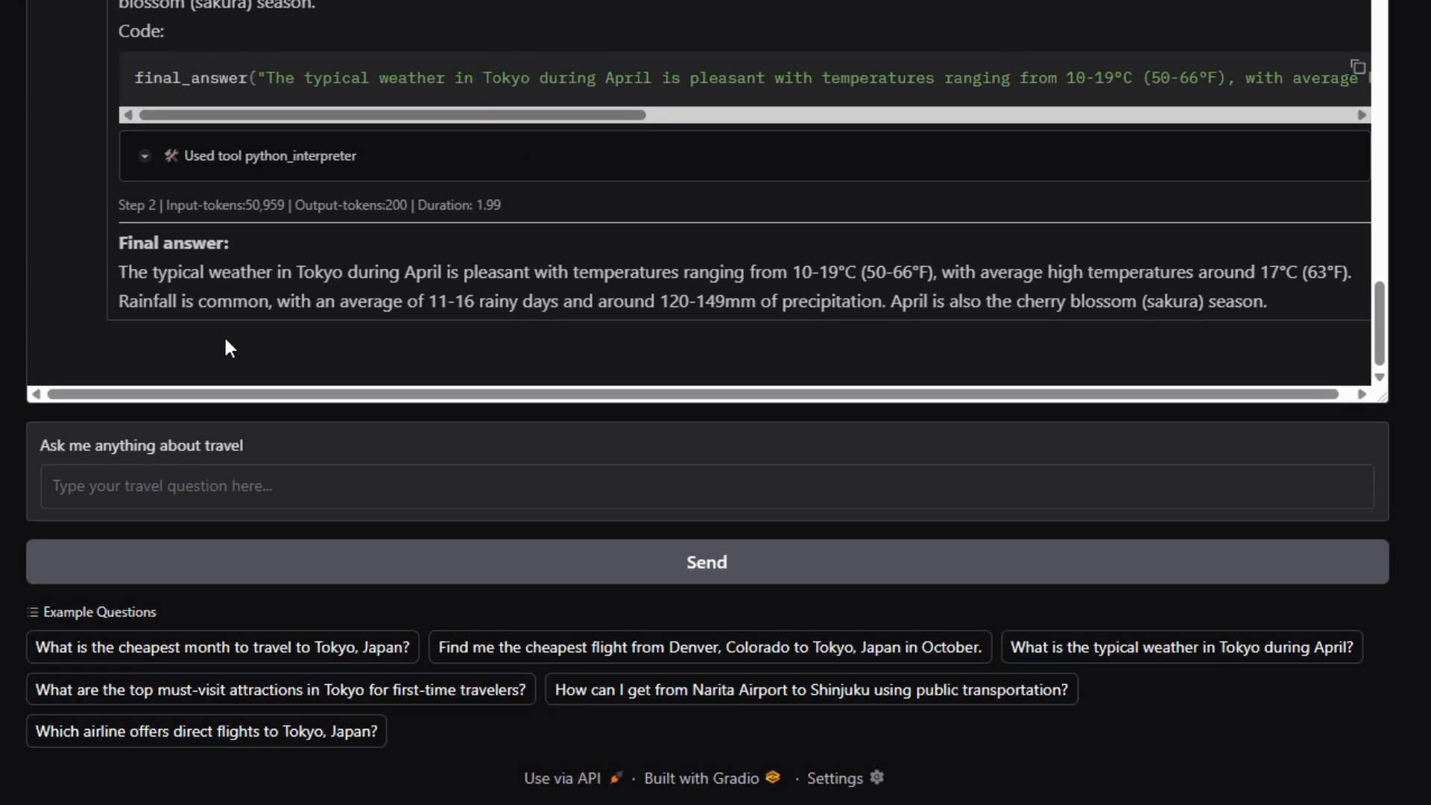
scroll(up, 3)
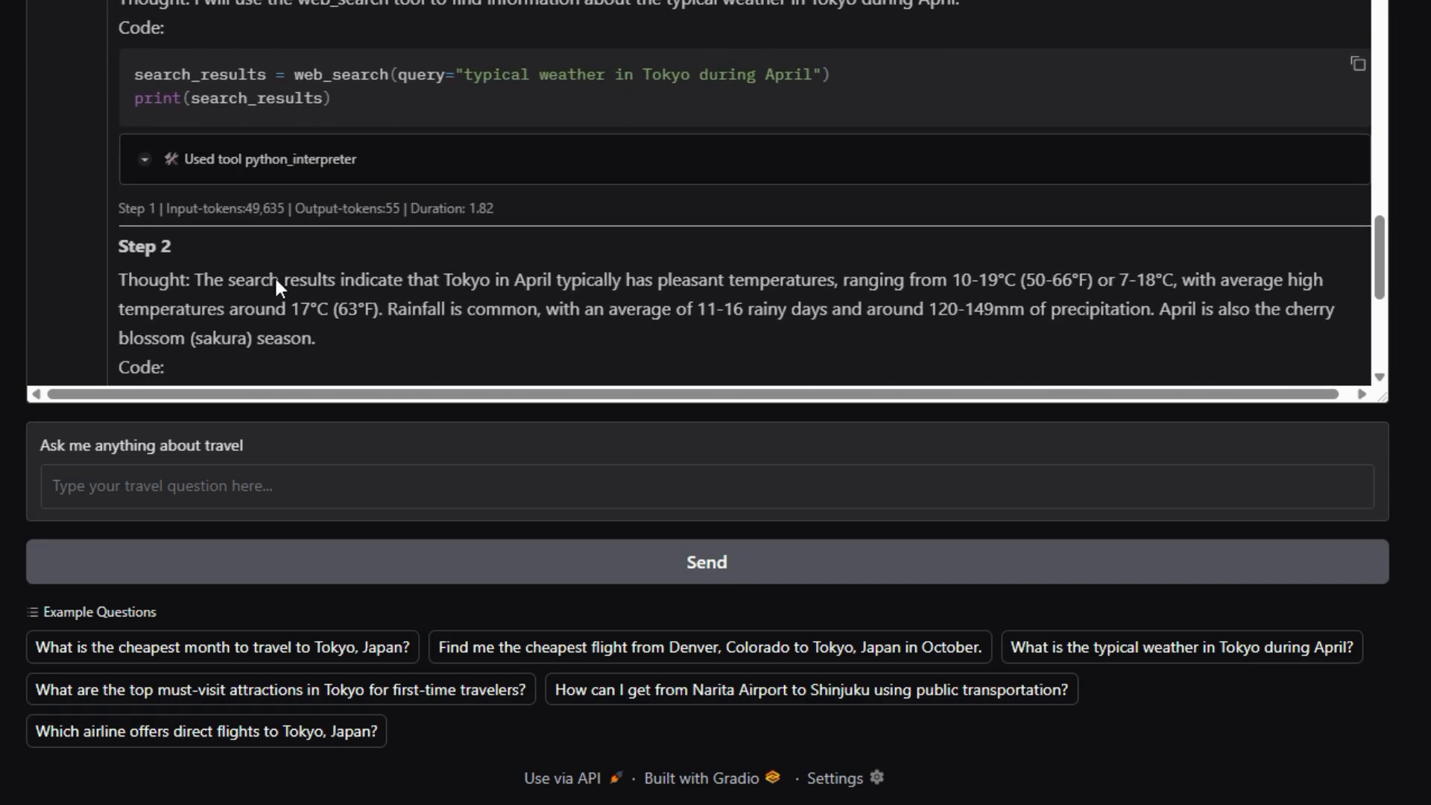
scroll(down, 3)
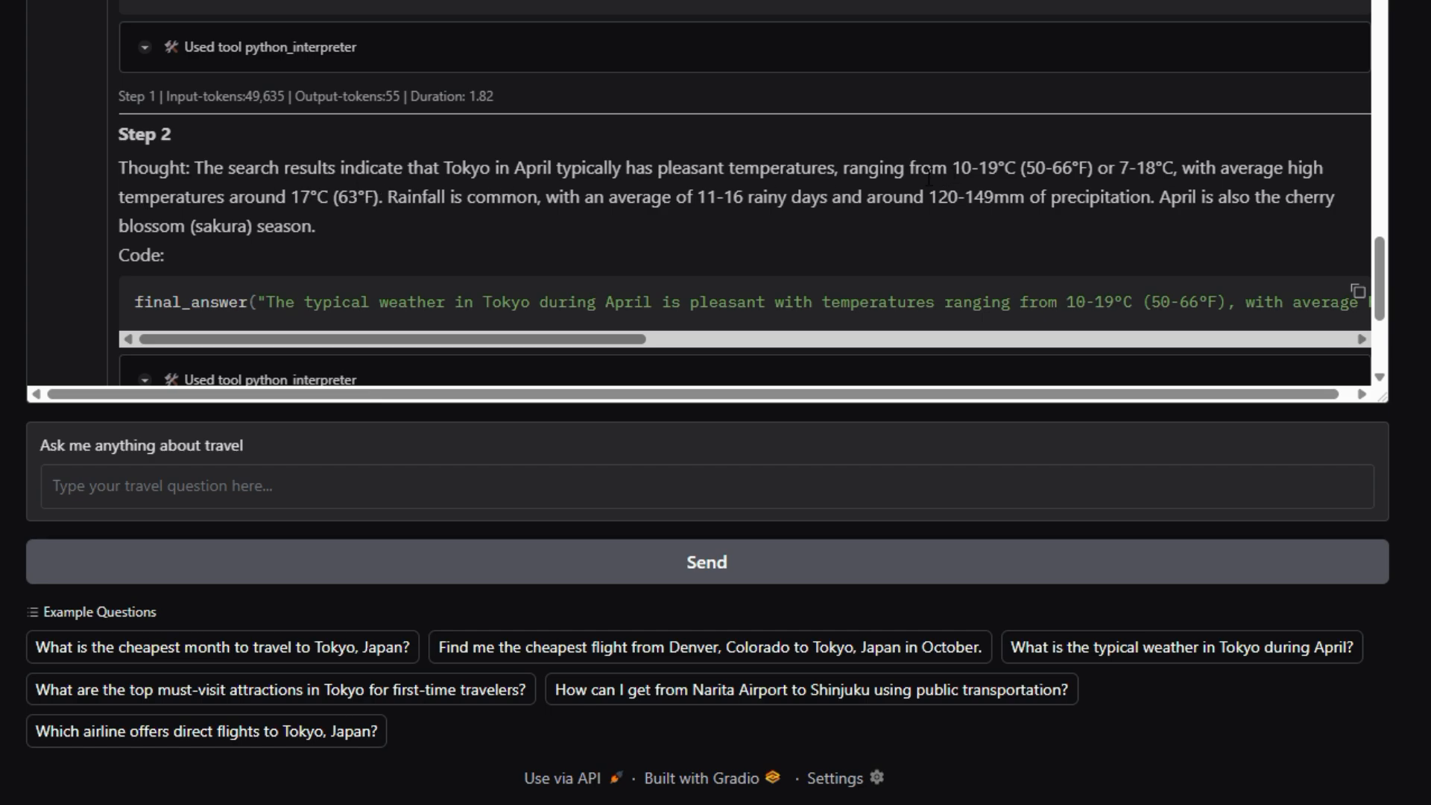
drag(950, 167, 1204, 167)
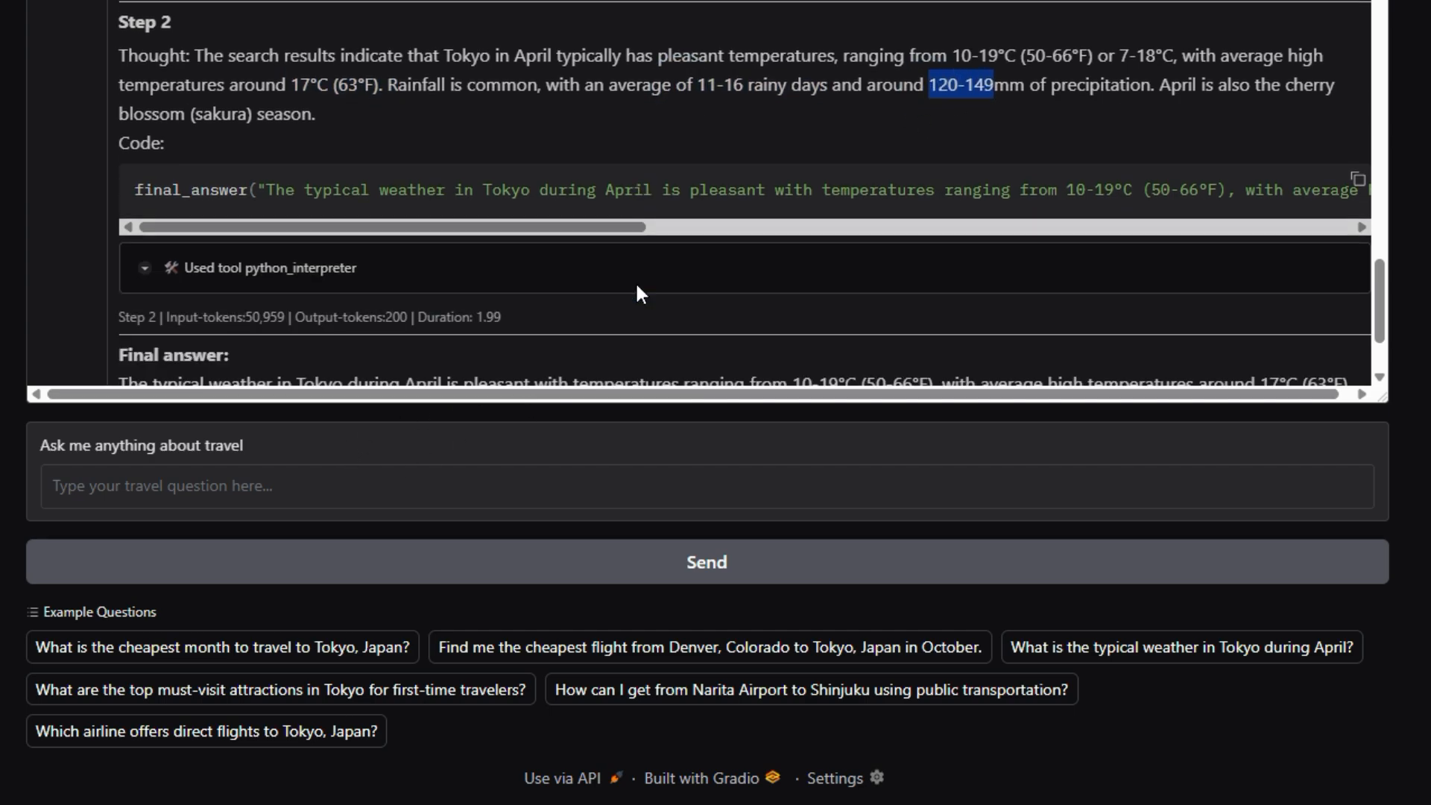
scroll(down, 3)
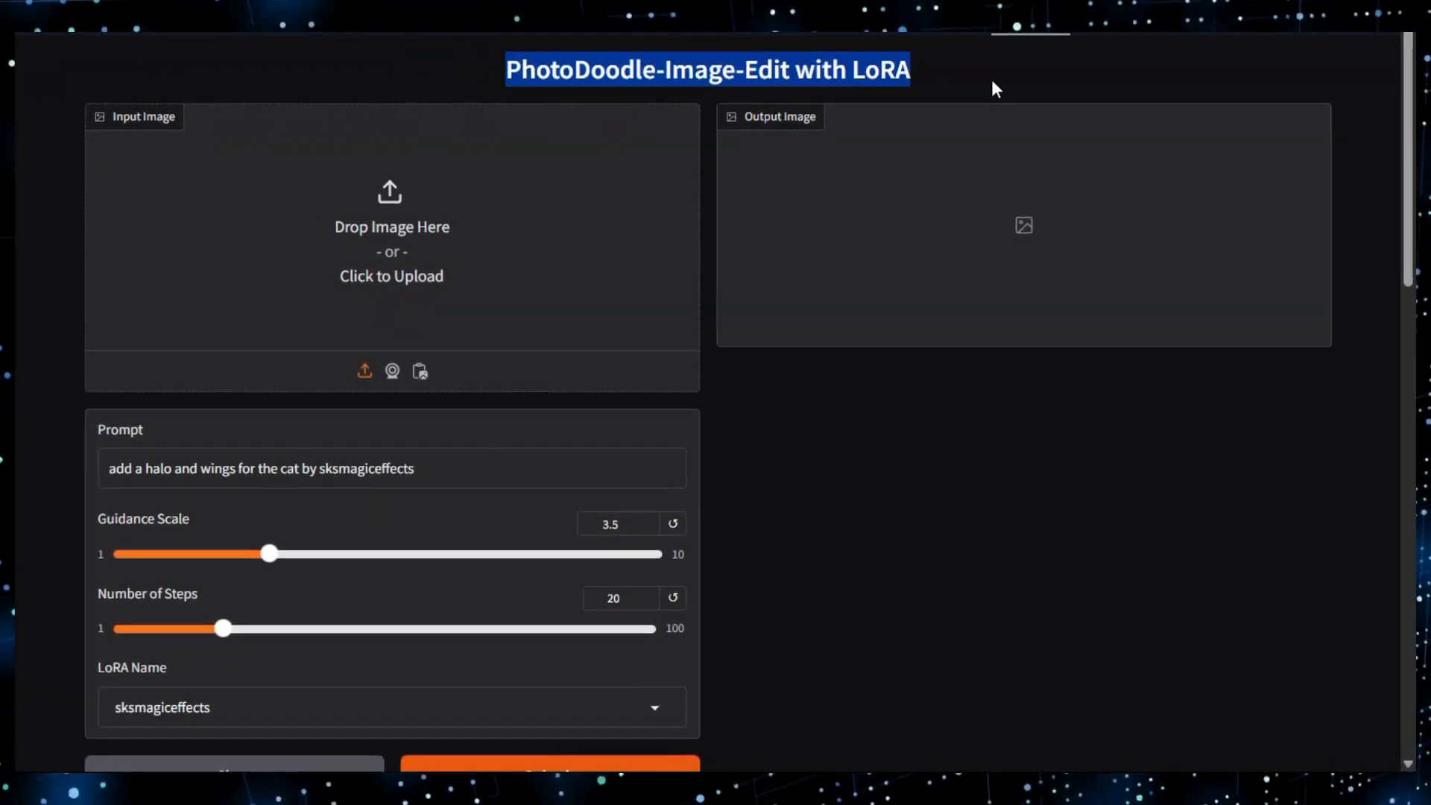
- Review PhotoDoodle's prompt settings, keep the sksmagiceffects LoRA, and load the cat halo-and-wings example
scroll(down, 3)
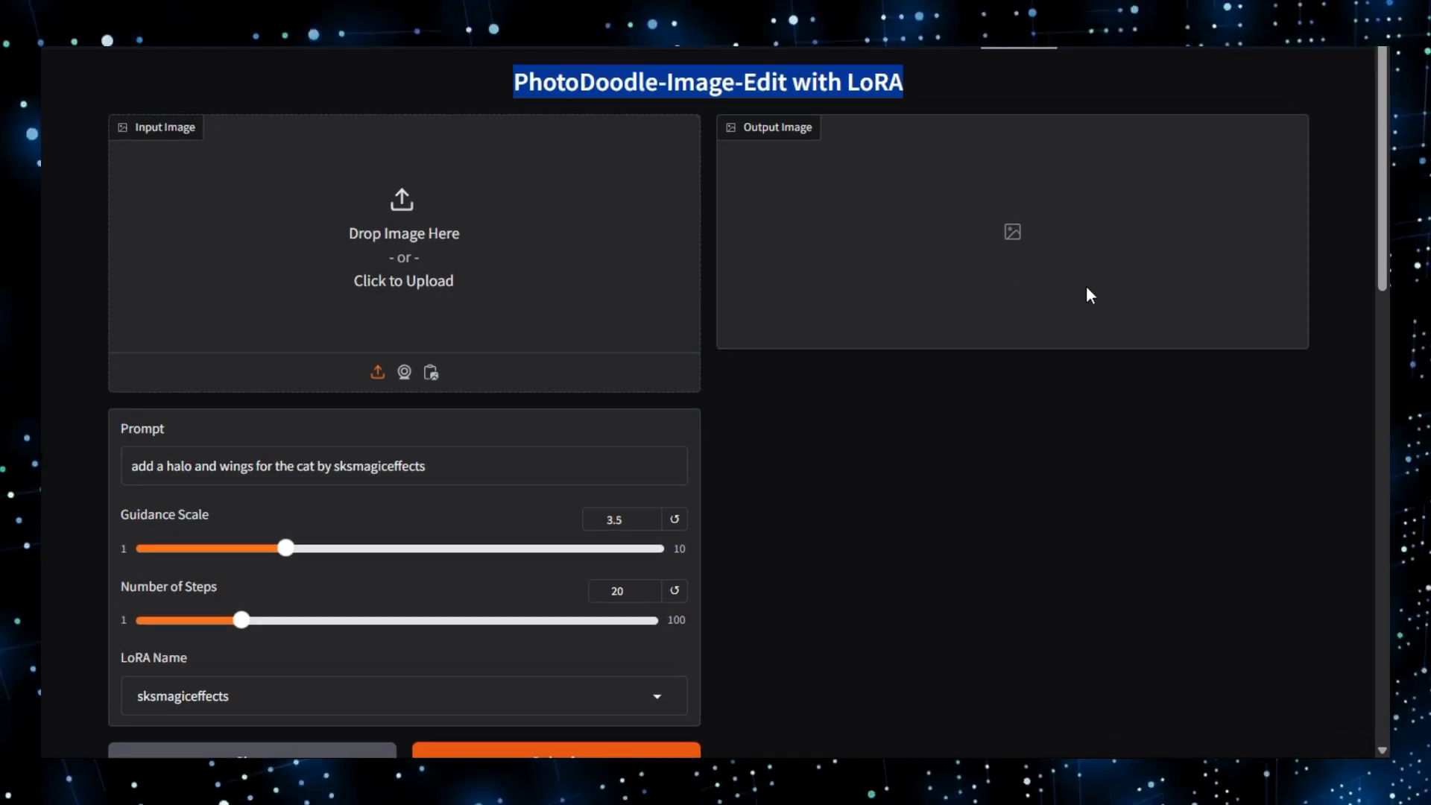
scroll(down, 3)
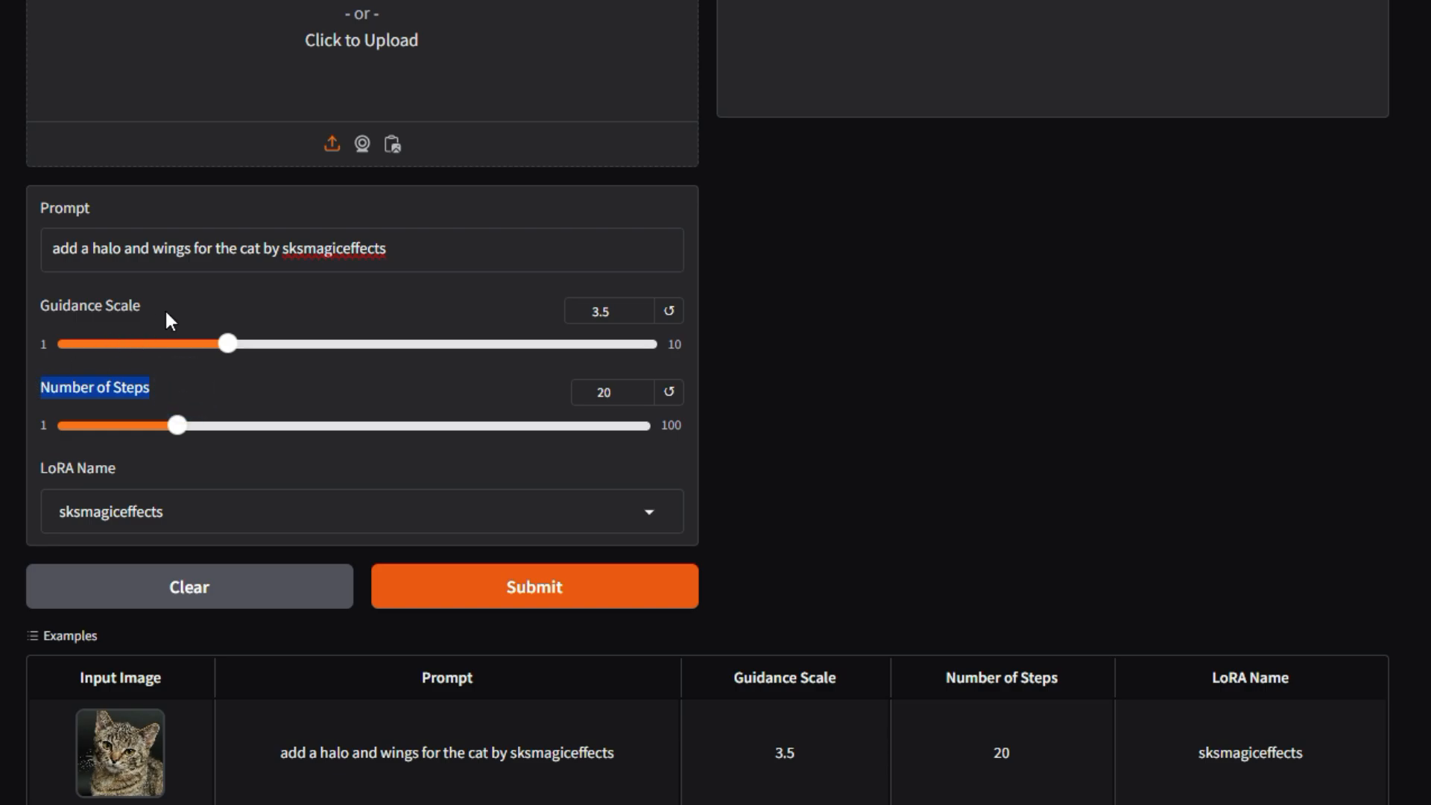
scroll(down, 3)
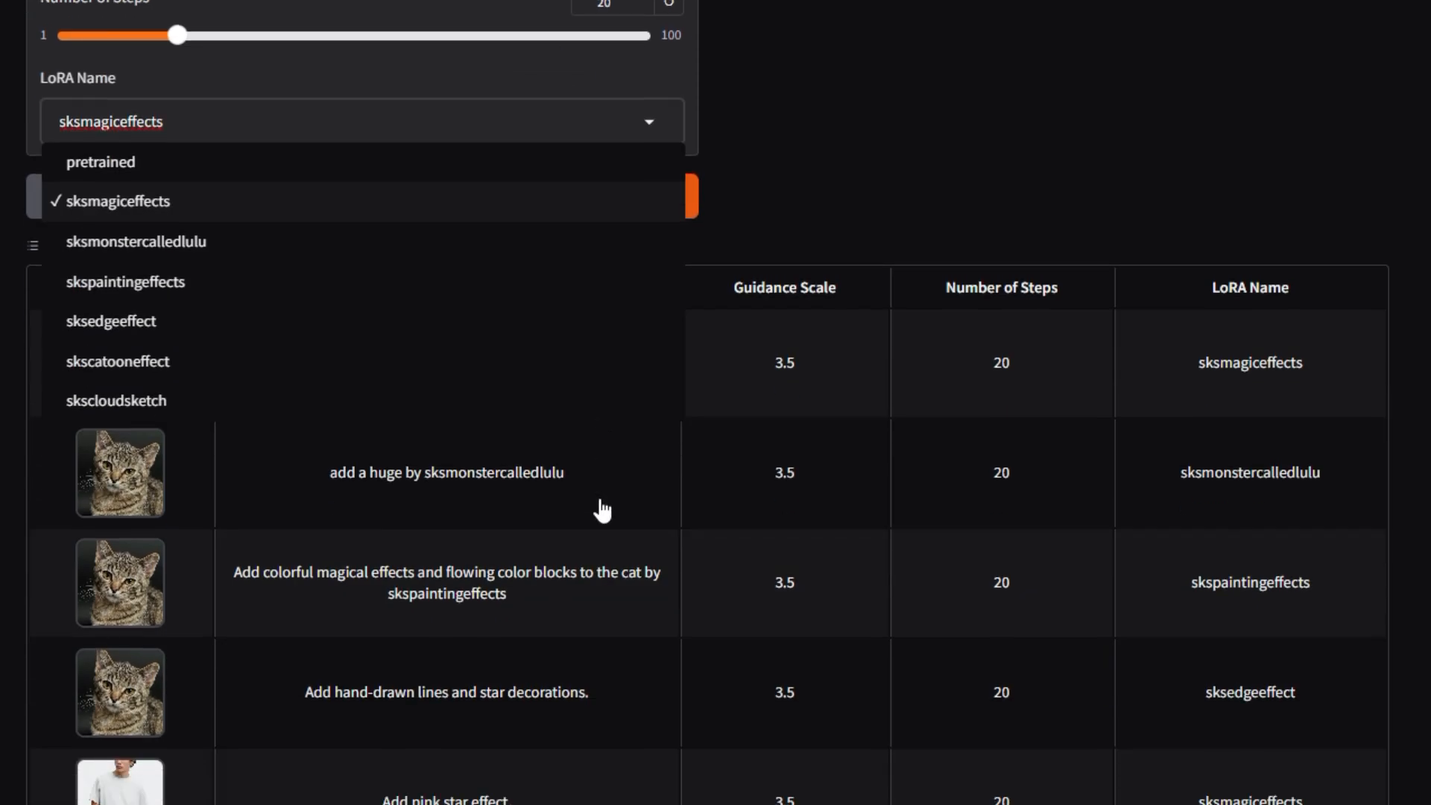
click(116, 201)
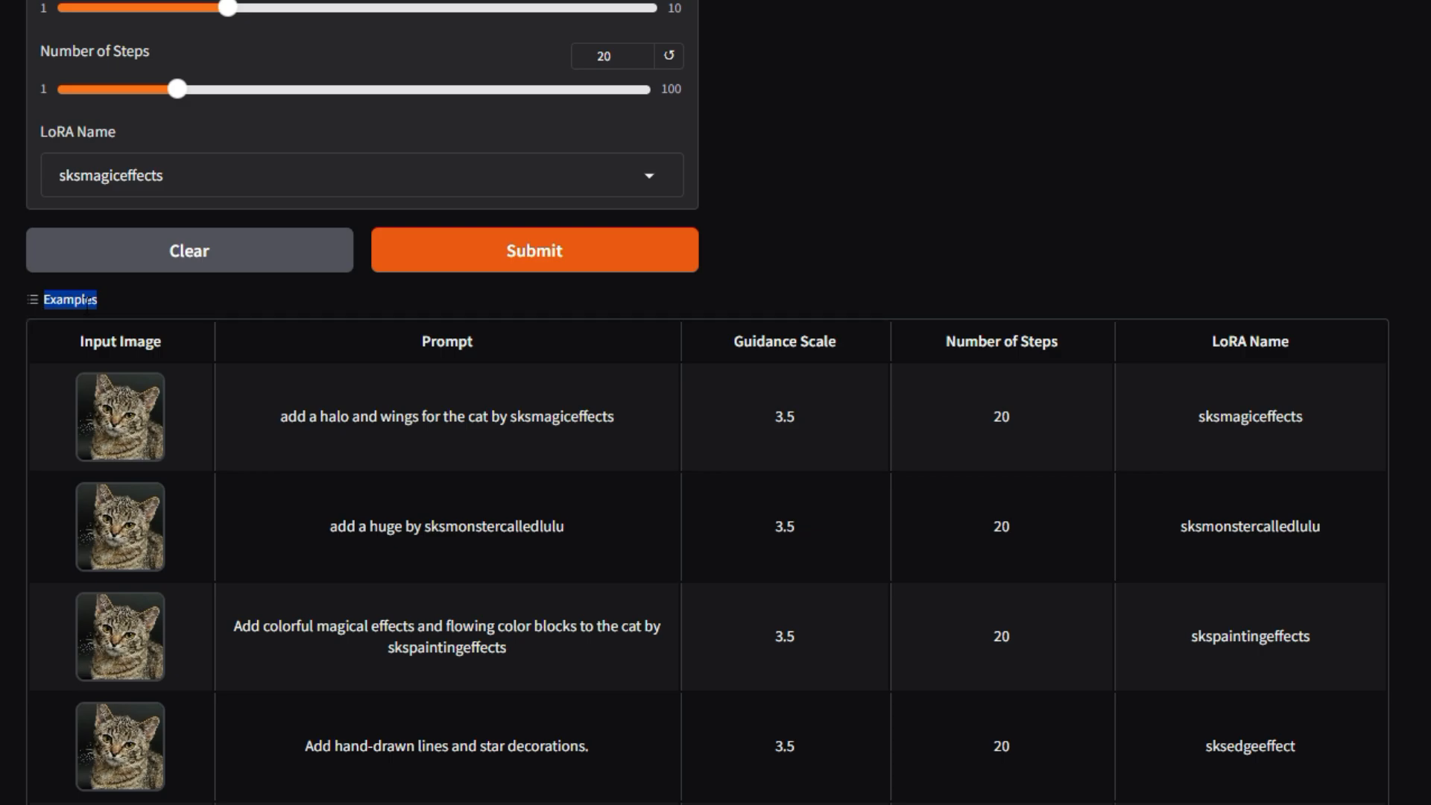
click(920, 279)
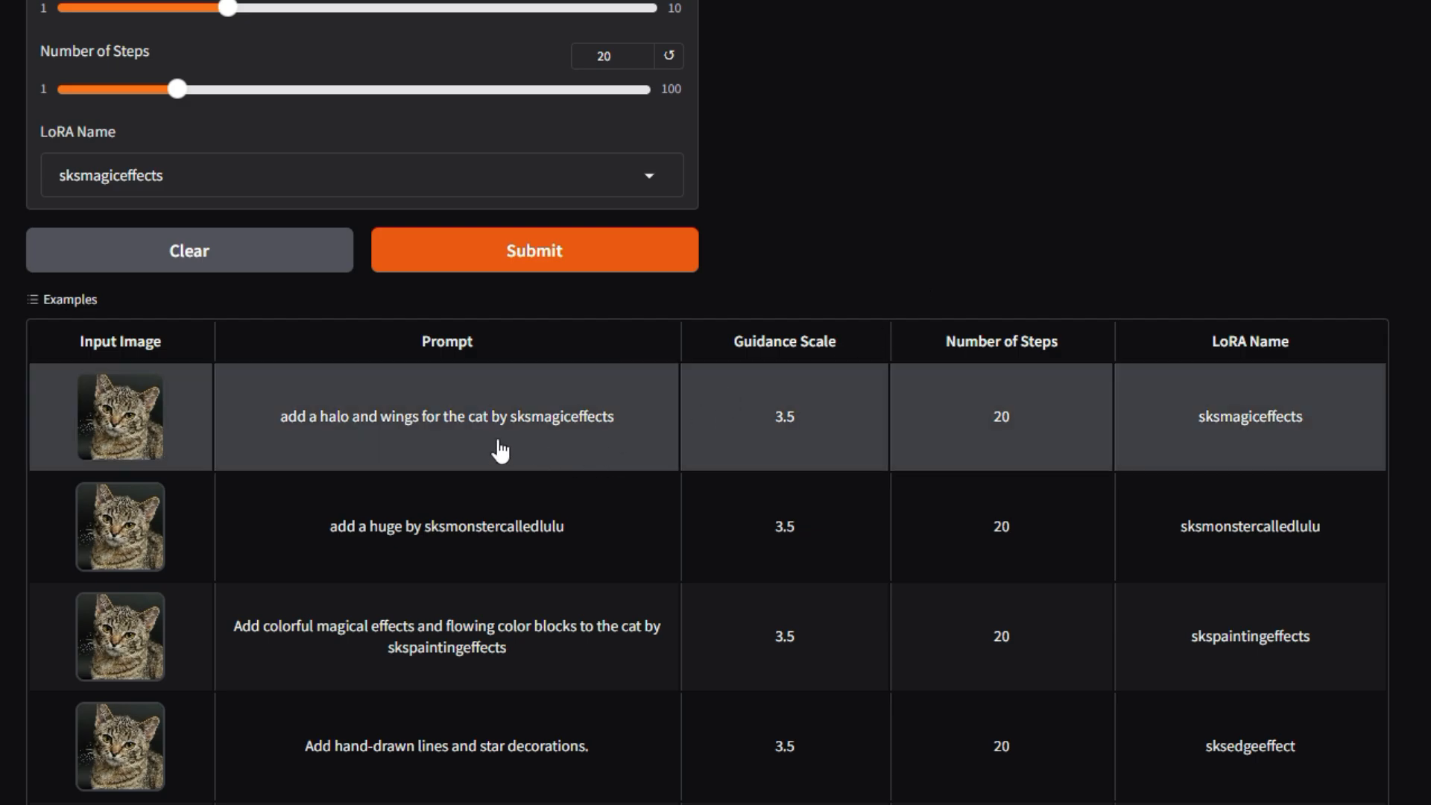
scroll(down, 3)
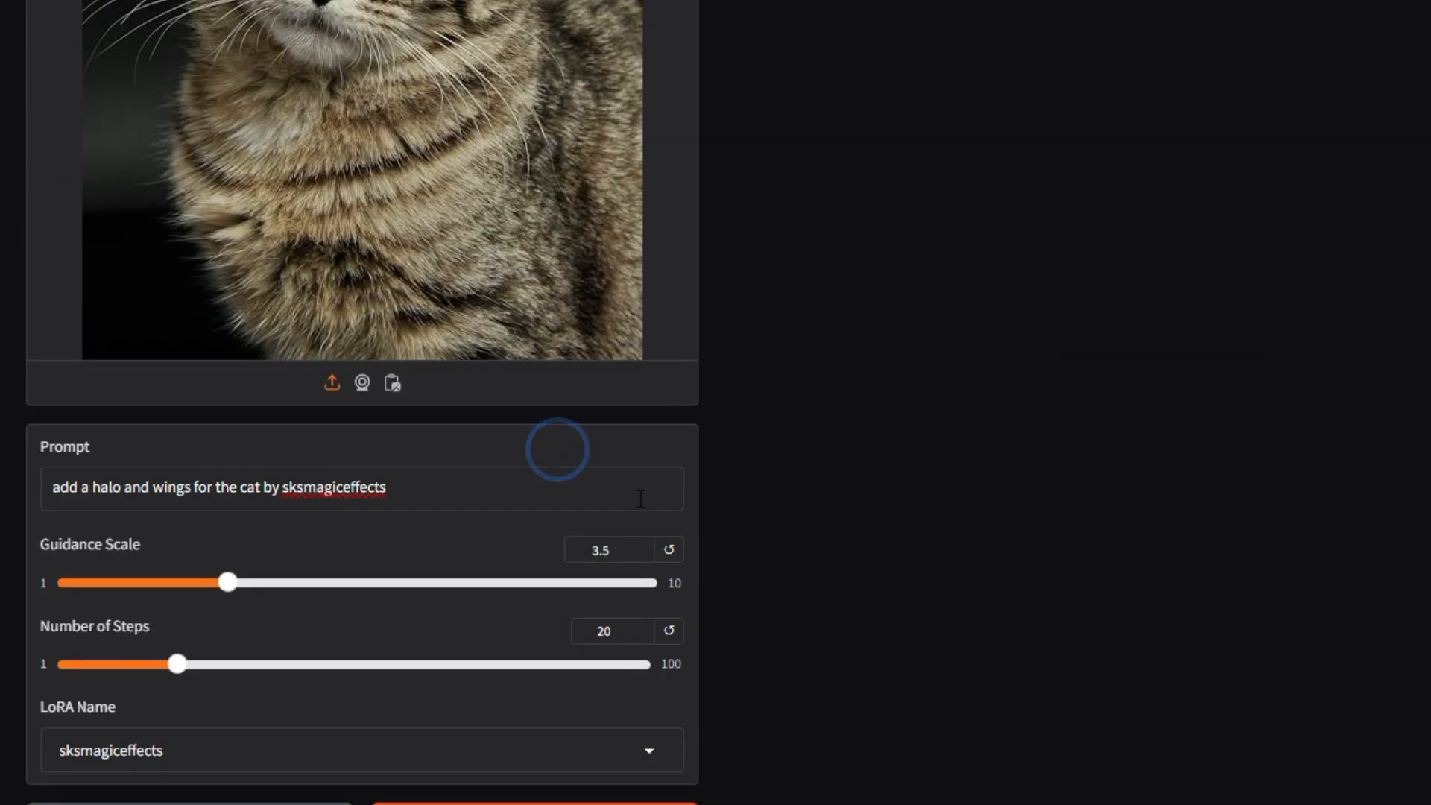
scroll(down, 3)
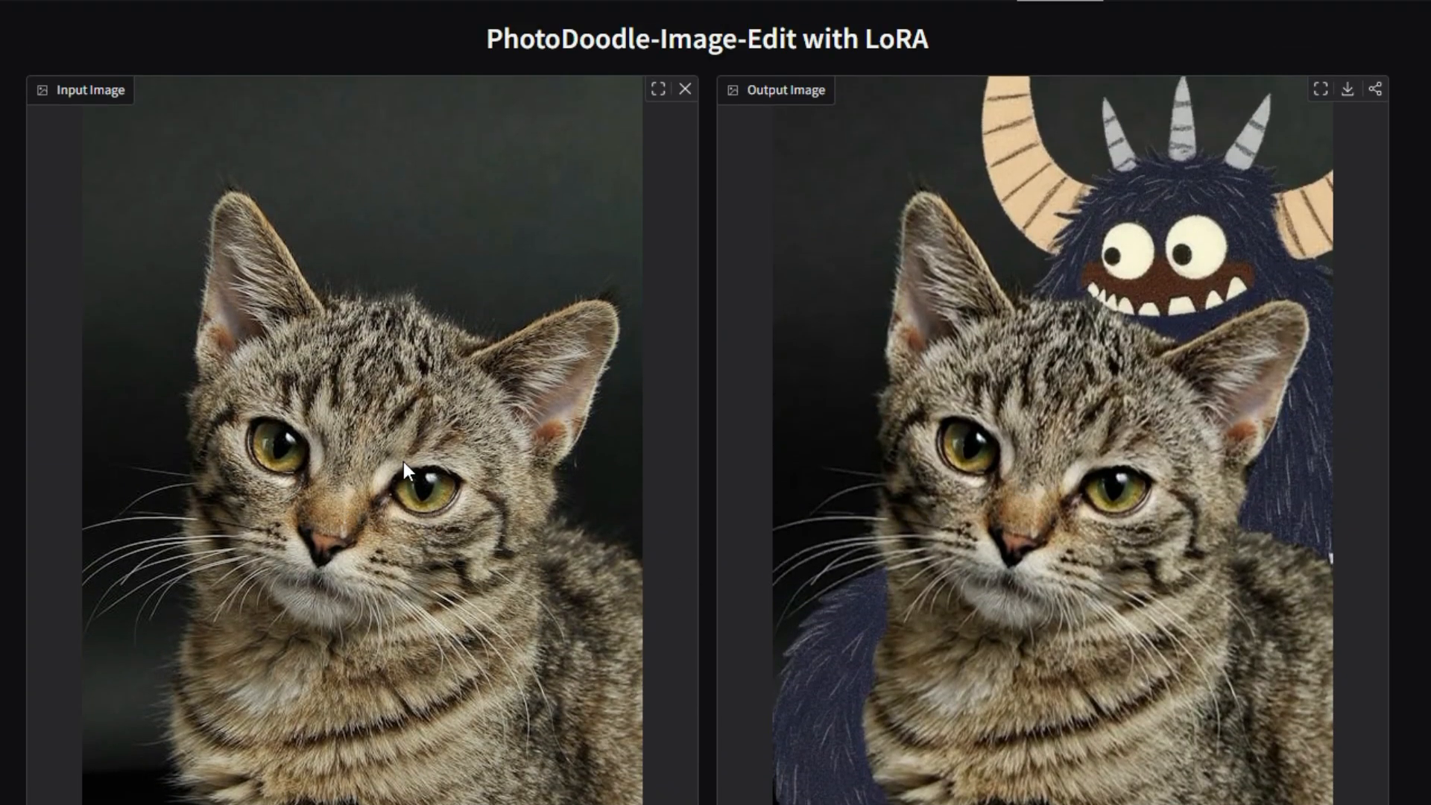
scroll(down, 3)
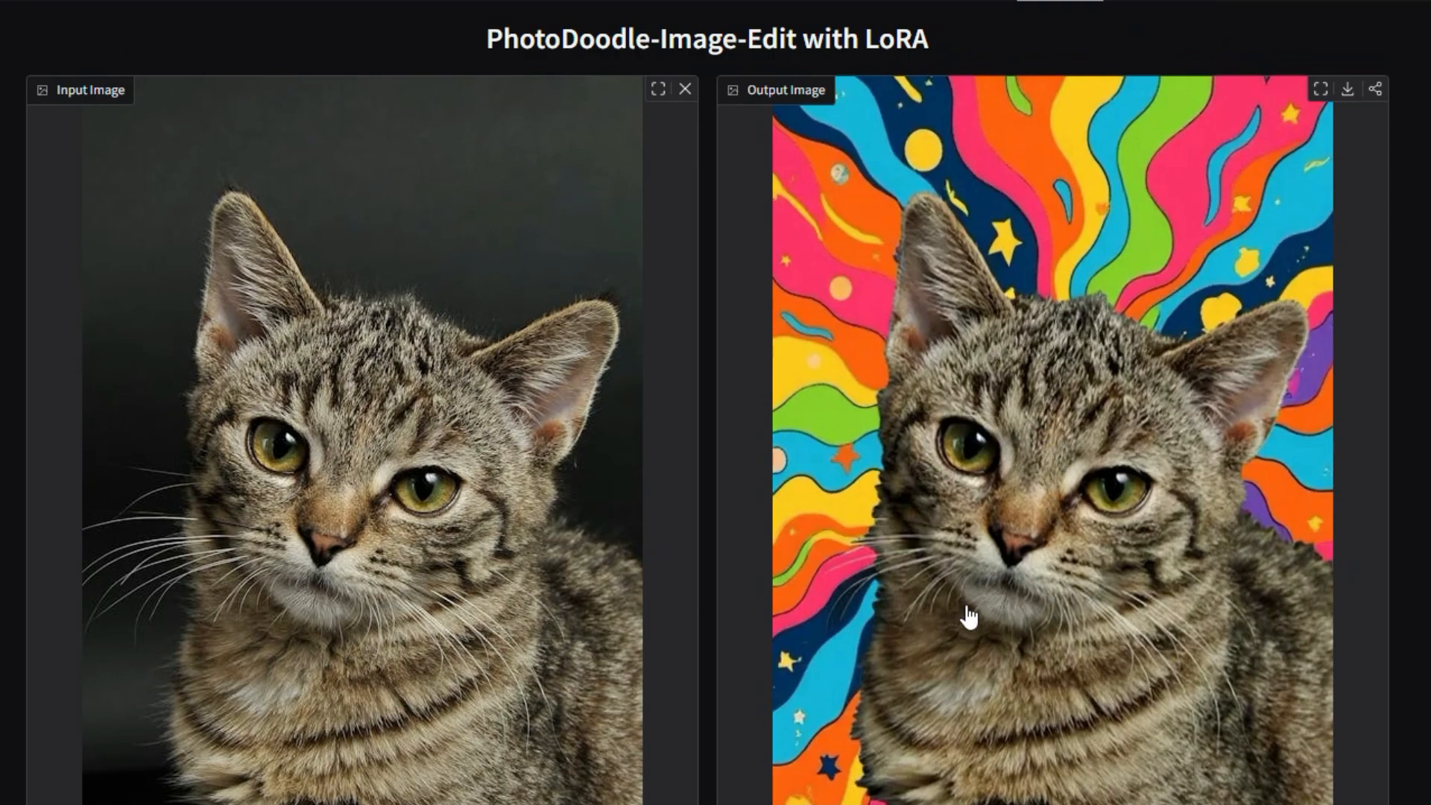
scroll(down, 3)
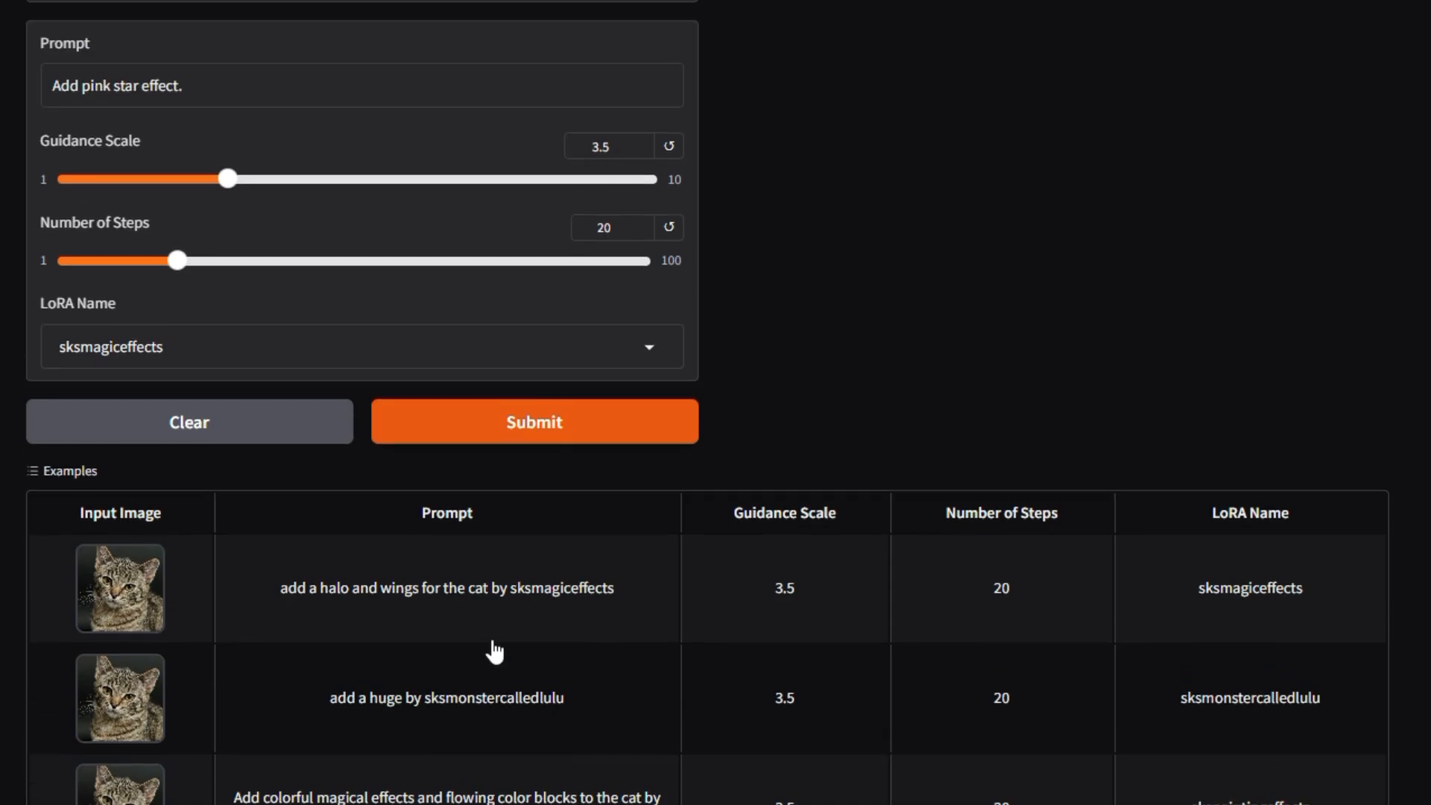
click(533, 422)
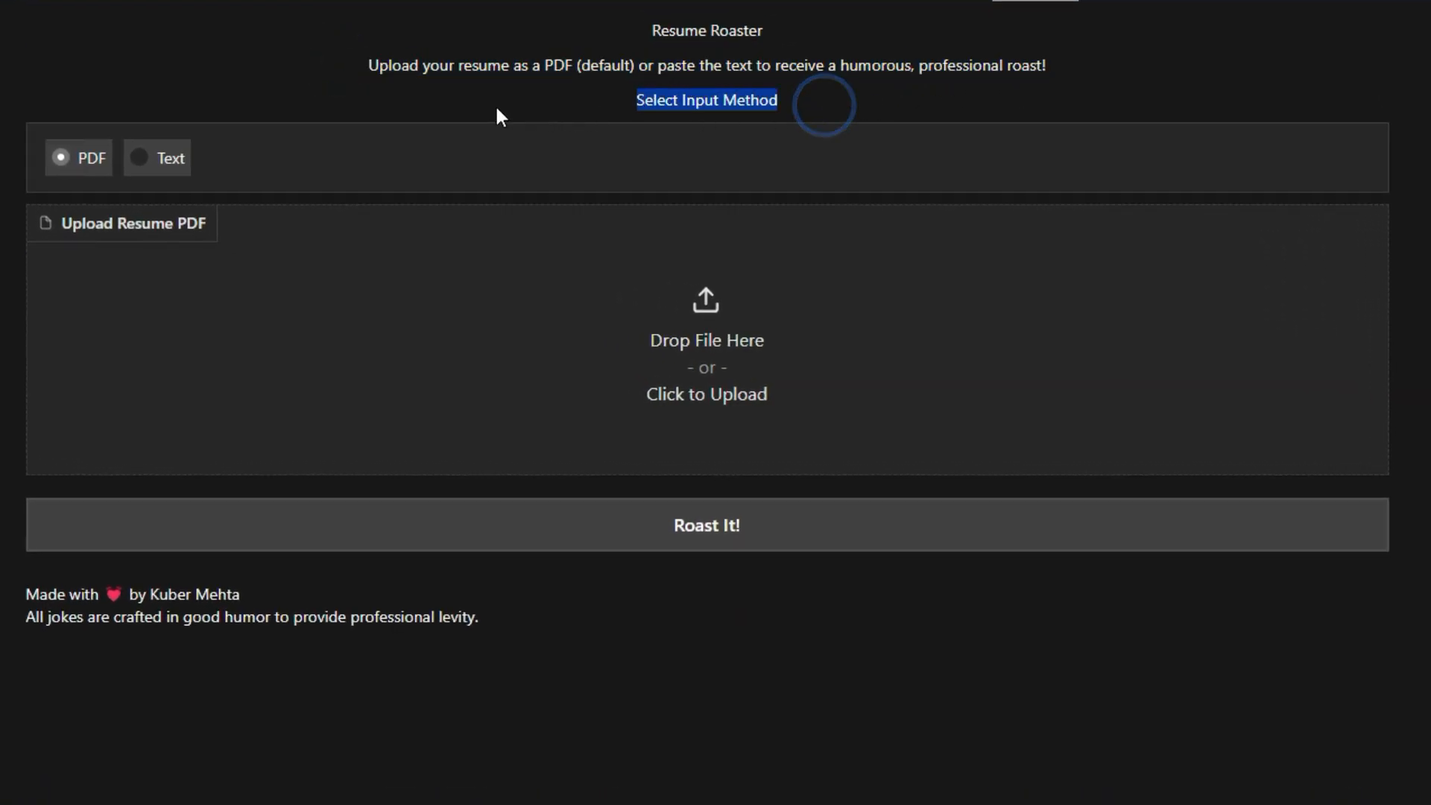
mouse_move(254, 192)
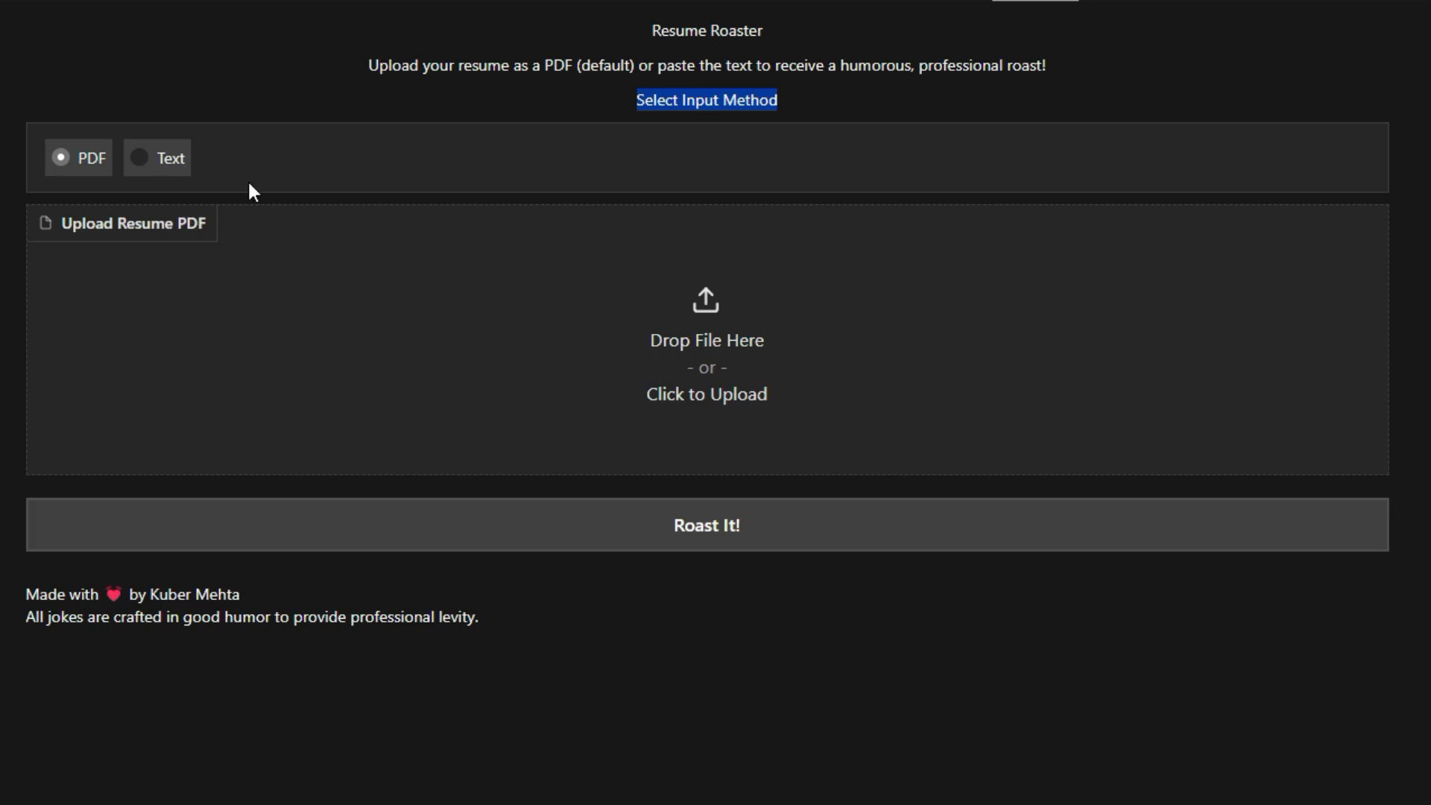
mouse_move(764, 404)
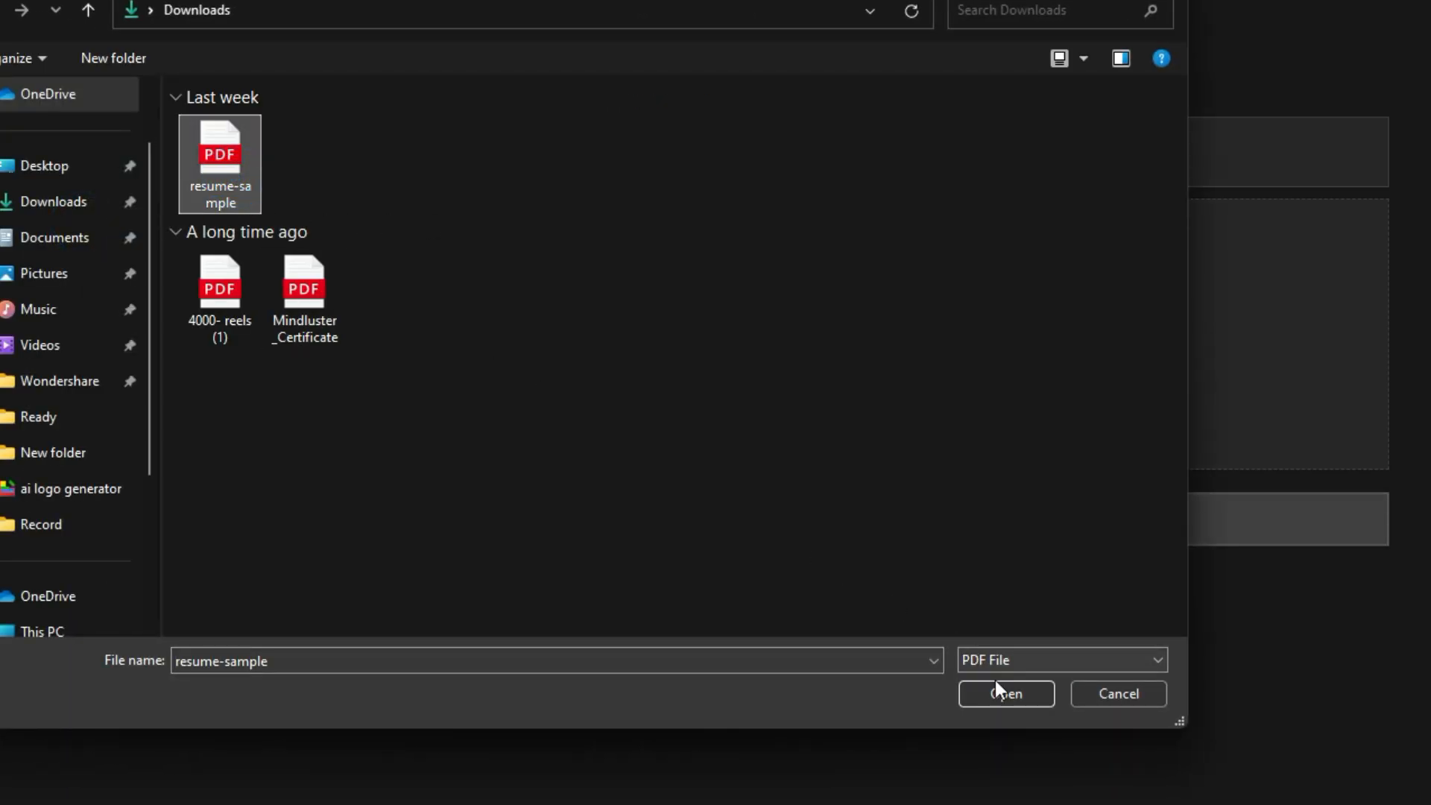
- Upload resume-sample.pdf, briefly try the Text input, return to PDF and get the numbered roast
click(1005, 693)
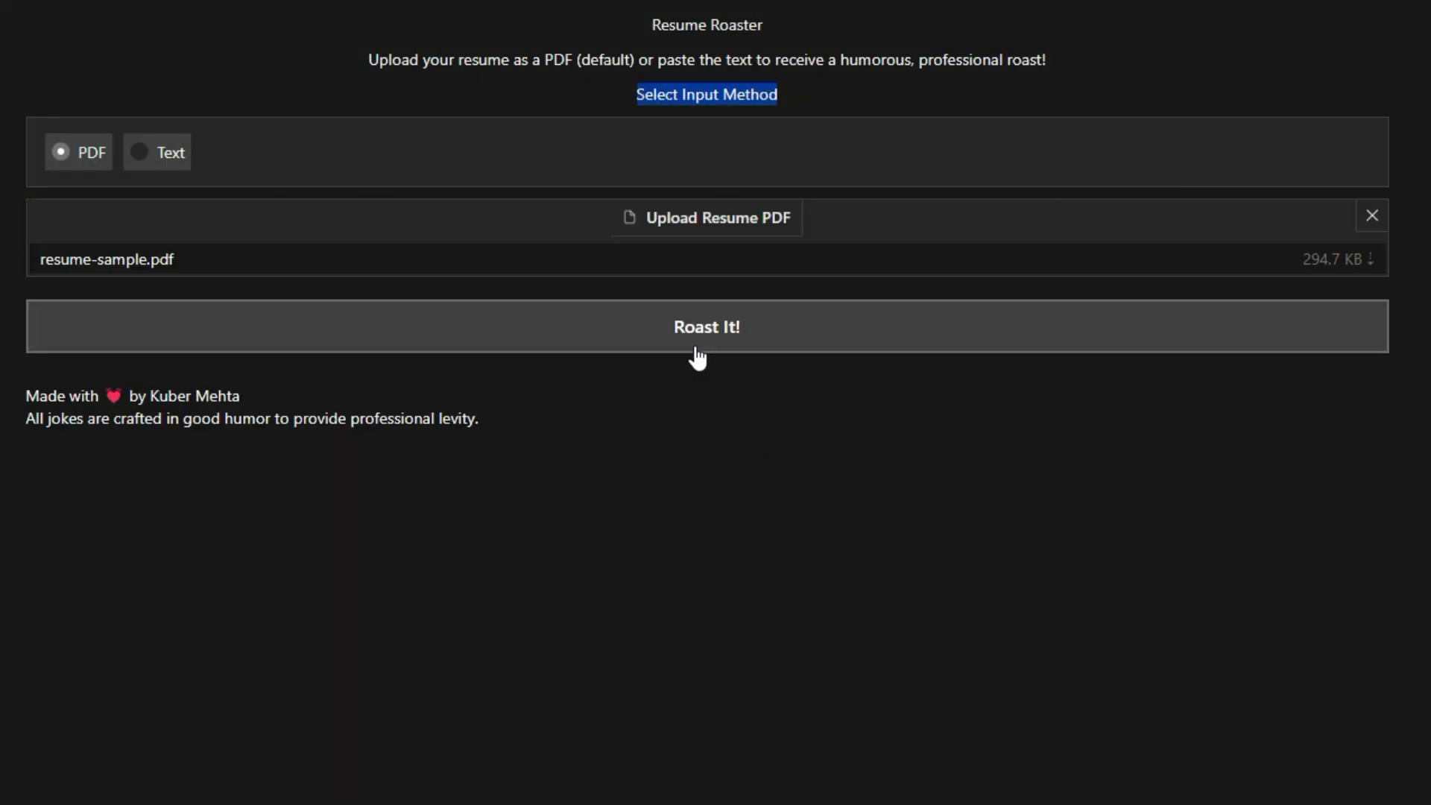
mouse_move(725, 335)
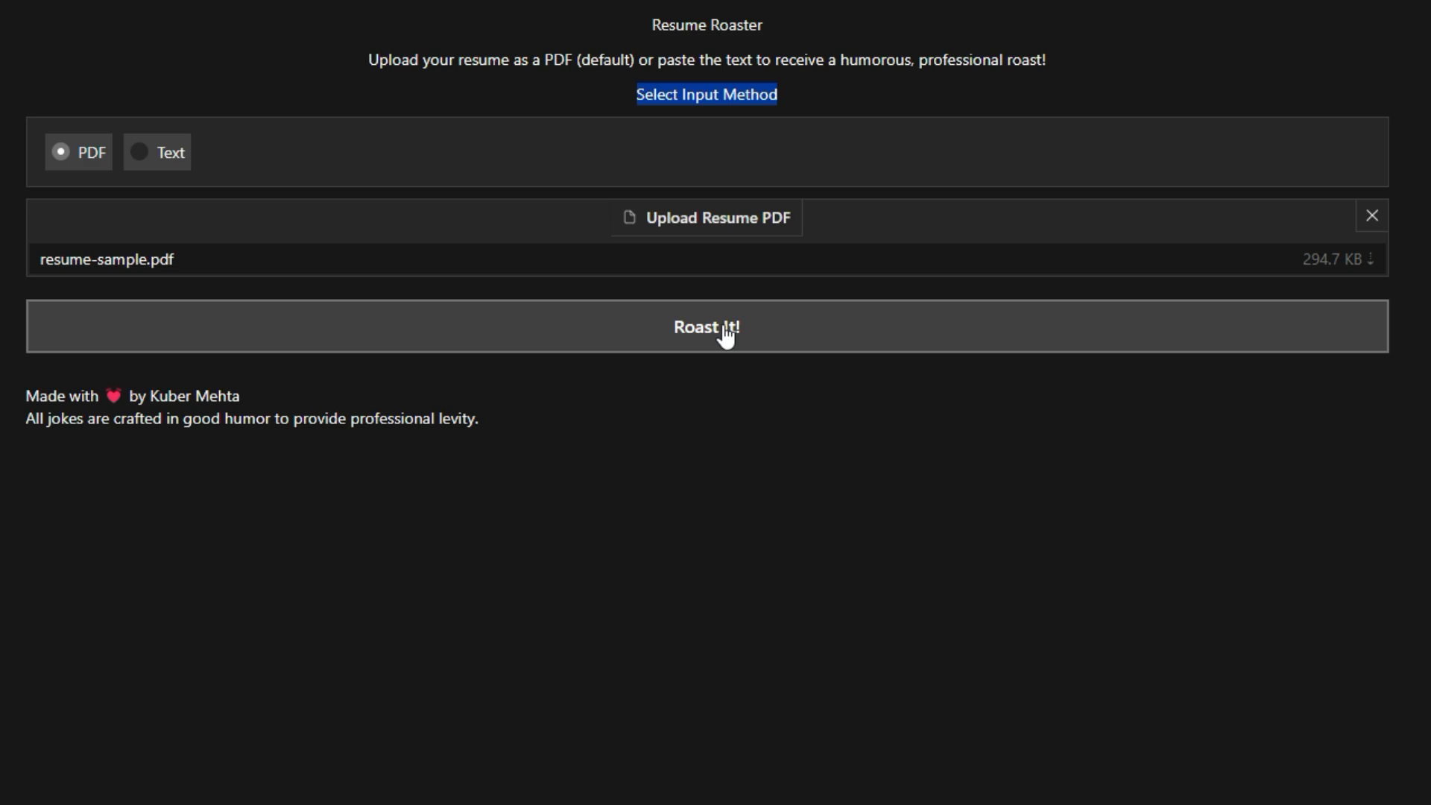
mouse_move(167, 162)
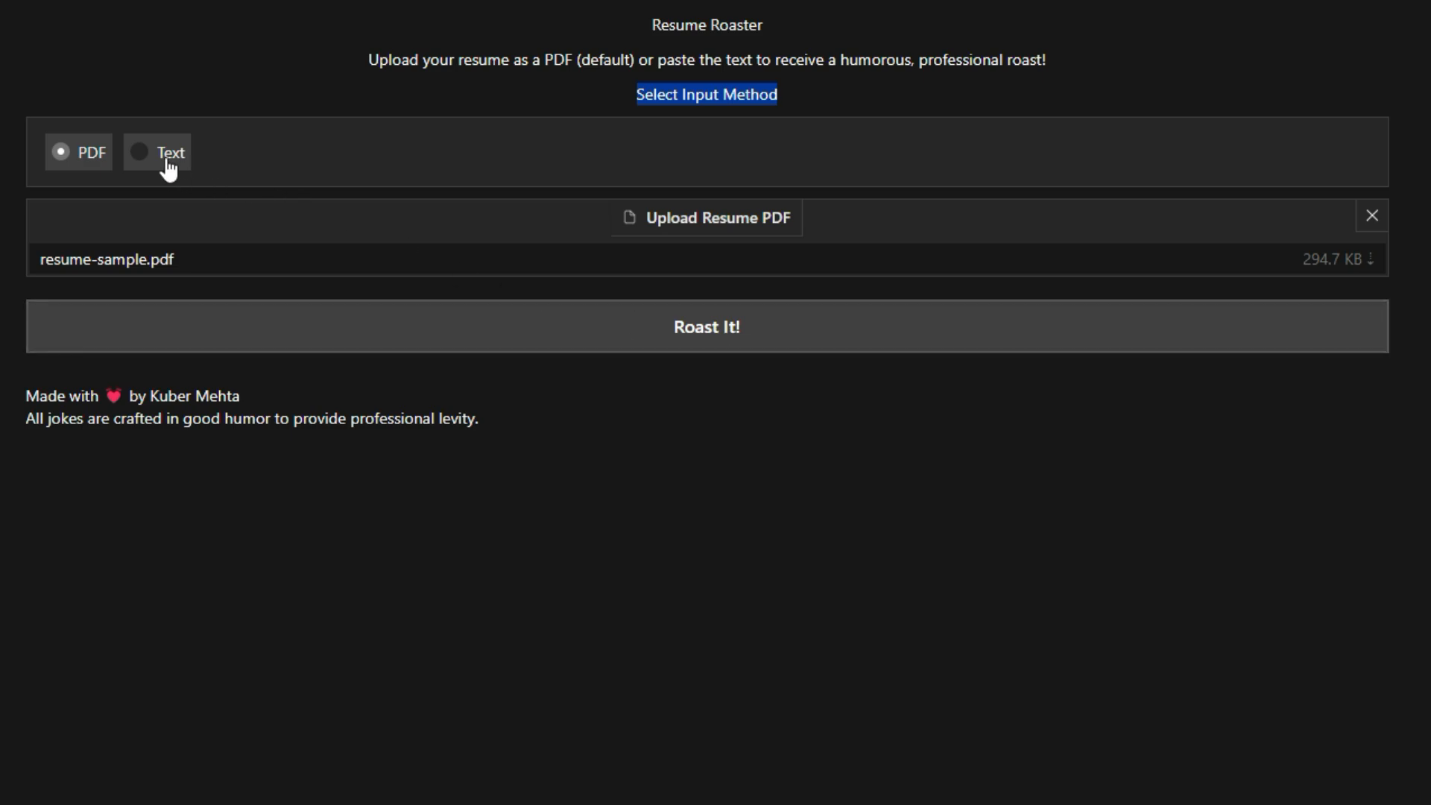
click(137, 152)
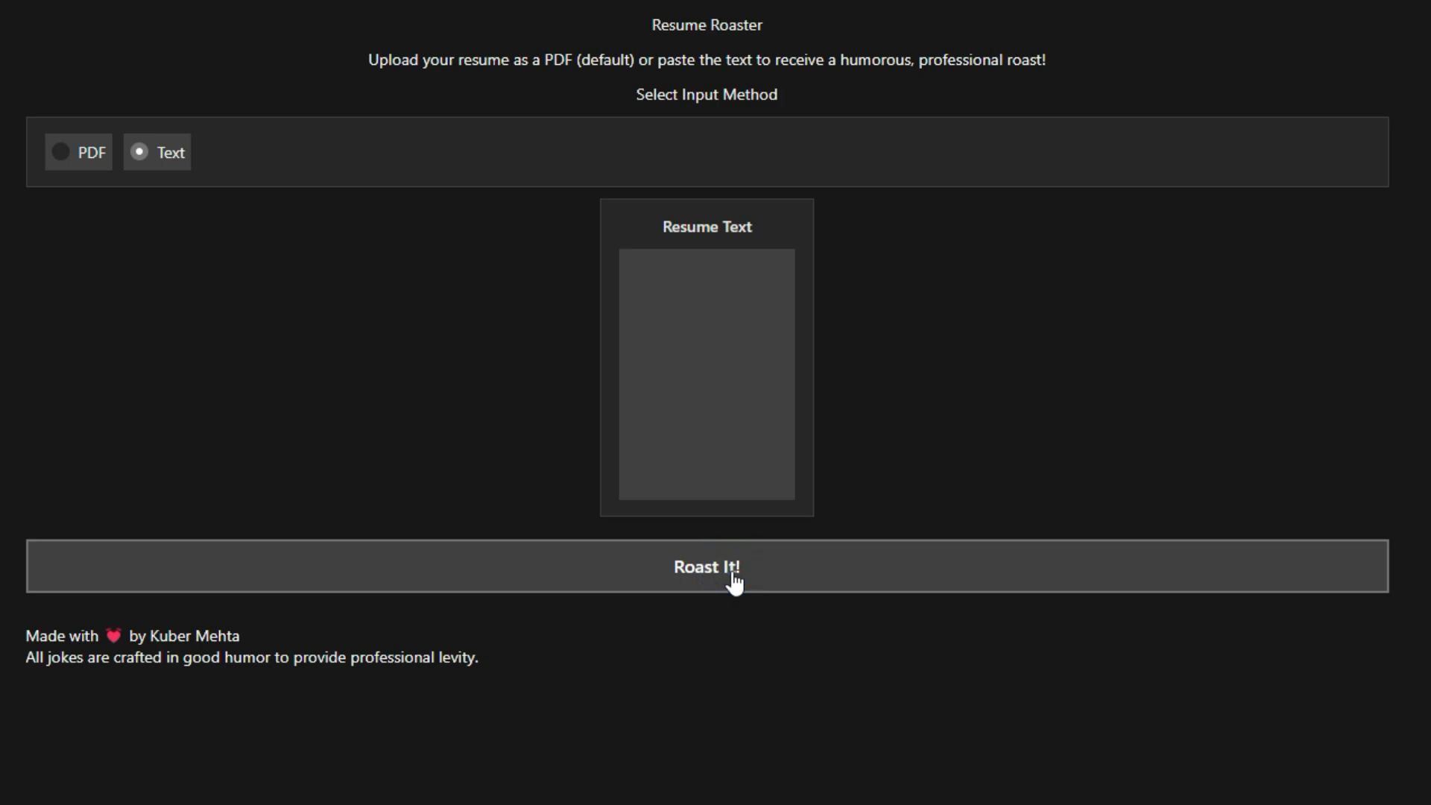
mouse_move(26, 179)
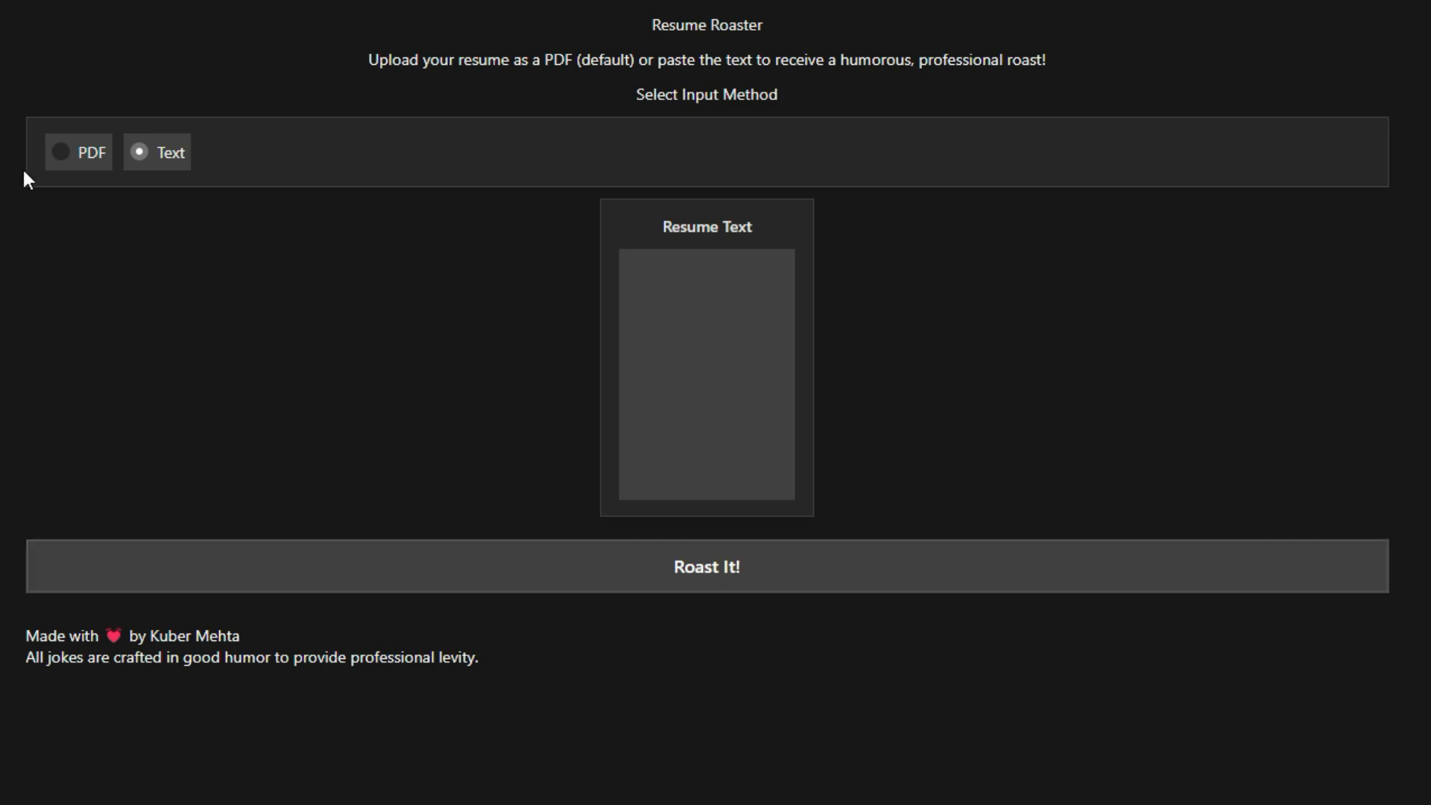
click(59, 152)
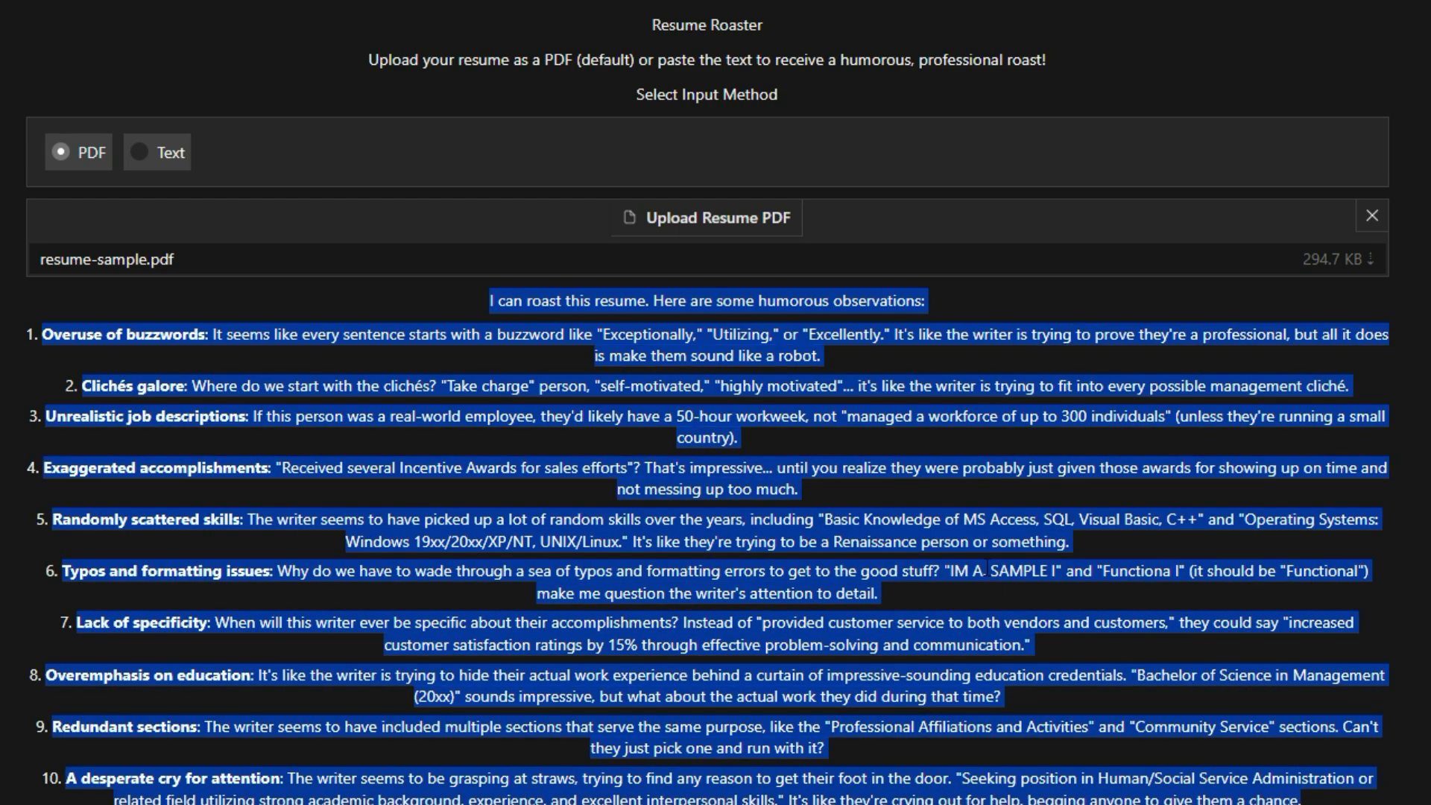
scroll(down, 3)
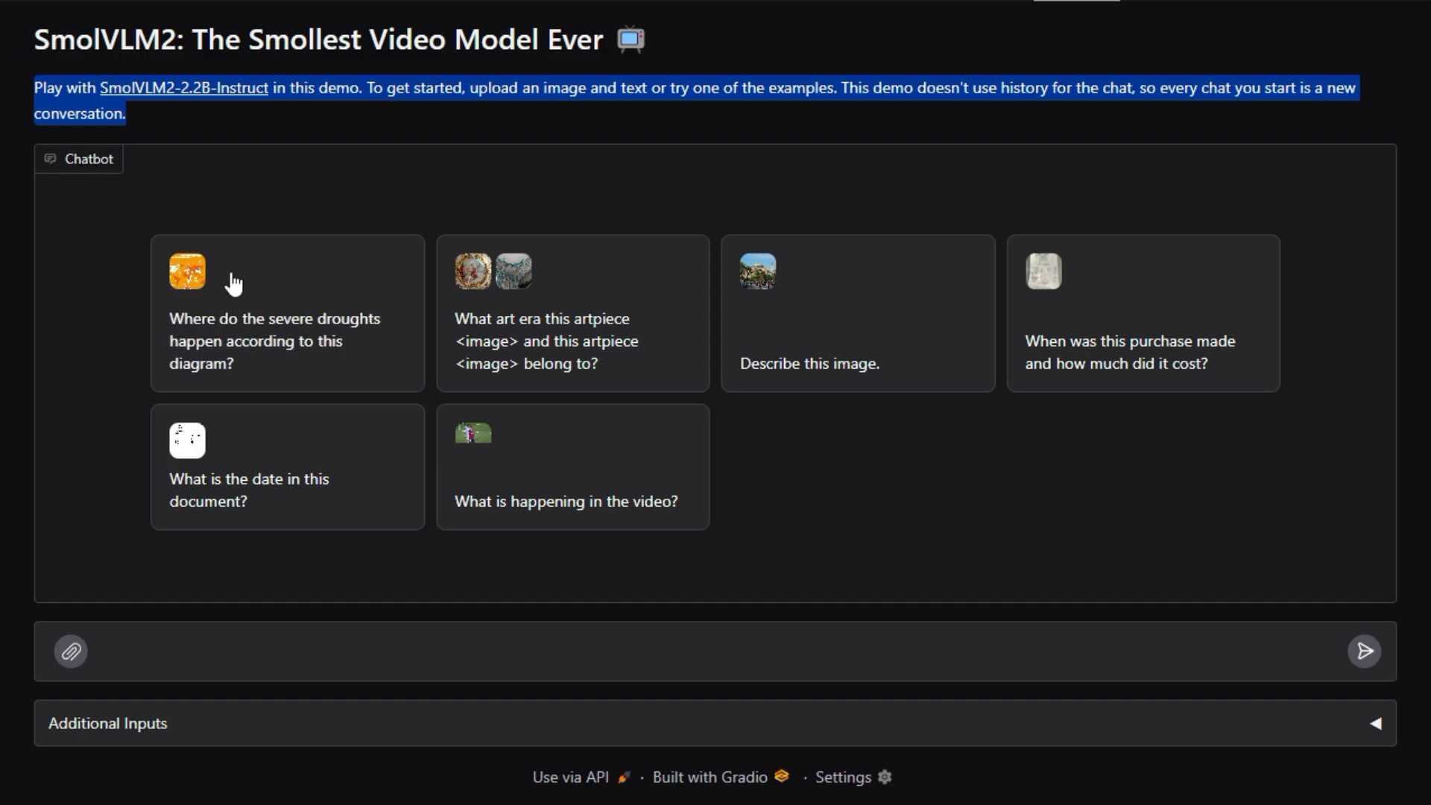
mouse_move(1140, 369)
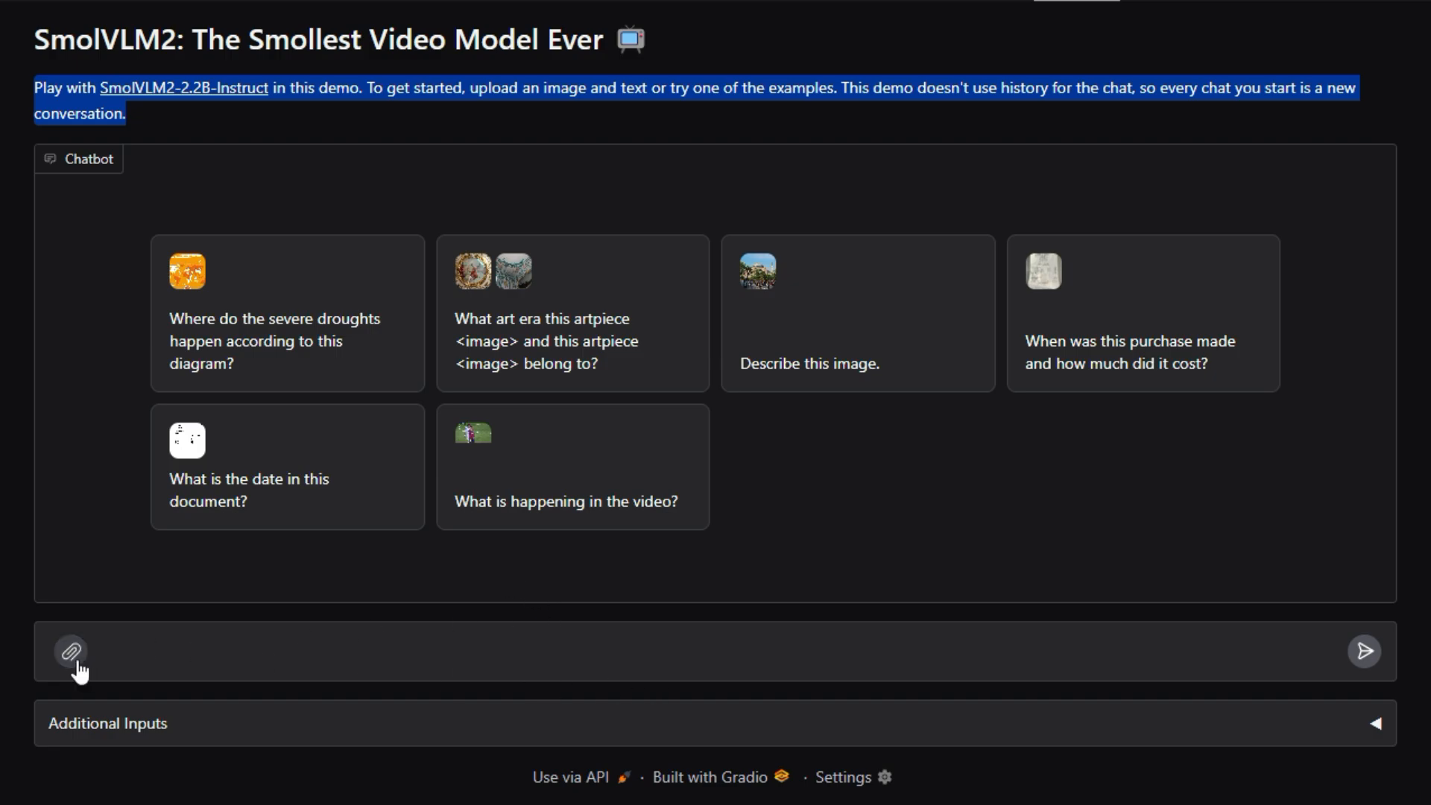
mouse_move(1373, 739)
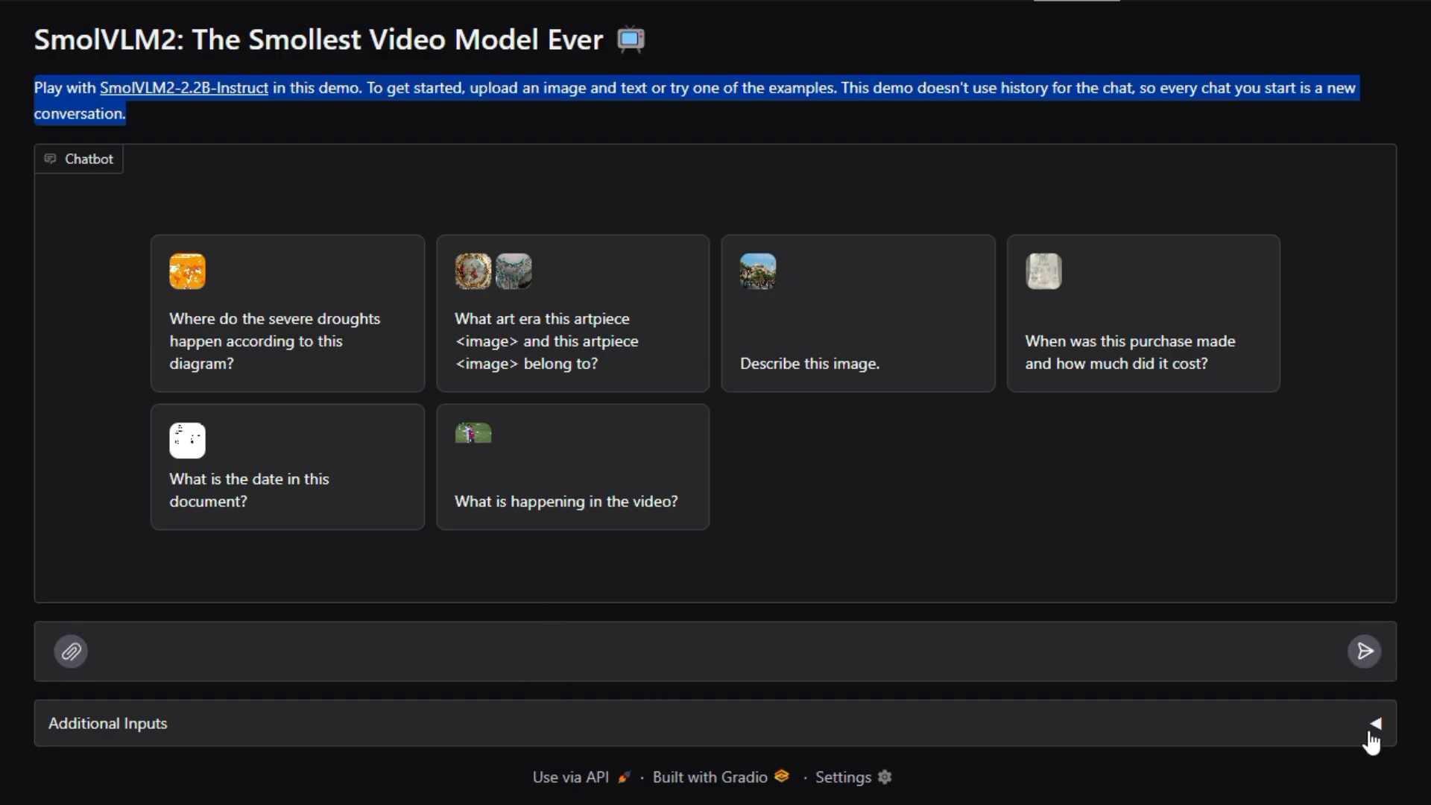
- Expand Additional Inputs, read the drought-diagram reply listing 2016 extreme weather events, then clear the chat
click(1373, 723)
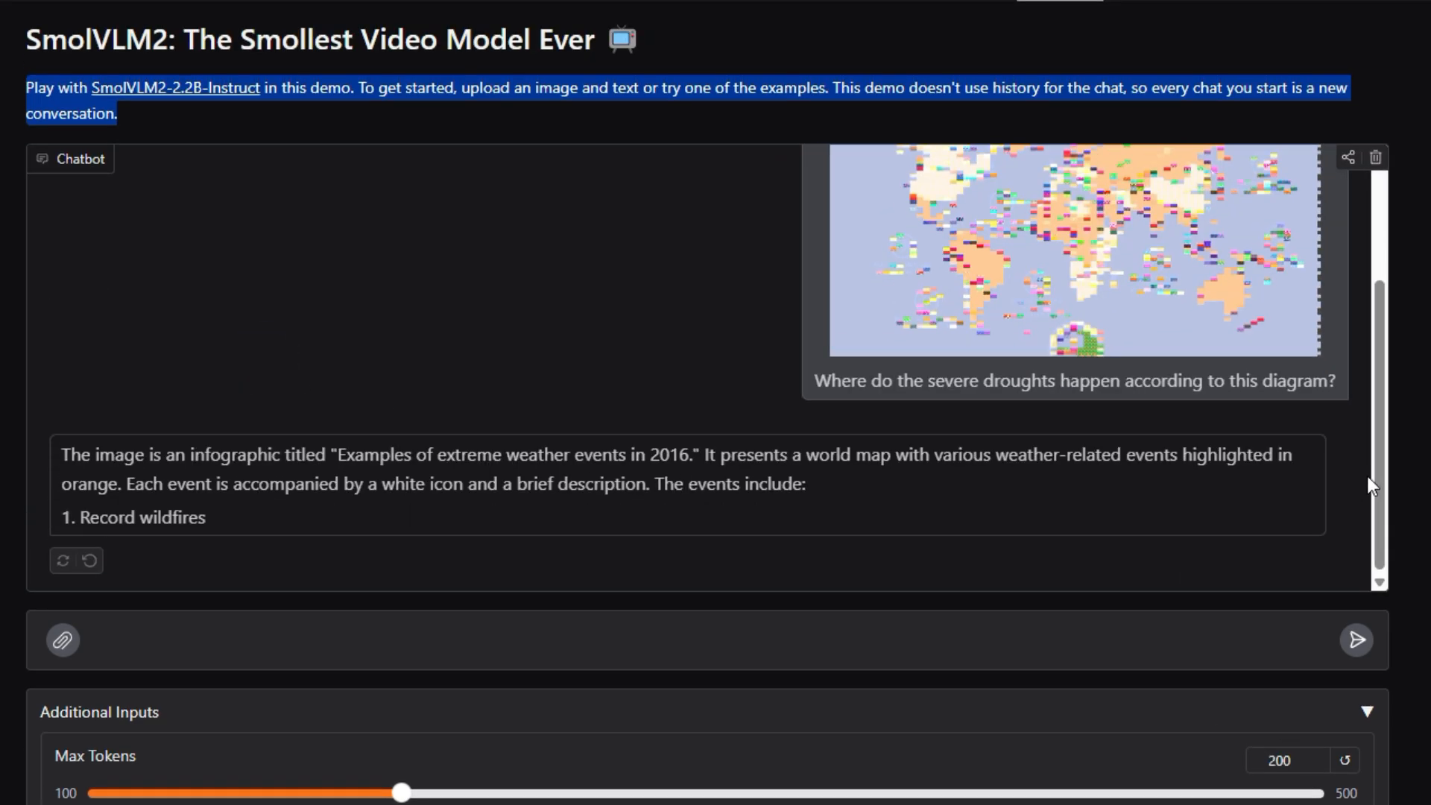
scroll(down, 3)
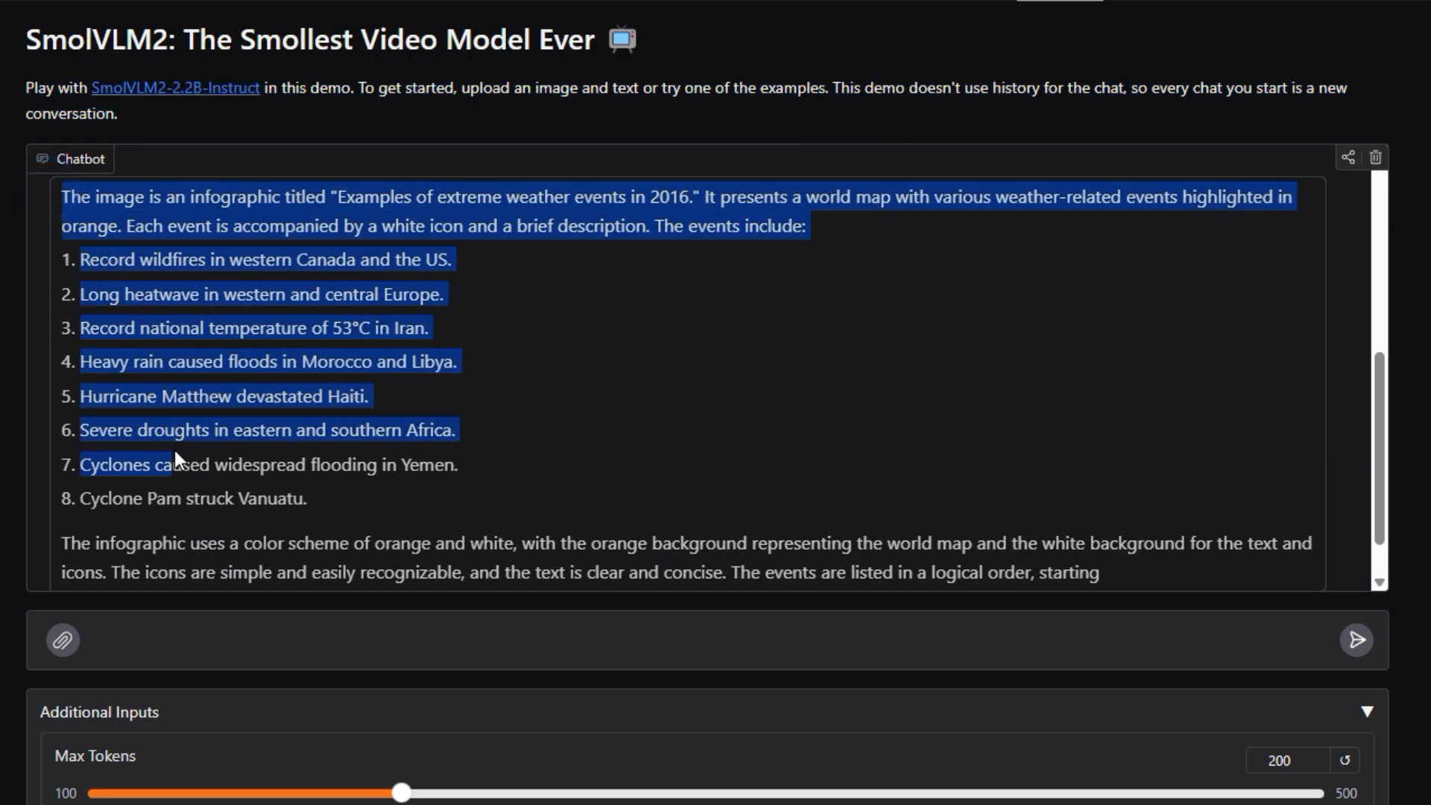
scroll(down, 3)
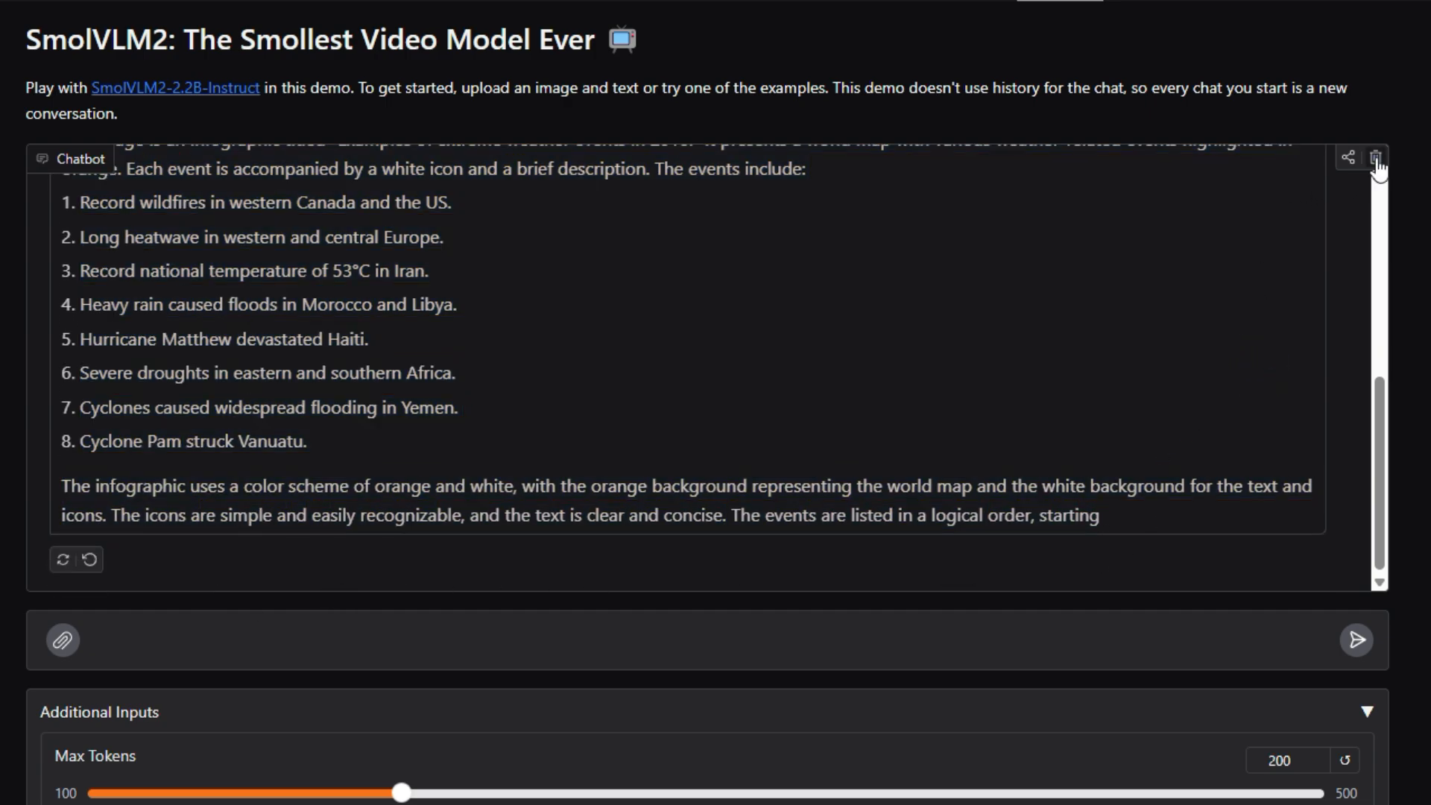
click(1359, 156)
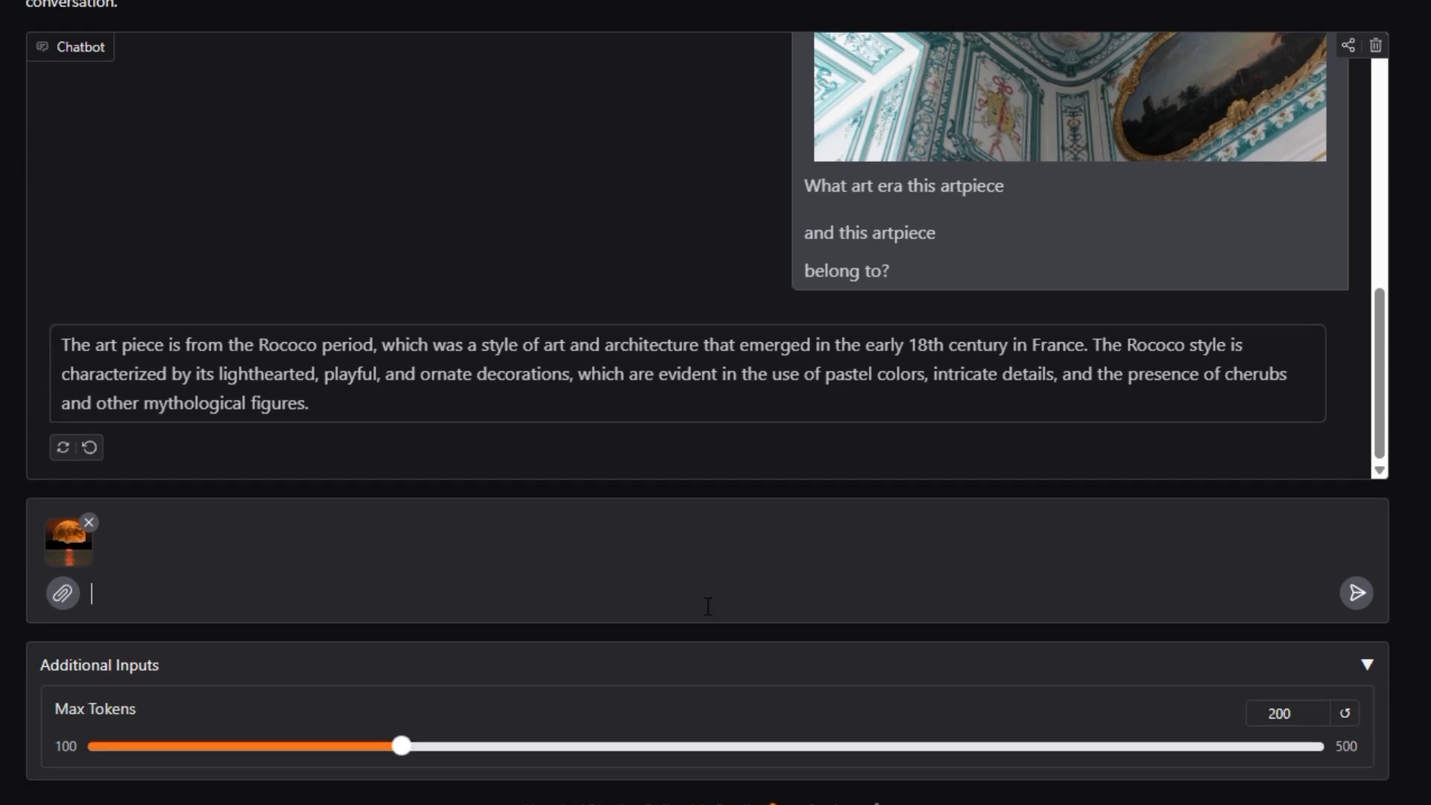
- Ask SmolVLM2 to 'explain the image' for the first attached image
text(gen)
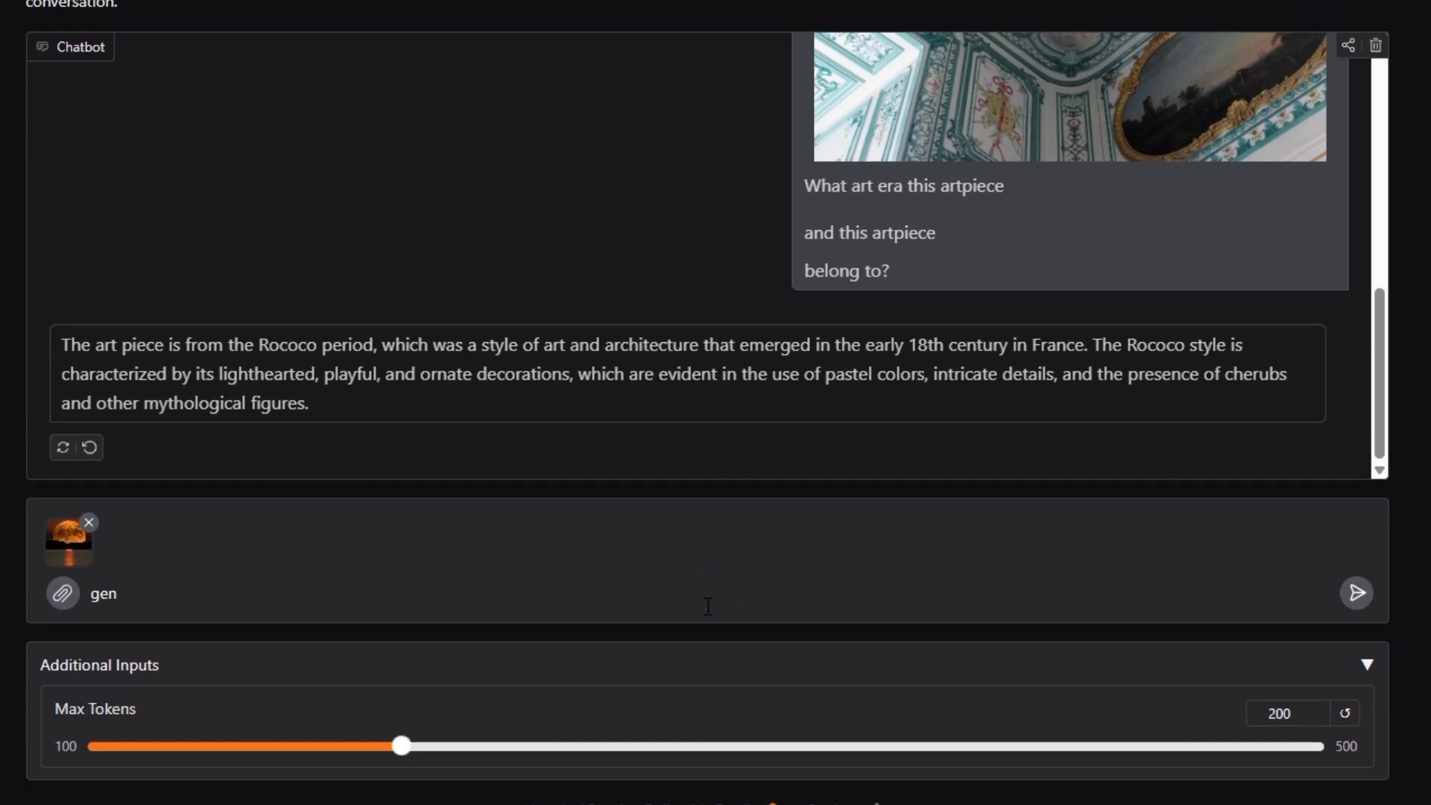
text(ex)
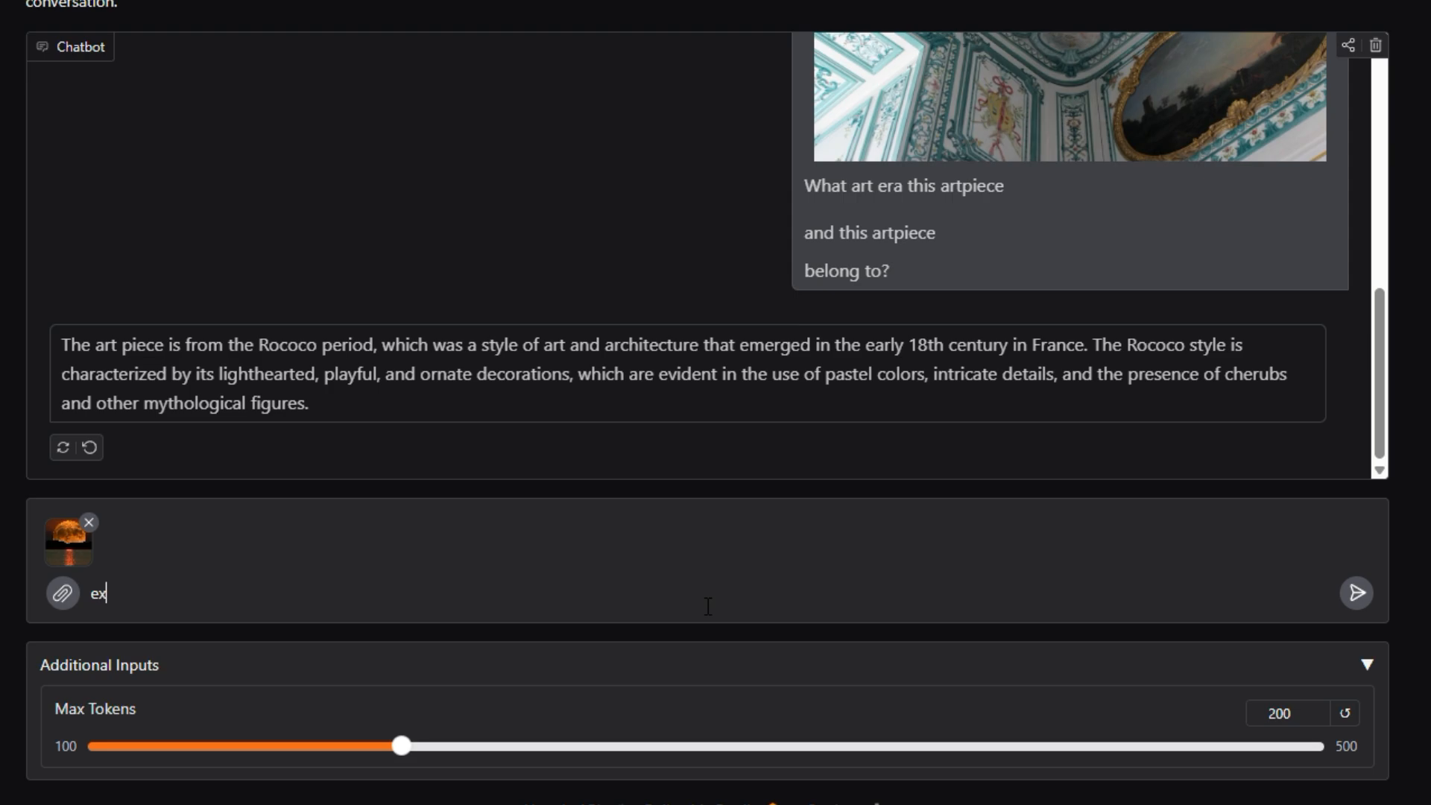
text(xplain the e)
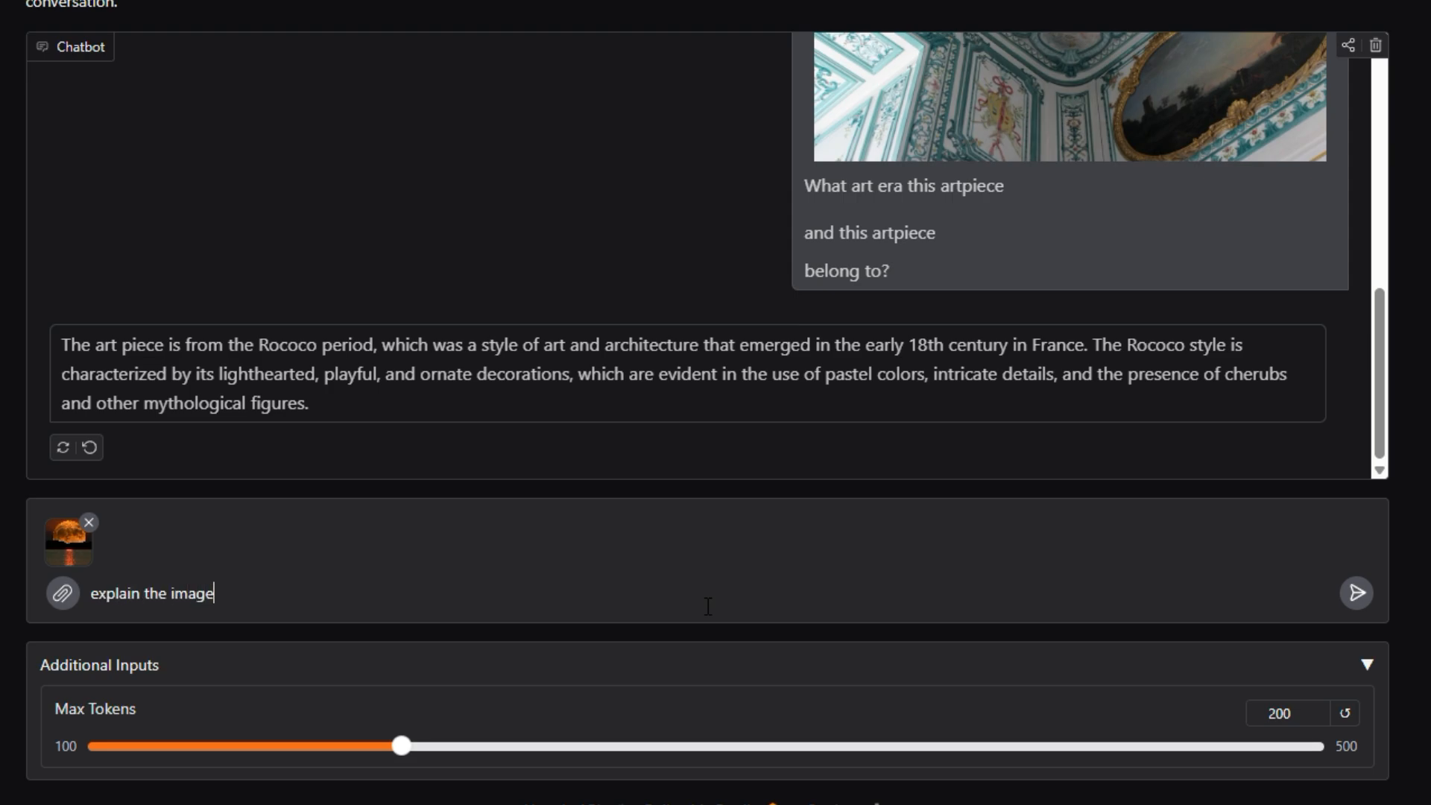
click(1355, 592)
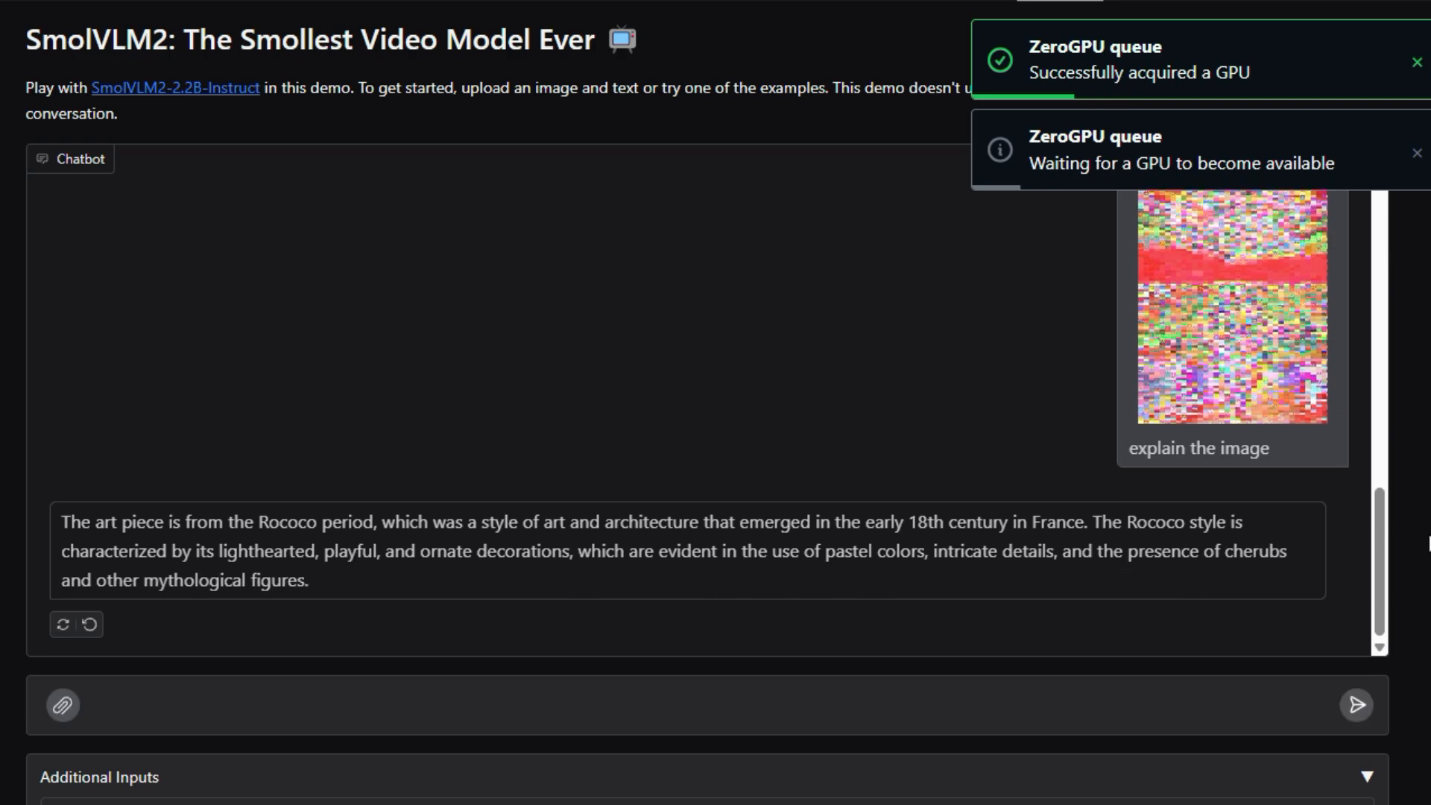
- Attach a second image and ask 'explain the image' again
click(61, 704)
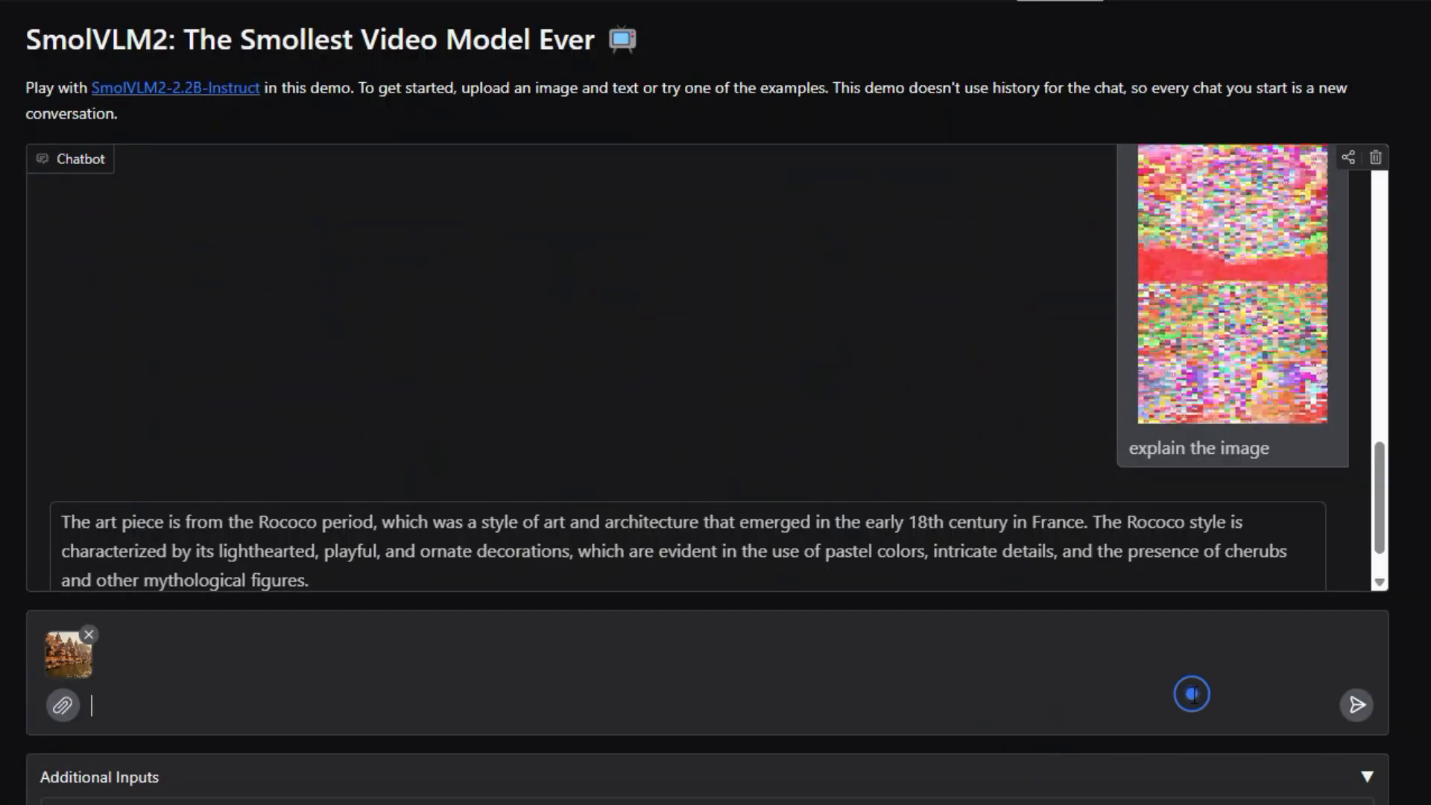
text(gne)
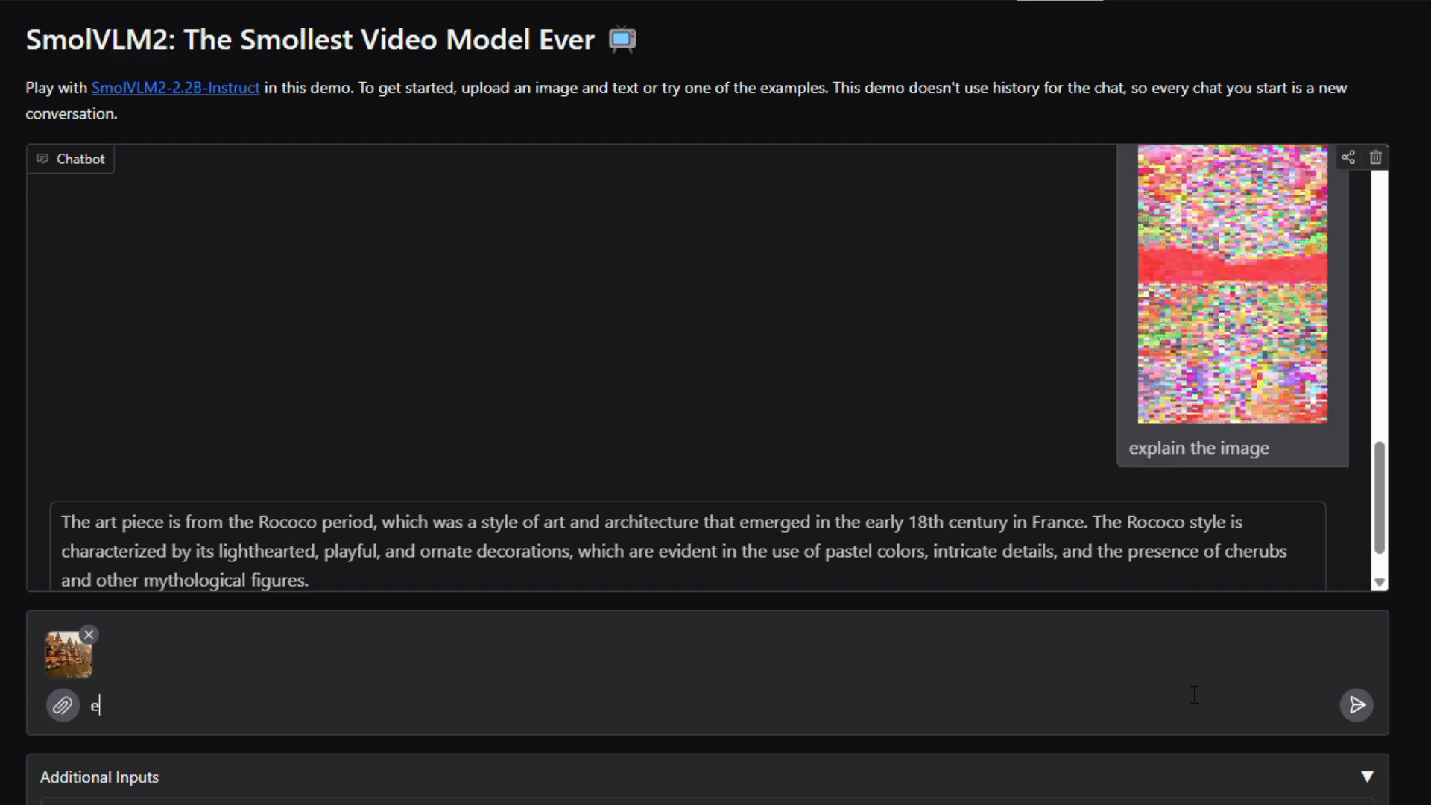
text(xplain the imag)
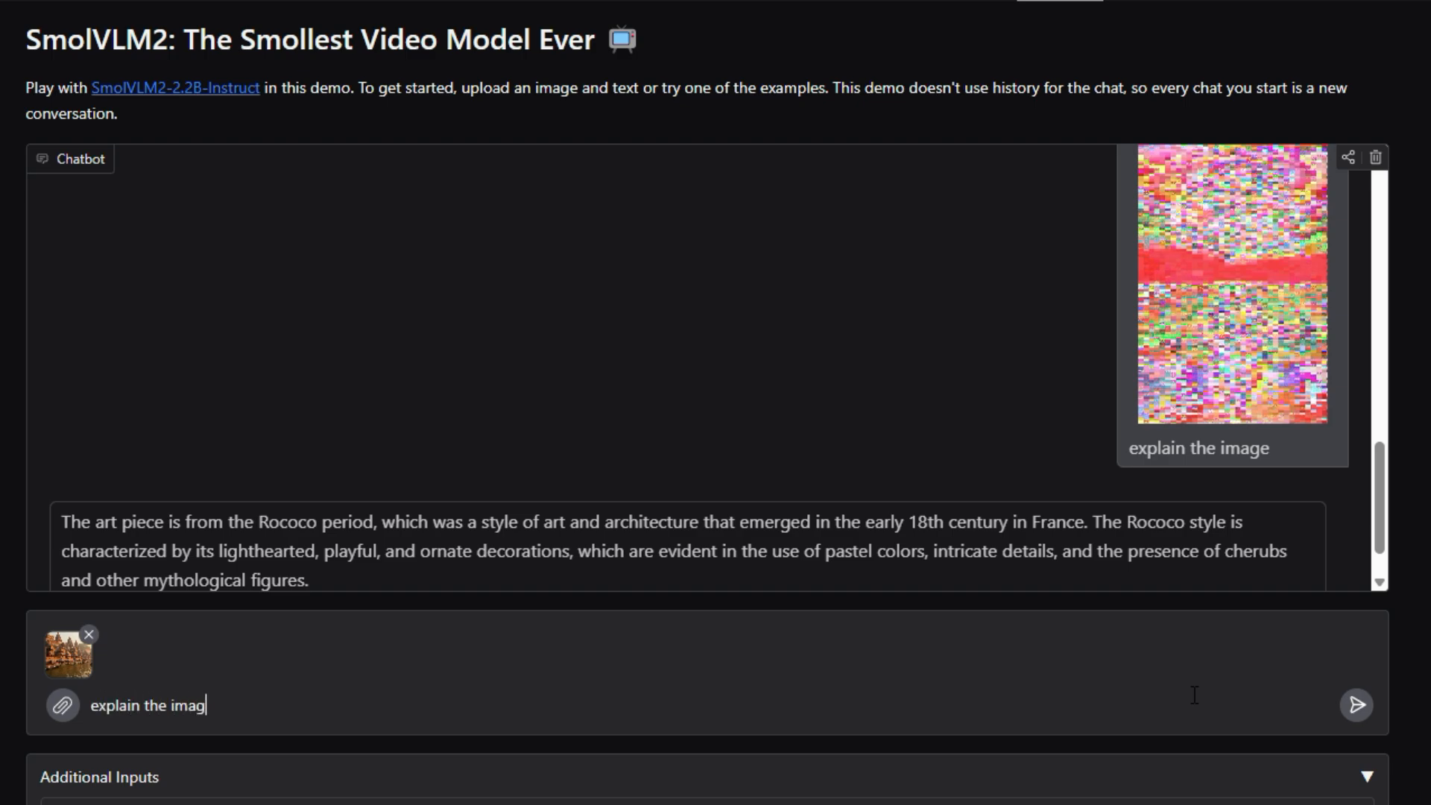
click(1355, 705)
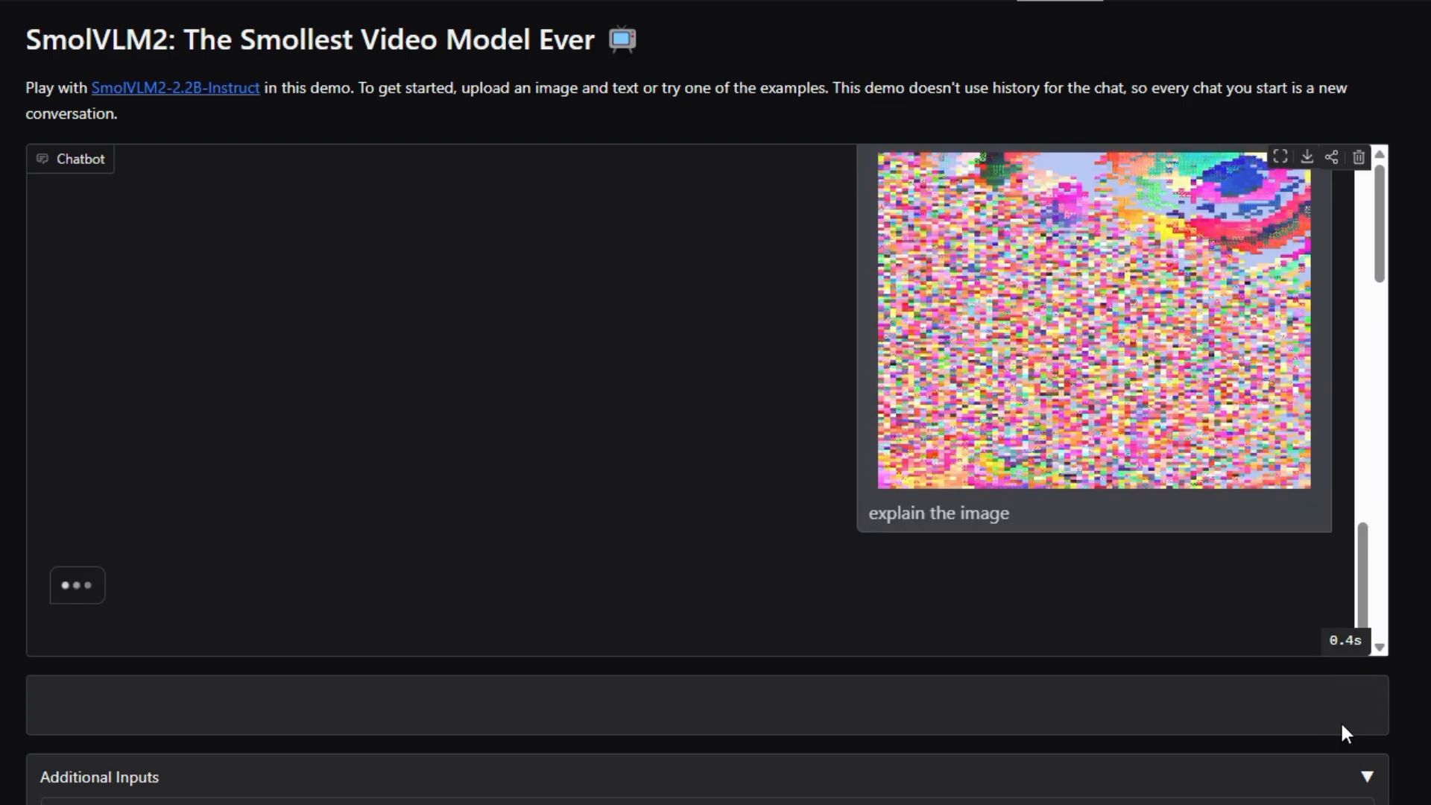